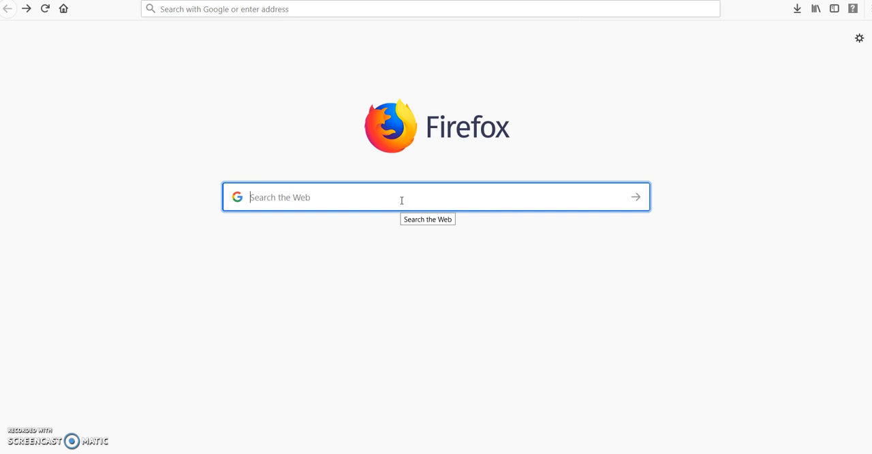
# Step: Search for 'world bank data' and open the World Bank Open Data result
pyautogui.write('world bank data')
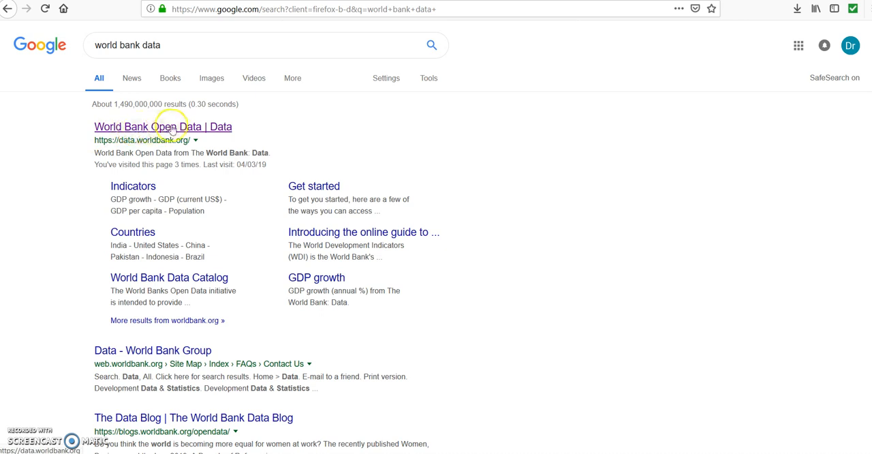
pyautogui.click(163, 127)
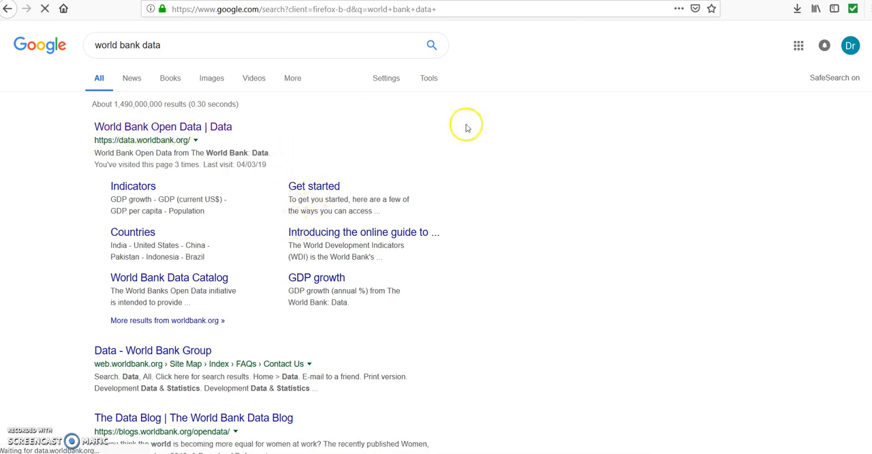
pyautogui.click(162, 126)
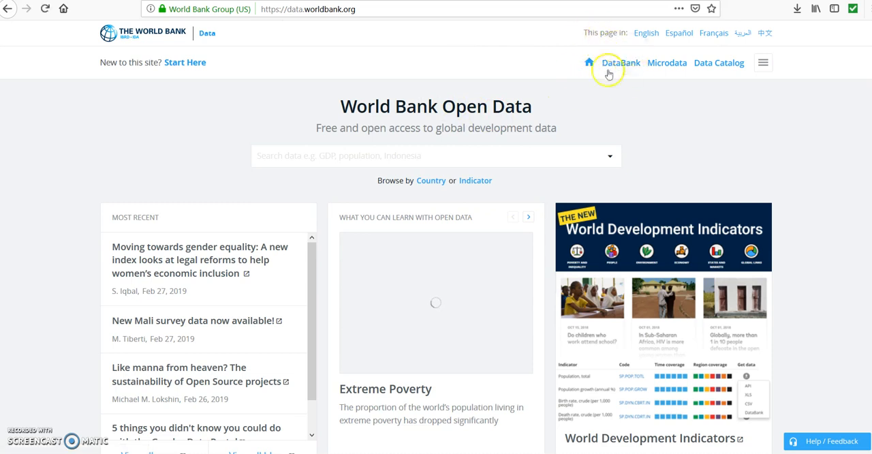
pyautogui.moveTo(621, 66)
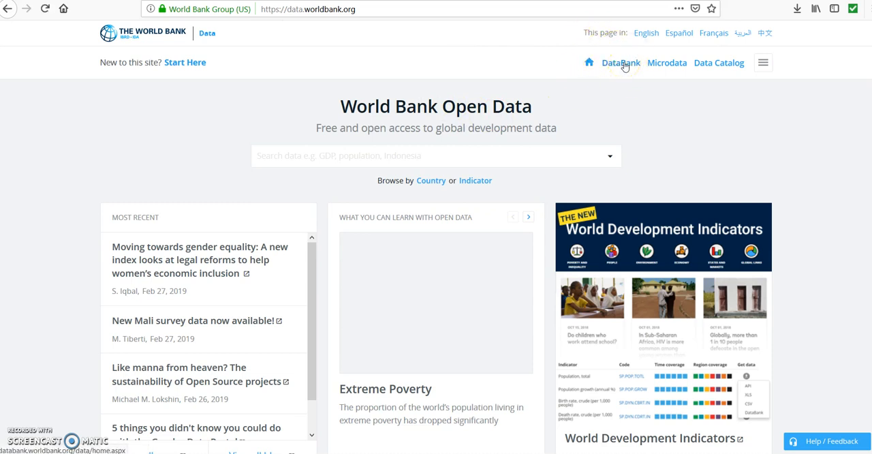
# Step: Go to DataBank and scroll to its list of databases
pyautogui.click(619, 62)
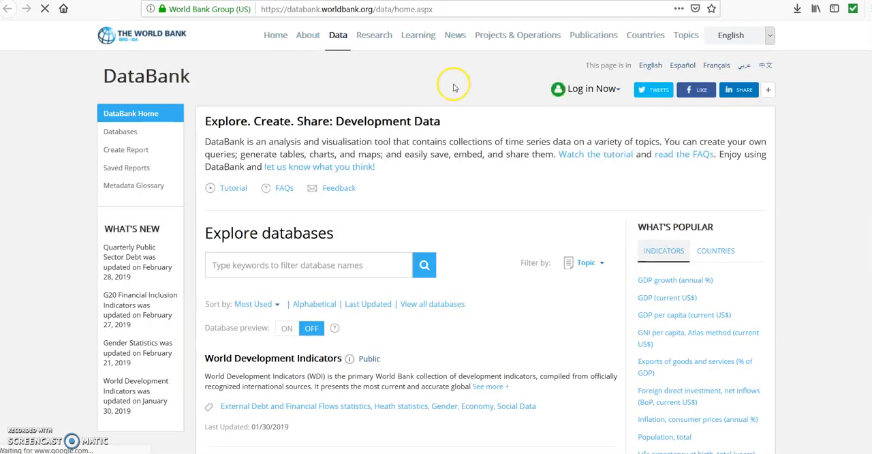
pyautogui.scroll(-3)
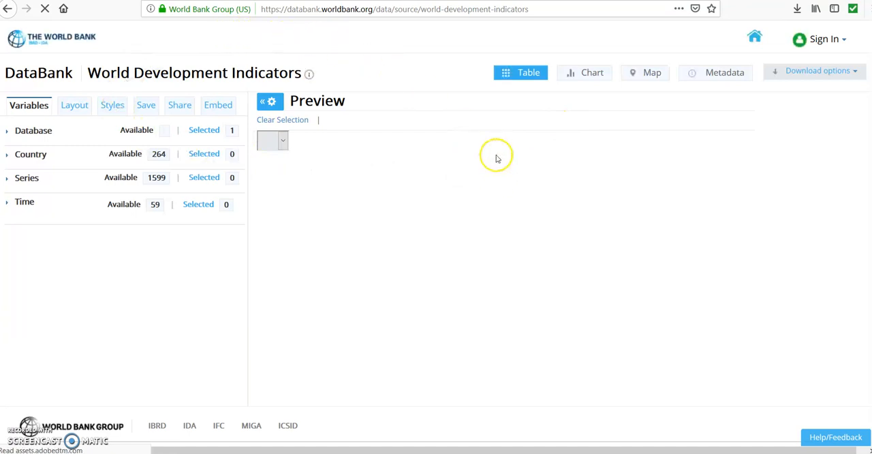
# Step: Open World Development Indicators, dismiss the feedback survey, and collapse the Country list
pyautogui.click(30, 154)
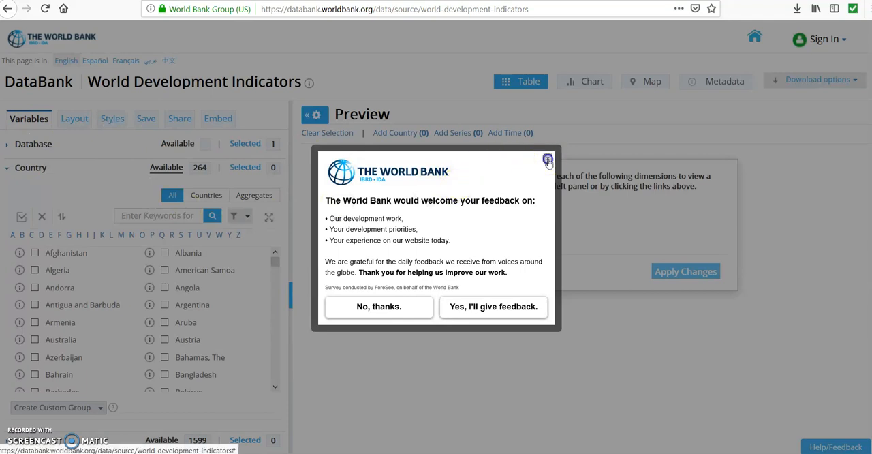
pyautogui.click(547, 159)
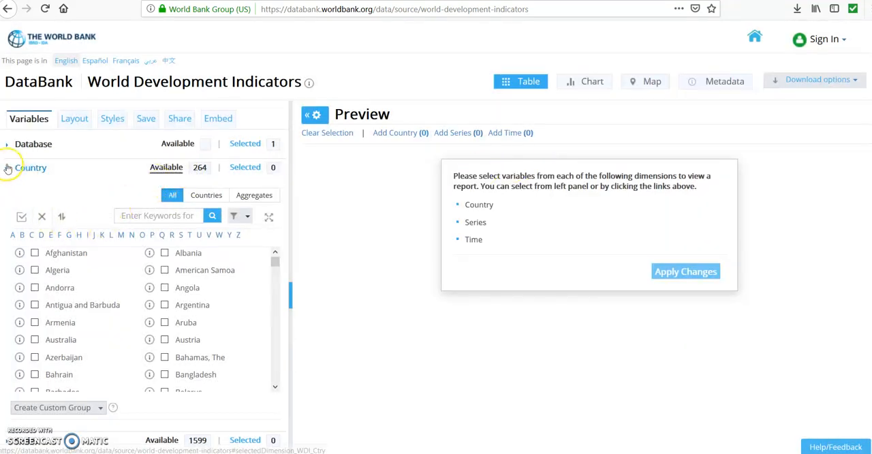
pyautogui.click(6, 168)
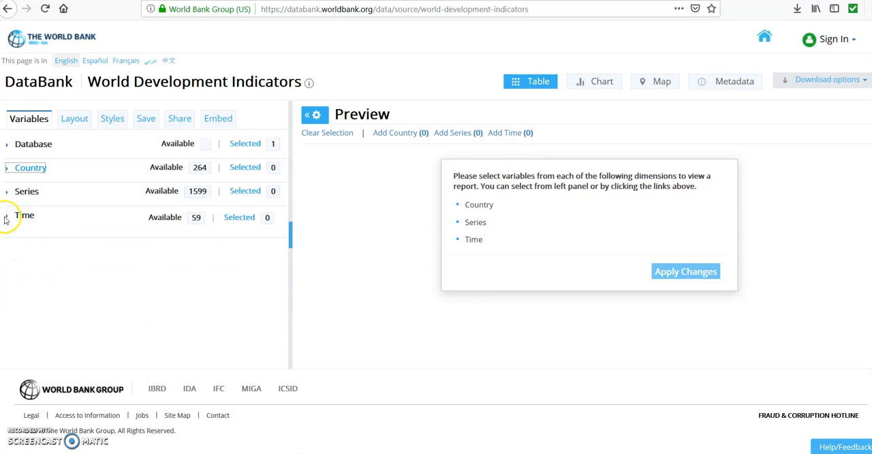
# Step: Expand Time and pick the 20 most recent years (1999–2018)
pyautogui.click(6, 216)
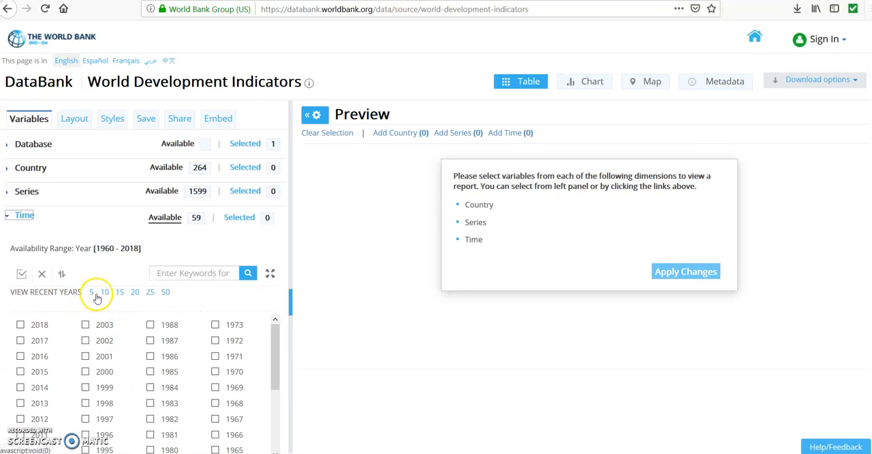
pyautogui.moveTo(119, 292)
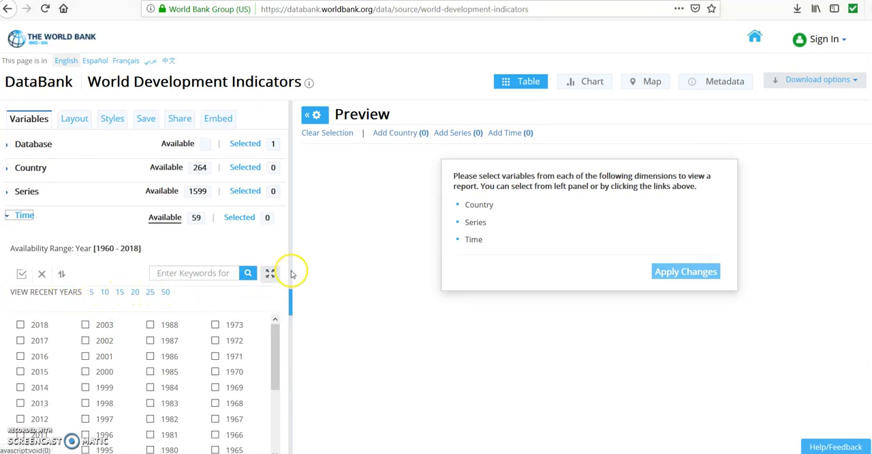
pyautogui.moveTo(365, 199)
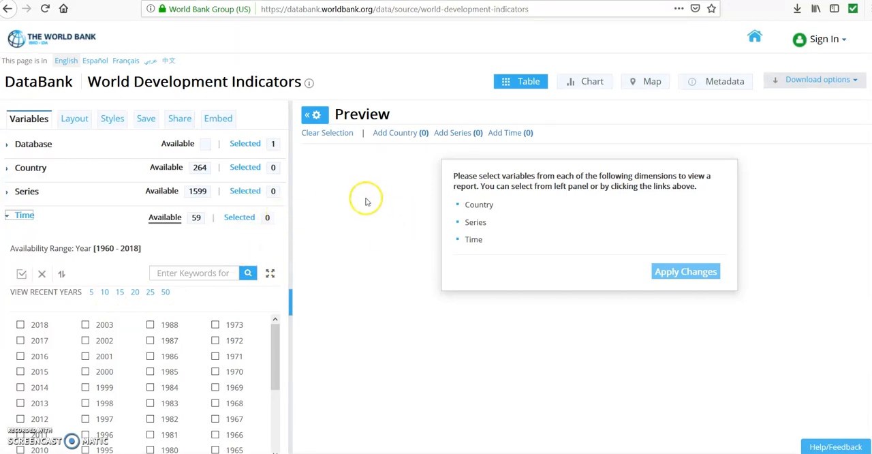
pyautogui.moveTo(359, 197)
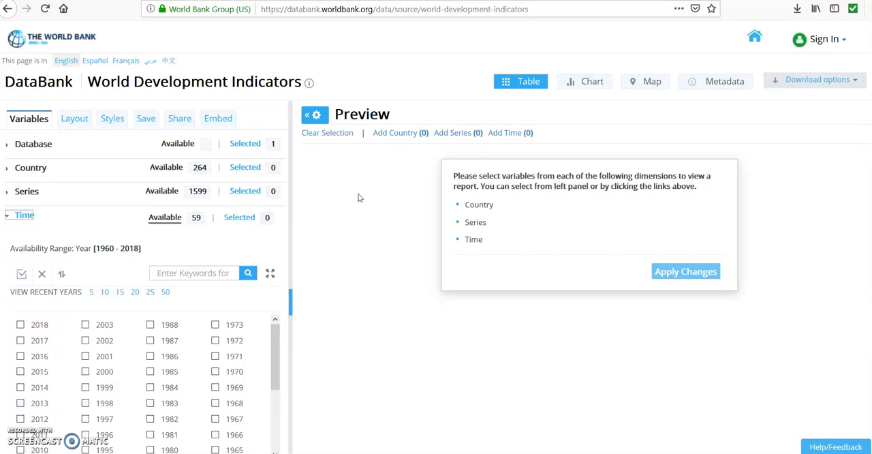
pyautogui.moveTo(126, 272)
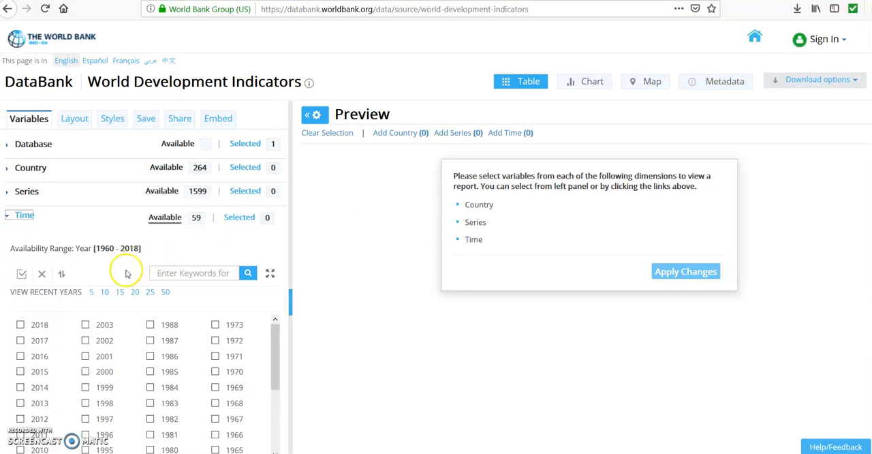
pyautogui.moveTo(139, 281)
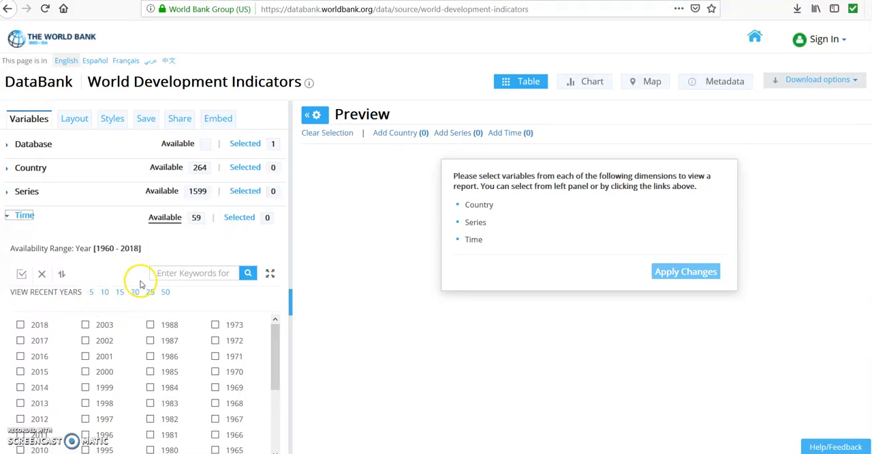
pyautogui.moveTo(130, 296)
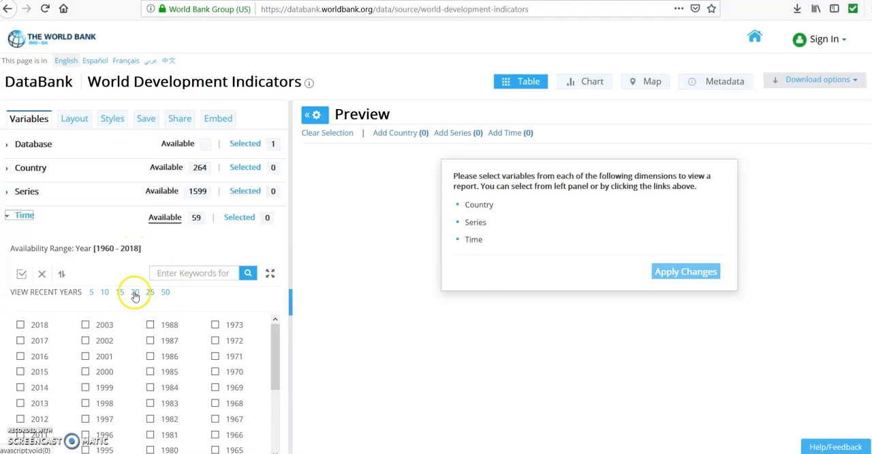
pyautogui.click(135, 292)
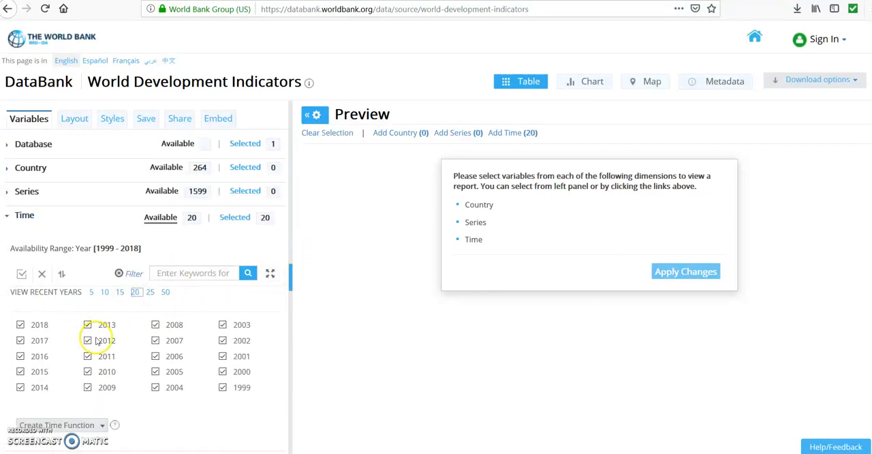
pyautogui.moveTo(257, 401)
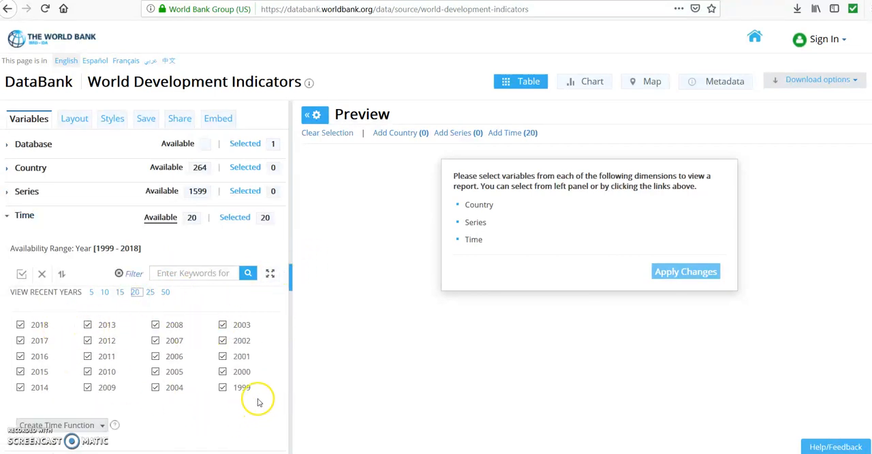
pyautogui.scroll(-3)
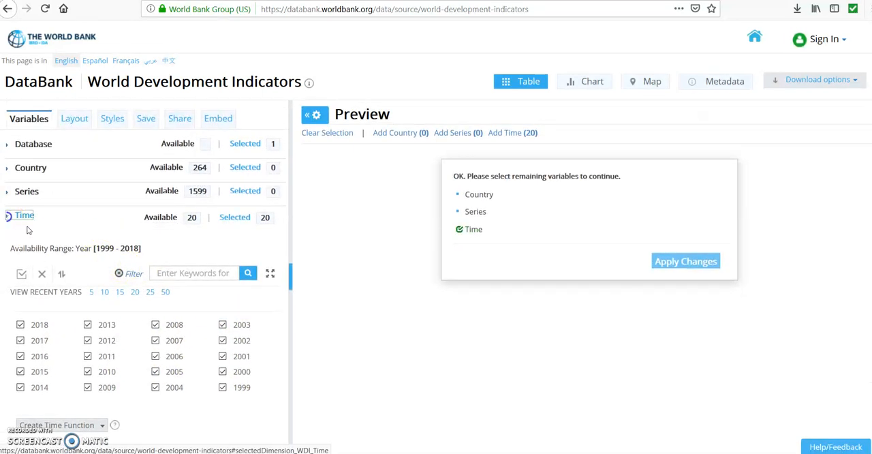
# Step: Collapse the Time list and expand the Country list
pyautogui.click(25, 216)
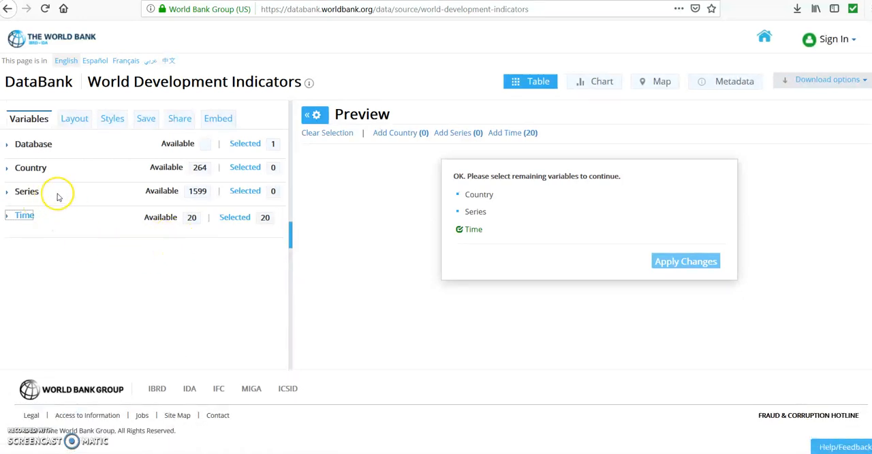
pyautogui.moveTo(12, 172)
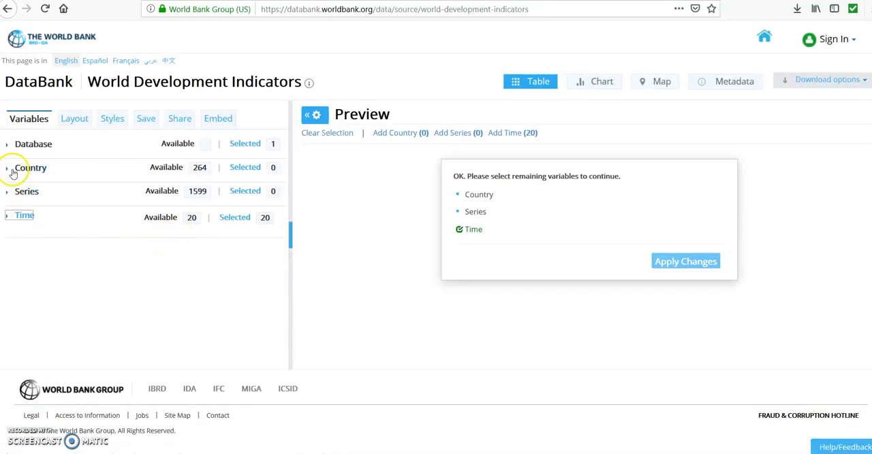
pyautogui.click(7, 168)
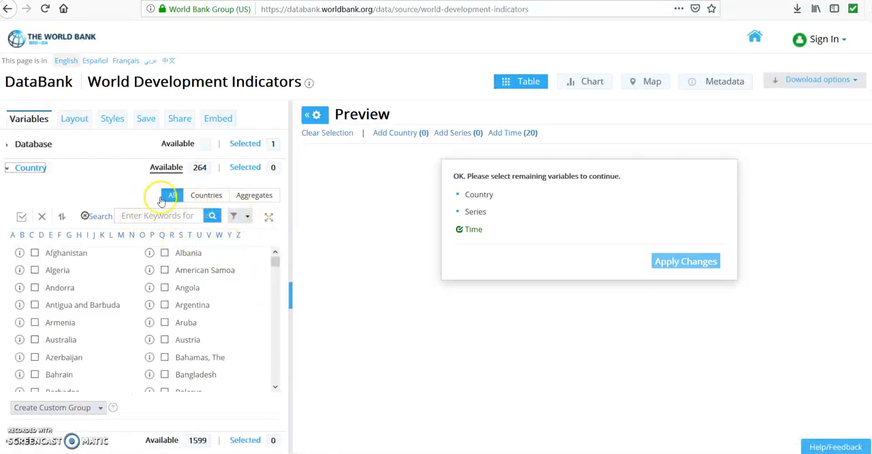
pyautogui.moveTo(239, 202)
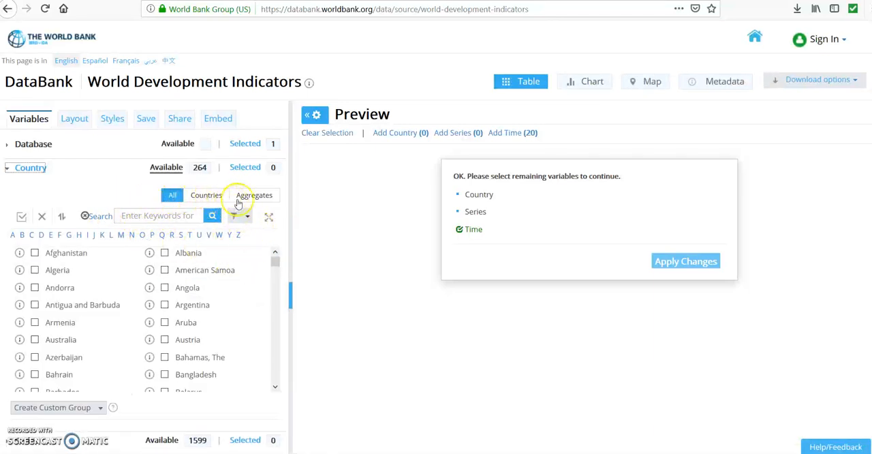
pyautogui.moveTo(260, 198)
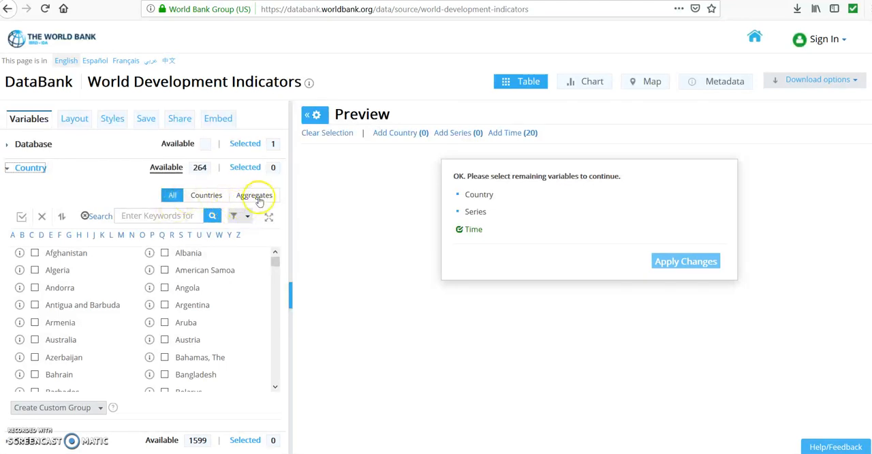
# Step: Filter countries to aggregates and tick Middle East & North Africa
pyautogui.click(254, 195)
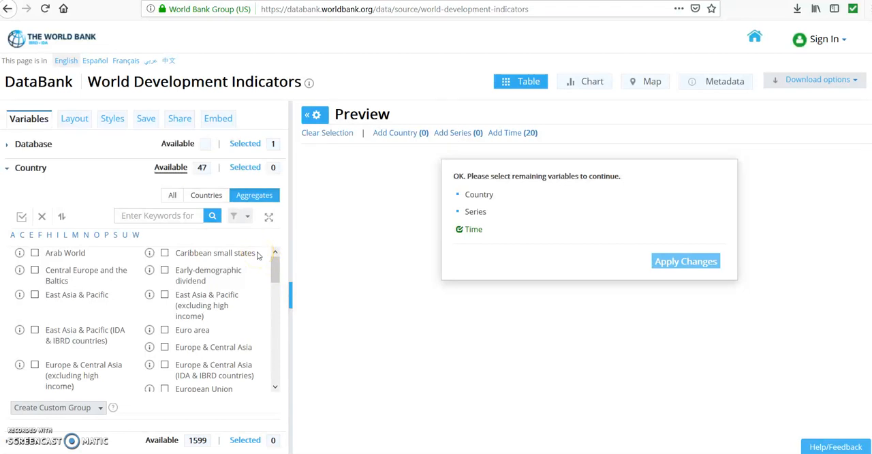
pyautogui.moveTo(72, 280)
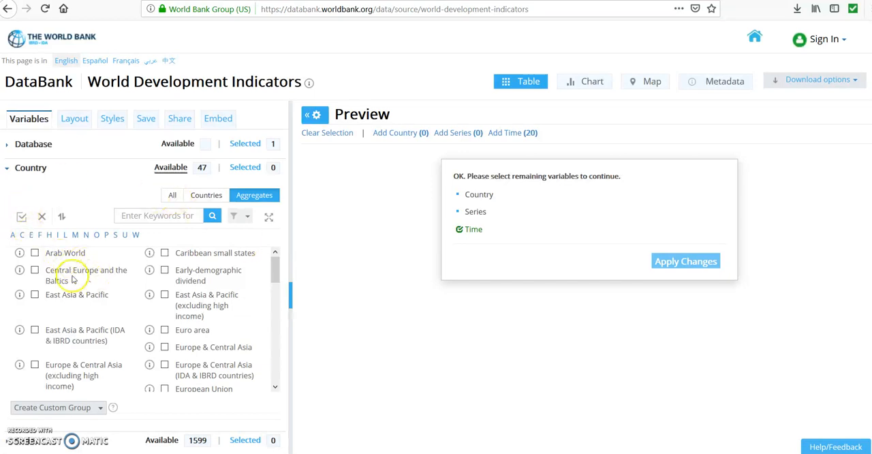
pyautogui.moveTo(248, 316)
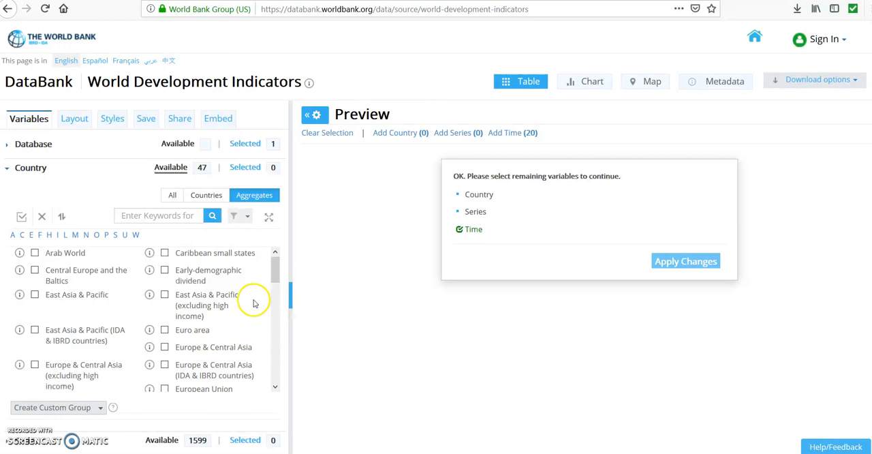
pyautogui.scroll(-3)
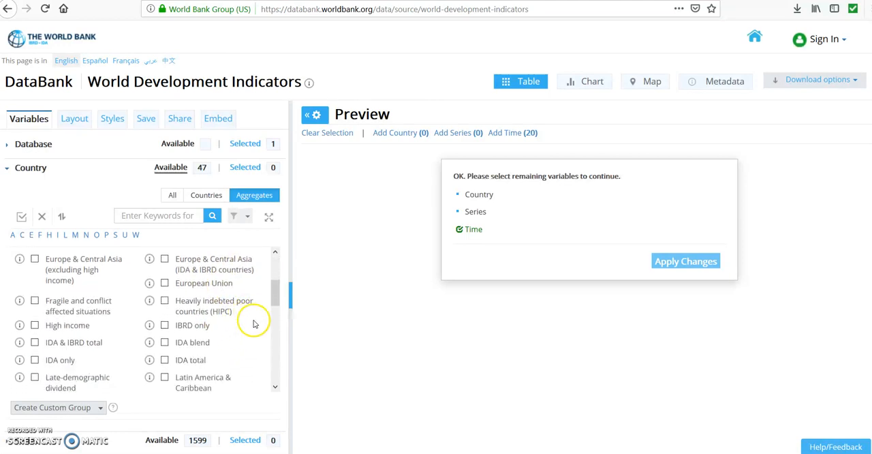
pyautogui.scroll(-3)
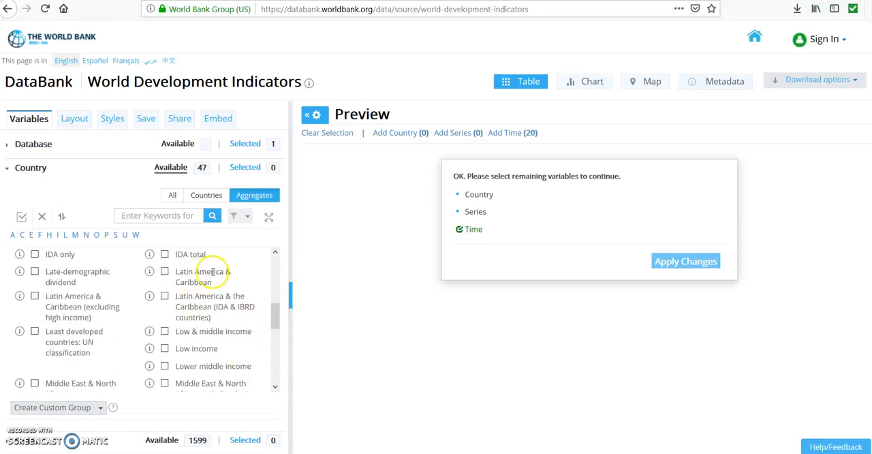
pyautogui.moveTo(220, 343)
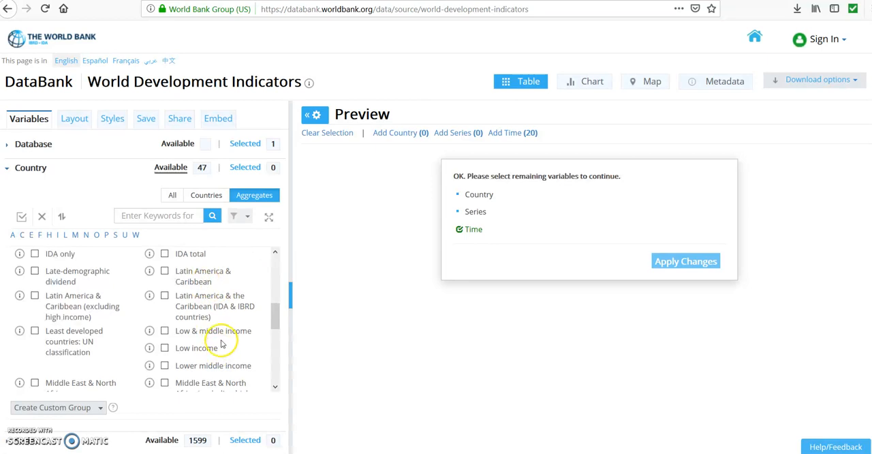
pyautogui.scroll(-3)
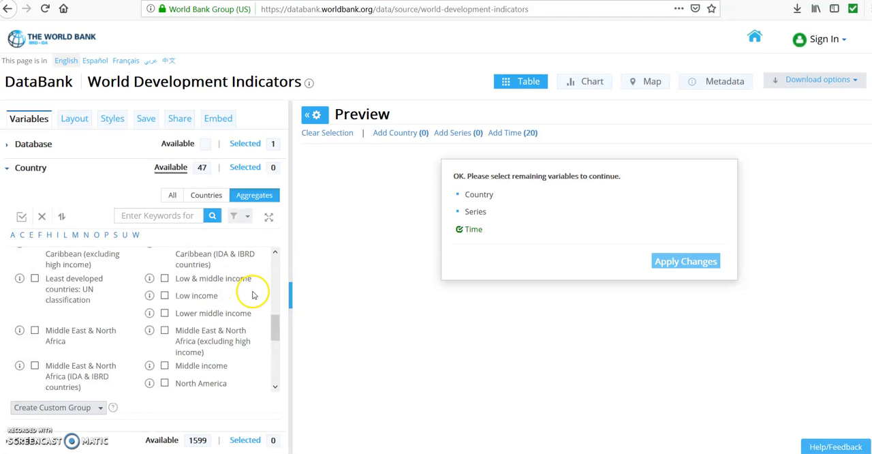
pyautogui.moveTo(233, 306)
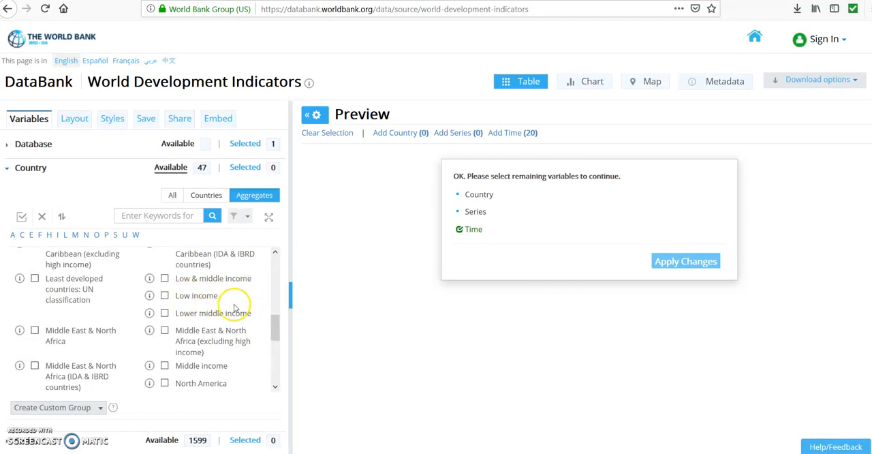
pyautogui.moveTo(87, 305)
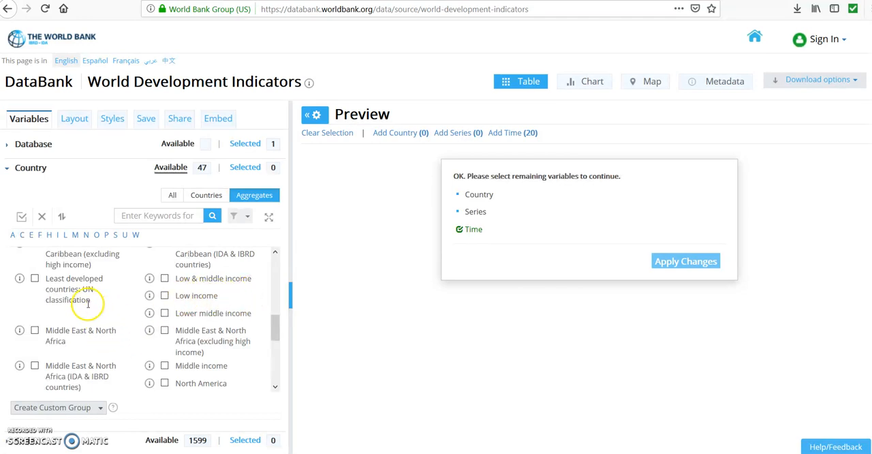
pyautogui.scroll(-3)
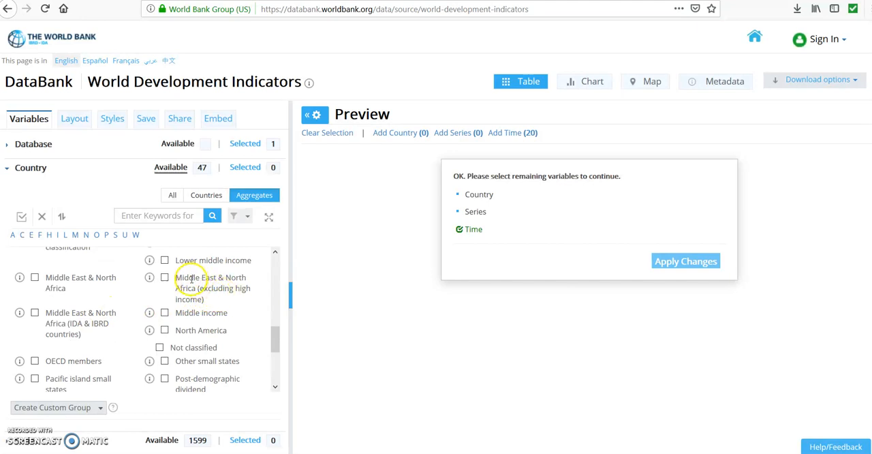
pyautogui.moveTo(189, 289)
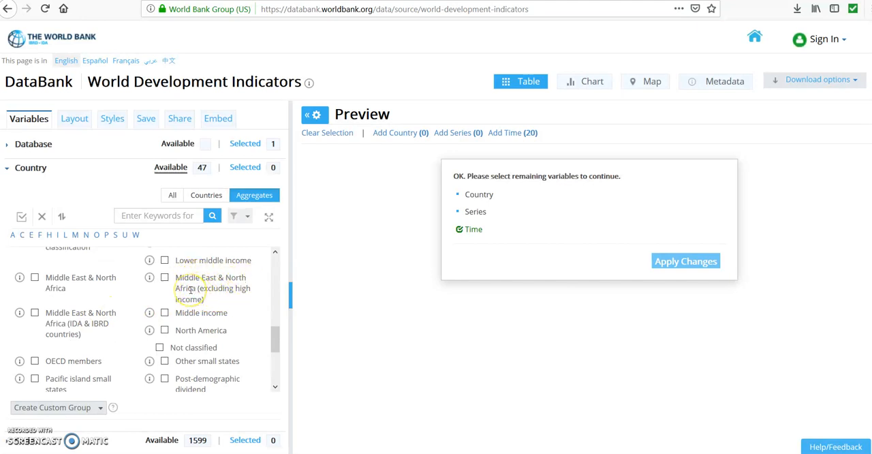
pyautogui.scroll(-3)
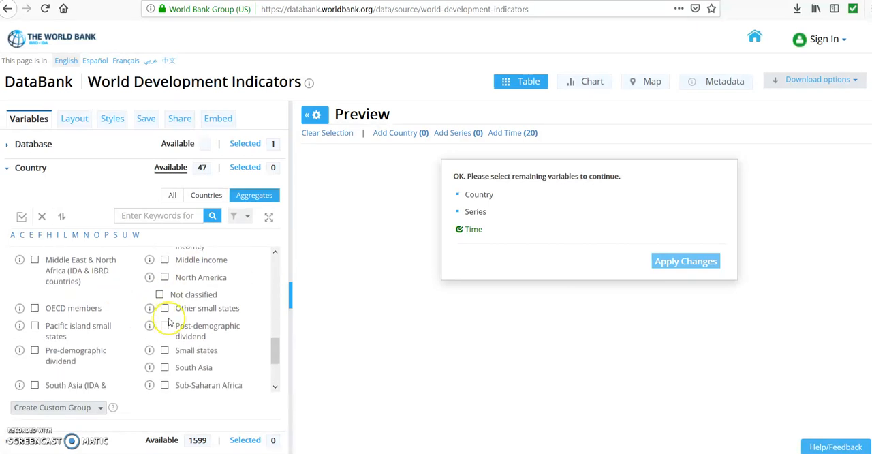
pyautogui.scroll(-3)
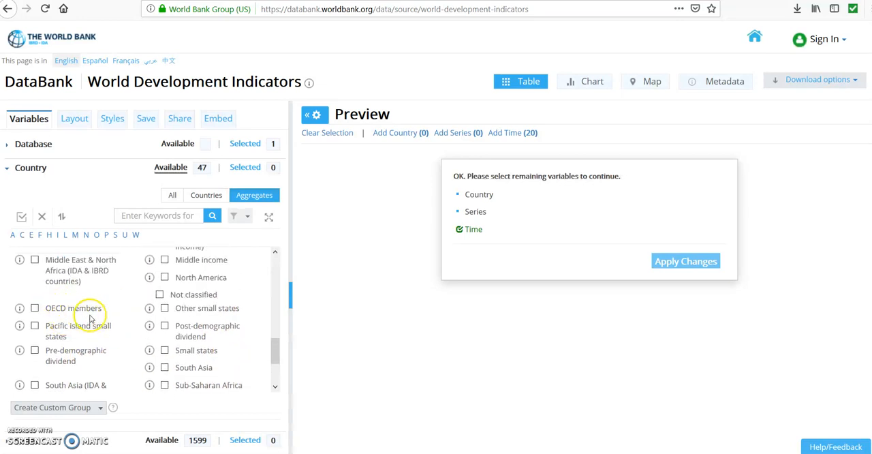
pyautogui.scroll(-3)
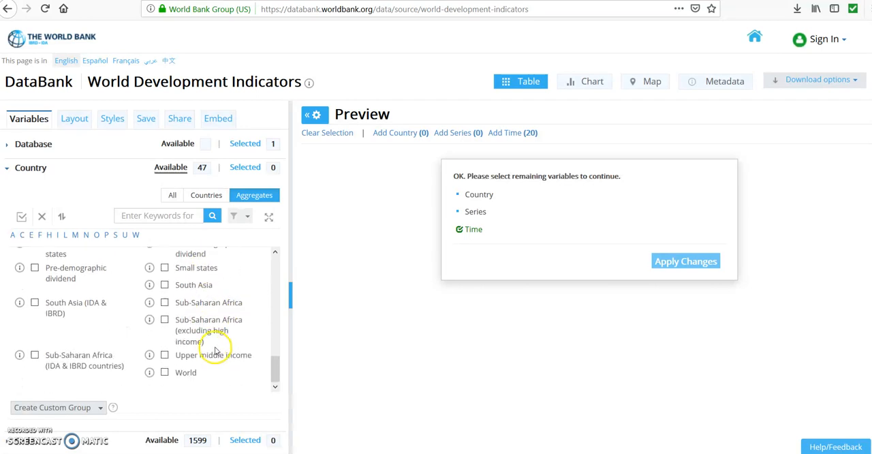
pyautogui.moveTo(247, 308)
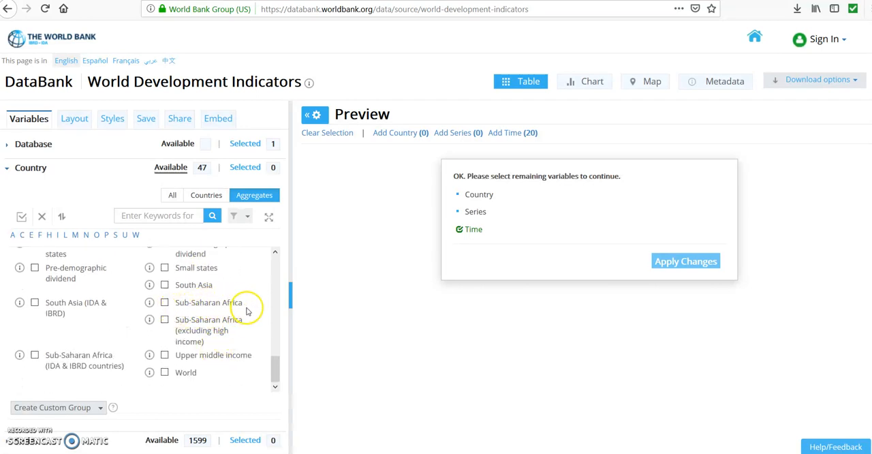
pyautogui.moveTo(245, 300)
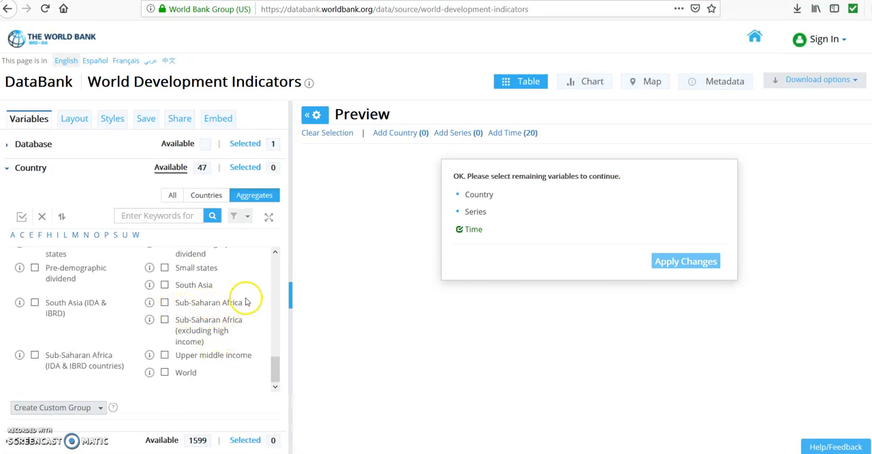
pyautogui.moveTo(232, 285)
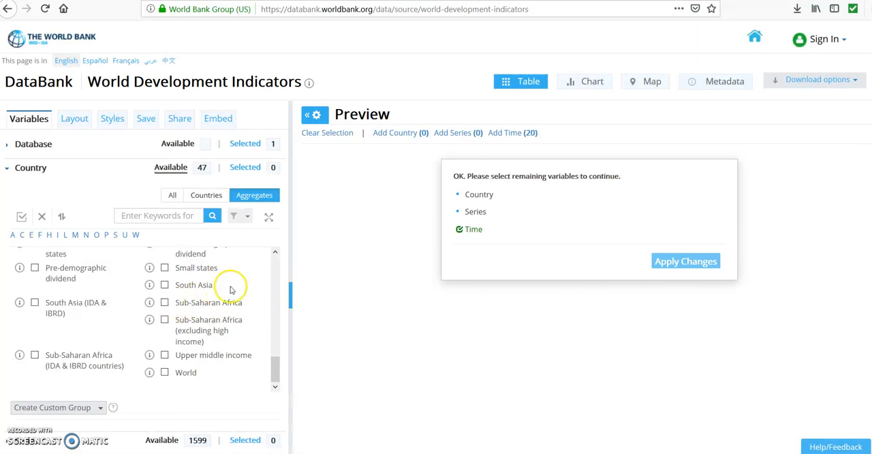
pyautogui.moveTo(226, 269)
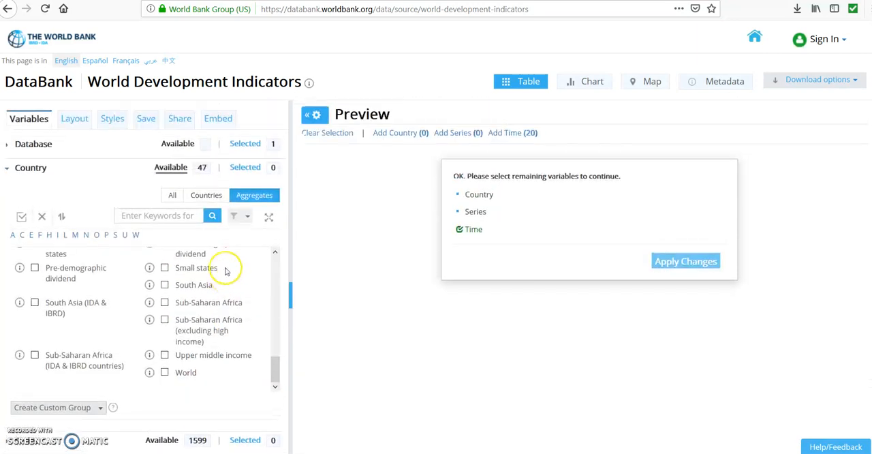
pyautogui.moveTo(194, 293)
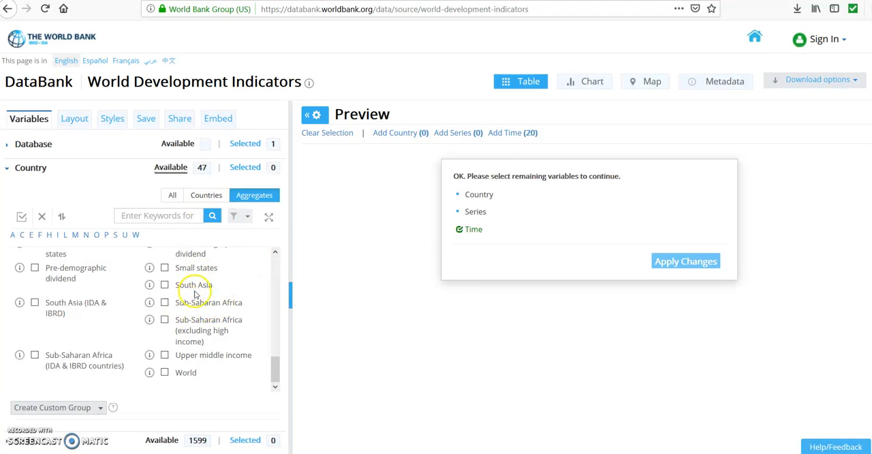
pyautogui.moveTo(249, 283)
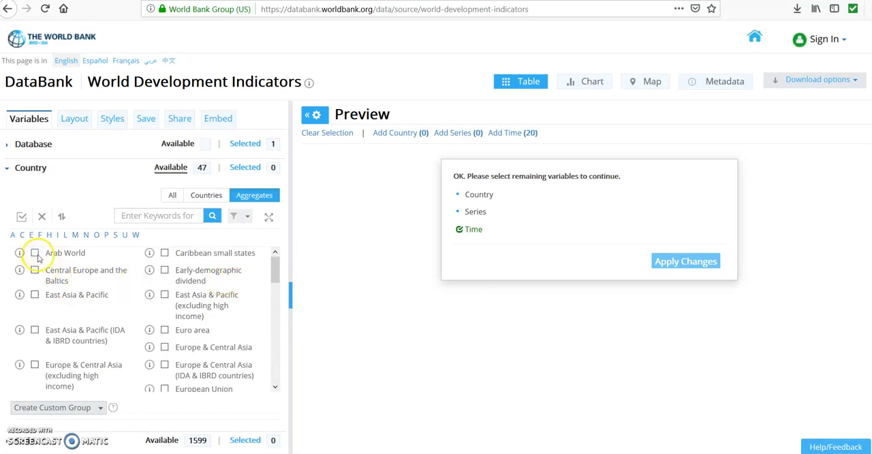
pyautogui.click(34, 252)
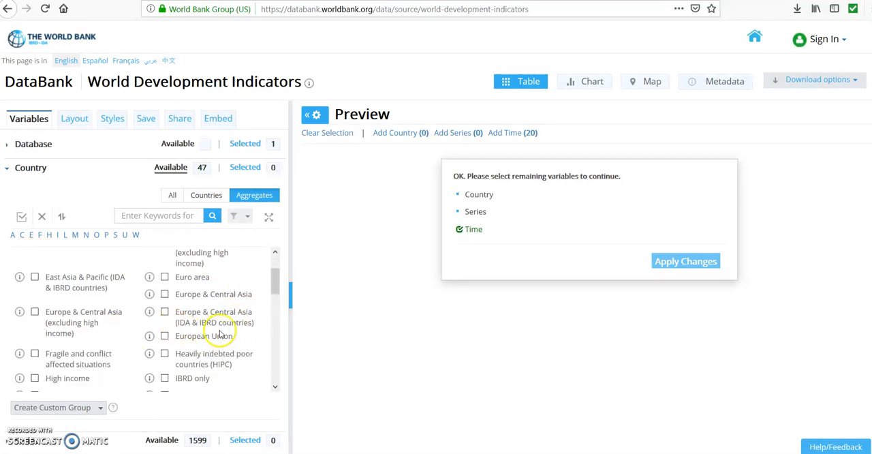
pyautogui.scroll(-3)
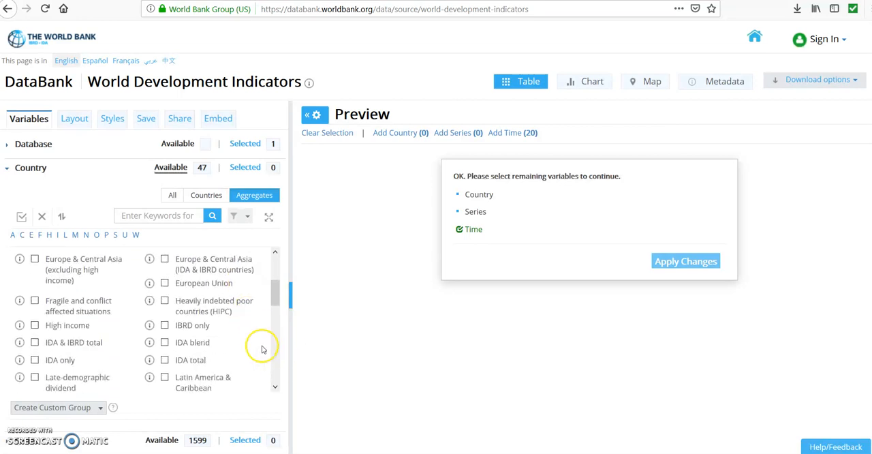
pyautogui.scroll(-3)
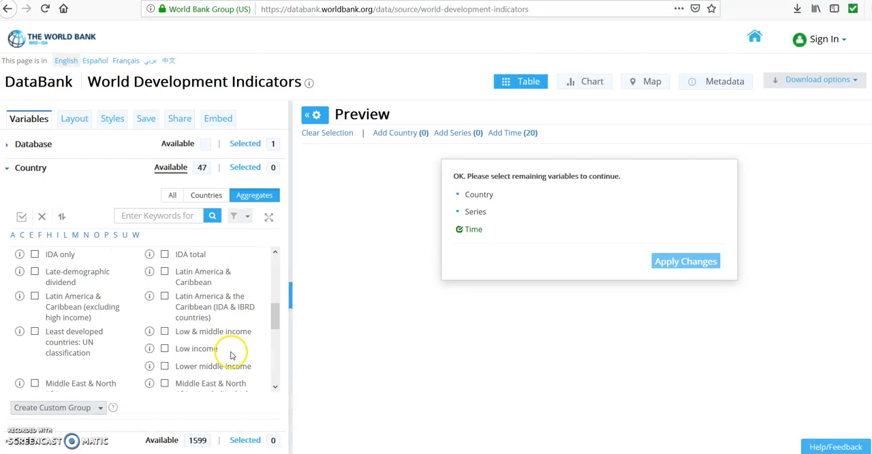
pyautogui.moveTo(227, 328)
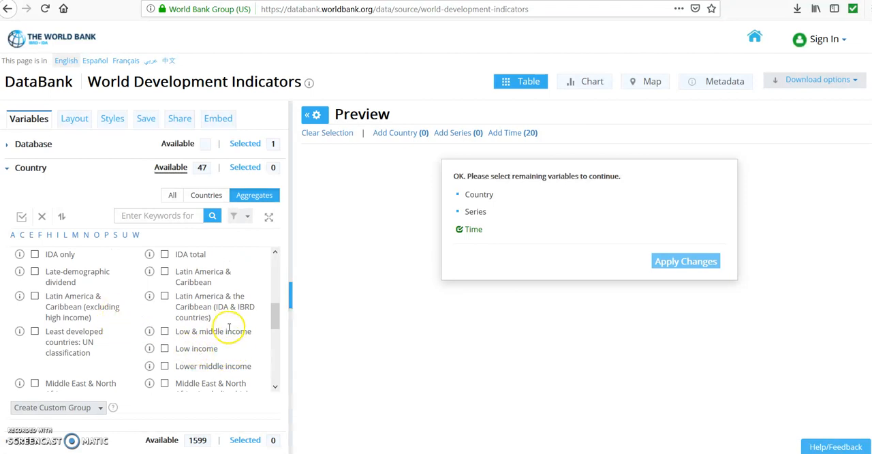
pyautogui.scroll(-3)
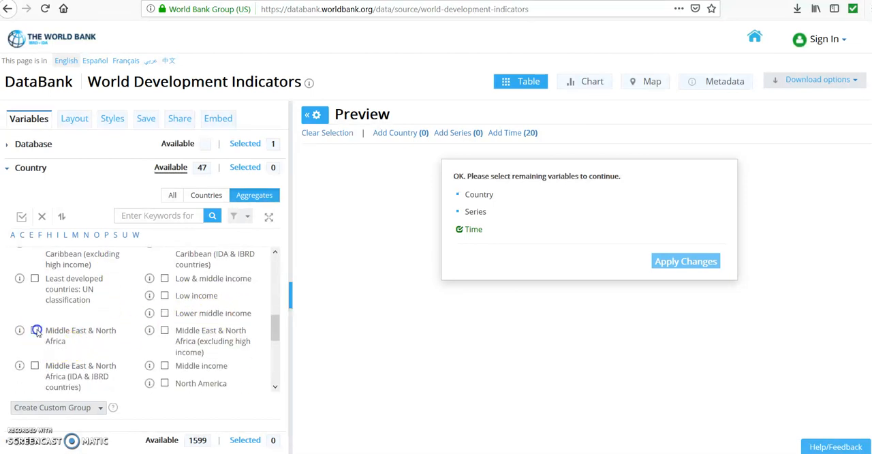
pyautogui.click(35, 330)
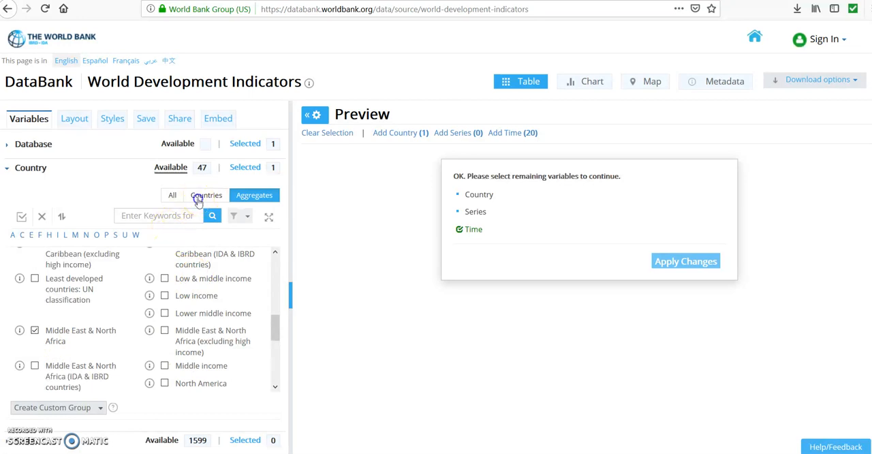
# Step: Switch to individual countries, add Egypt, Arab Rep., and collapse the Country list
pyautogui.click(205, 195)
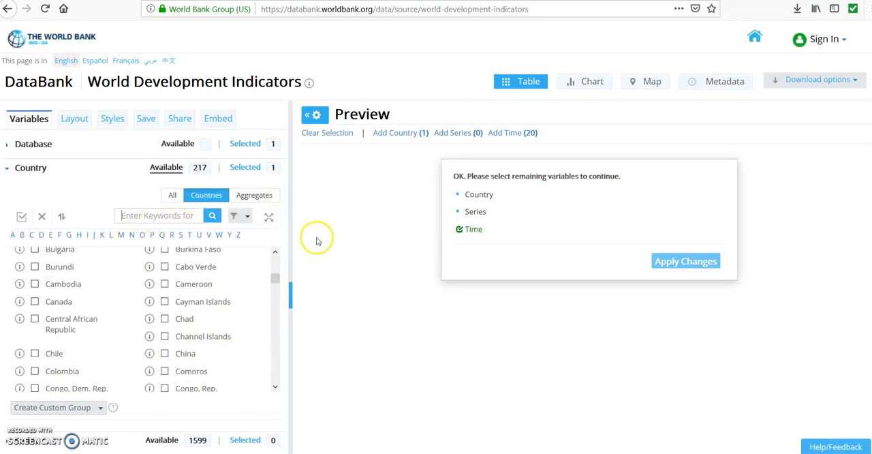
pyautogui.moveTo(331, 245)
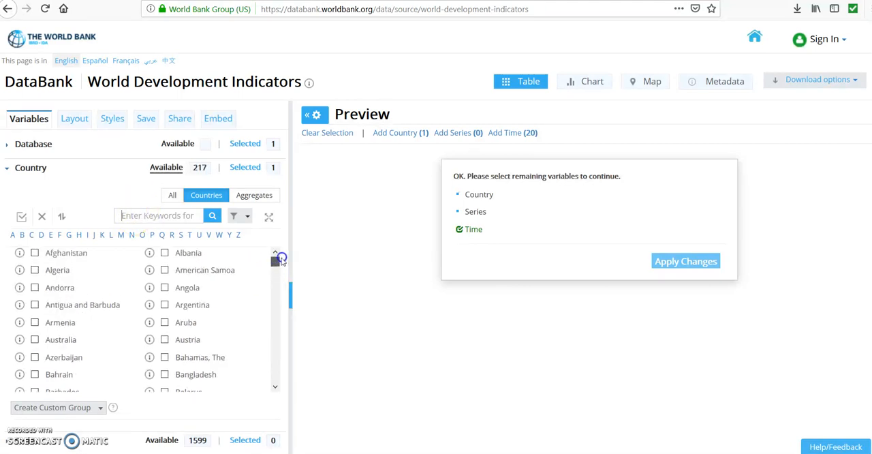
pyautogui.scroll(-3)
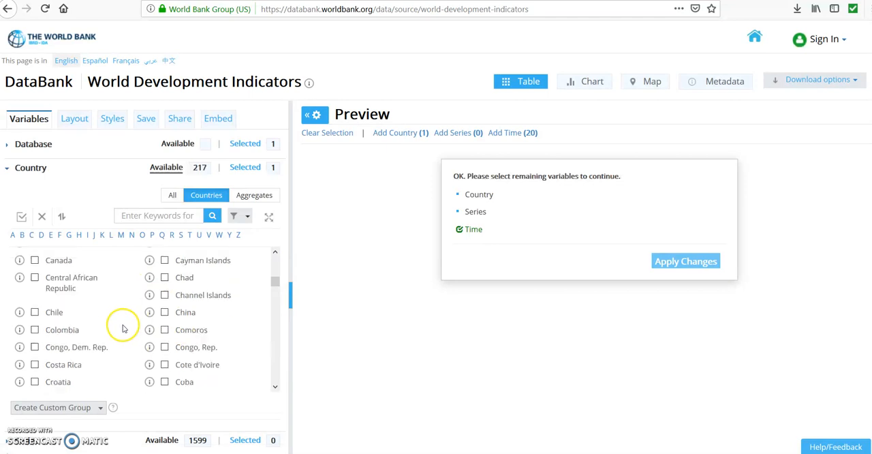
pyautogui.scroll(-3)
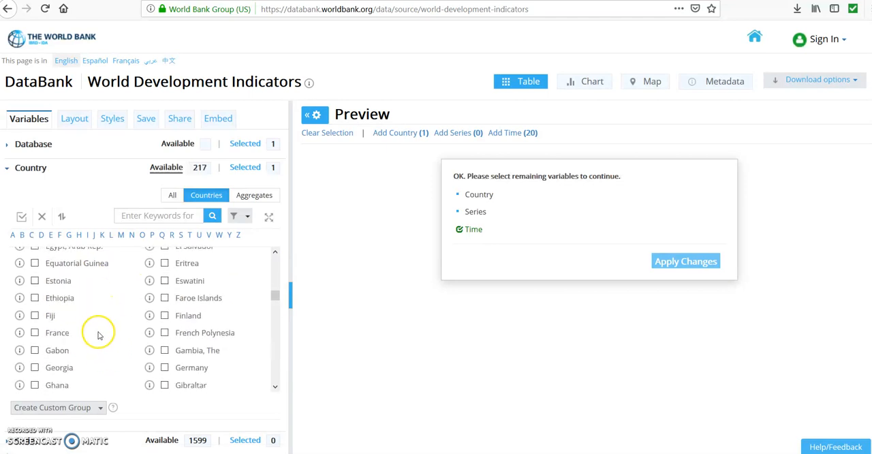
pyautogui.moveTo(237, 327)
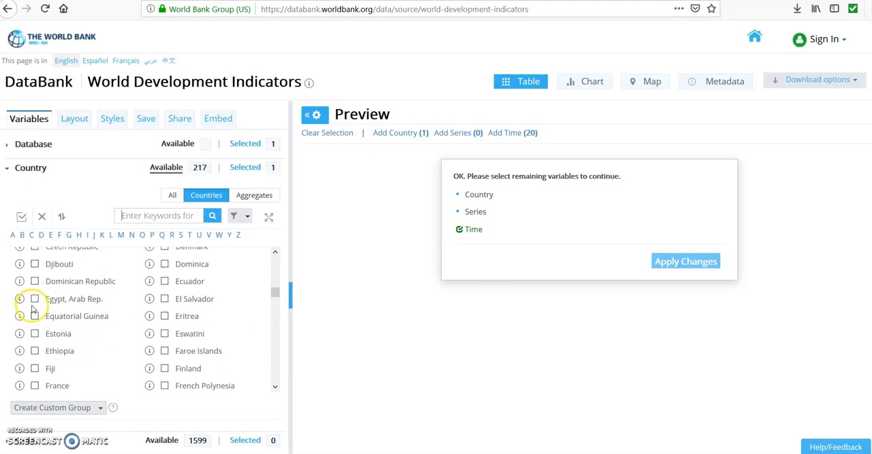
pyautogui.click(34, 299)
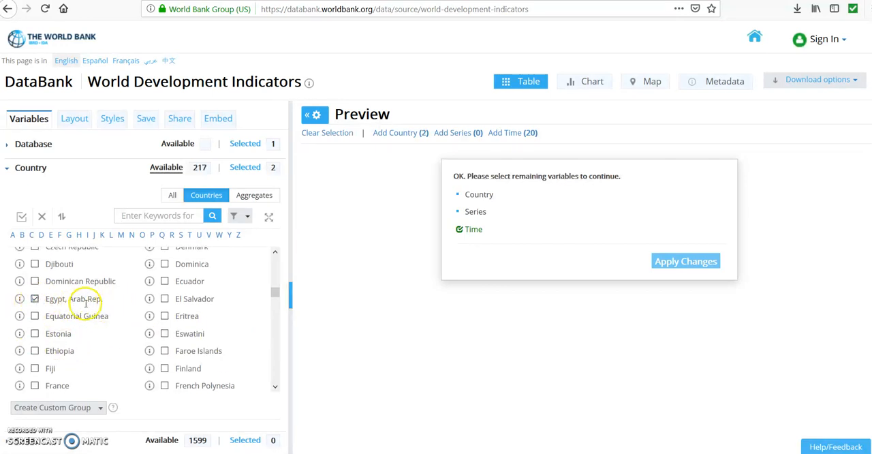
pyautogui.moveTo(247, 309)
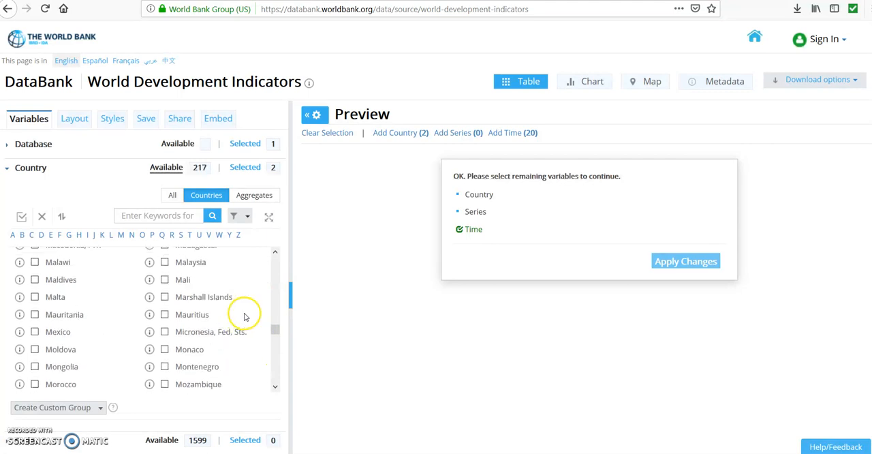
pyautogui.moveTo(259, 343)
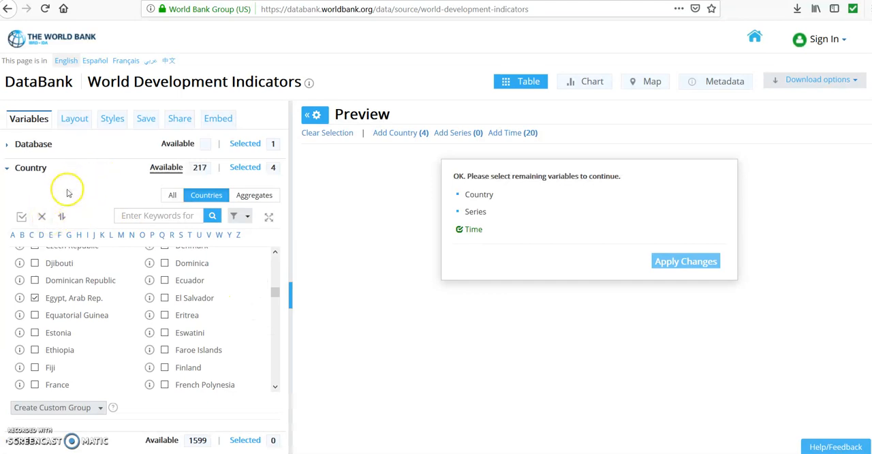
pyautogui.moveTo(62, 215)
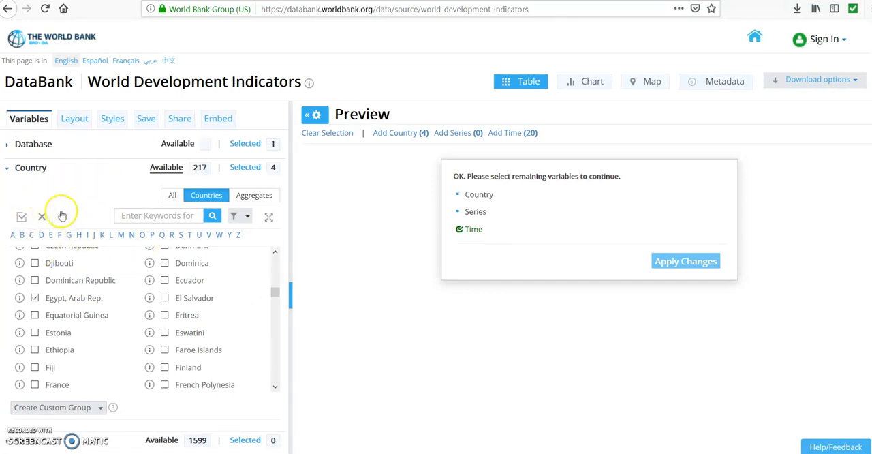
pyautogui.click(31, 168)
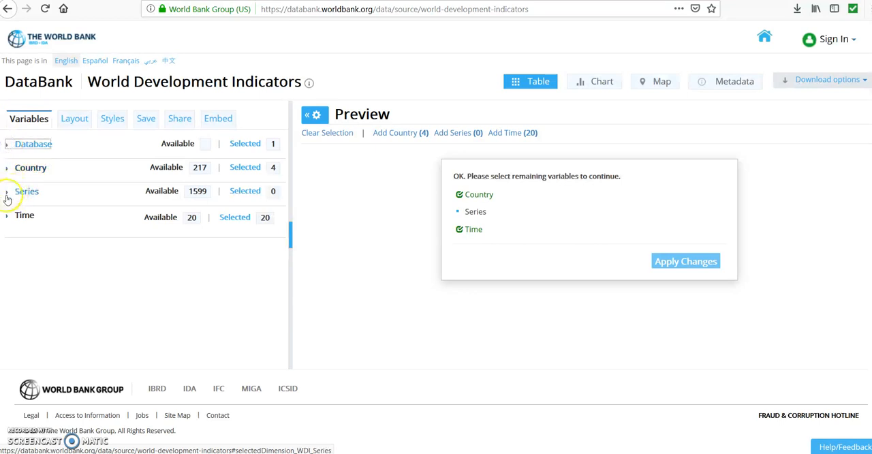
pyautogui.click(27, 190)
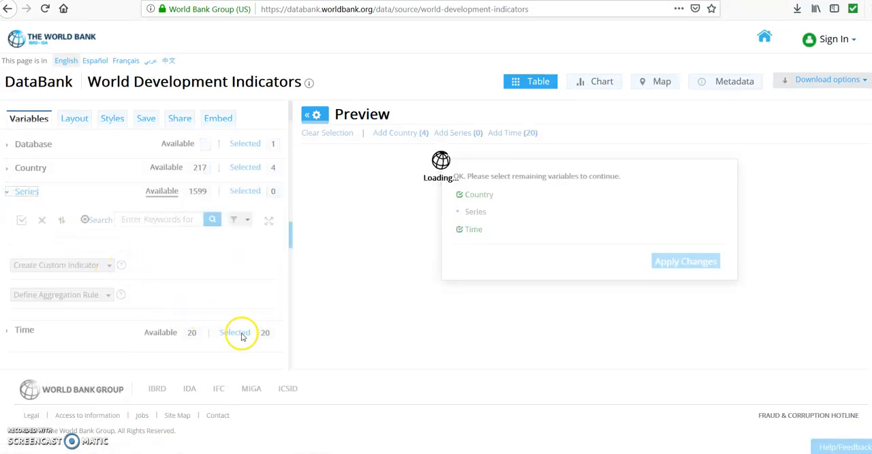
pyautogui.moveTo(190, 279)
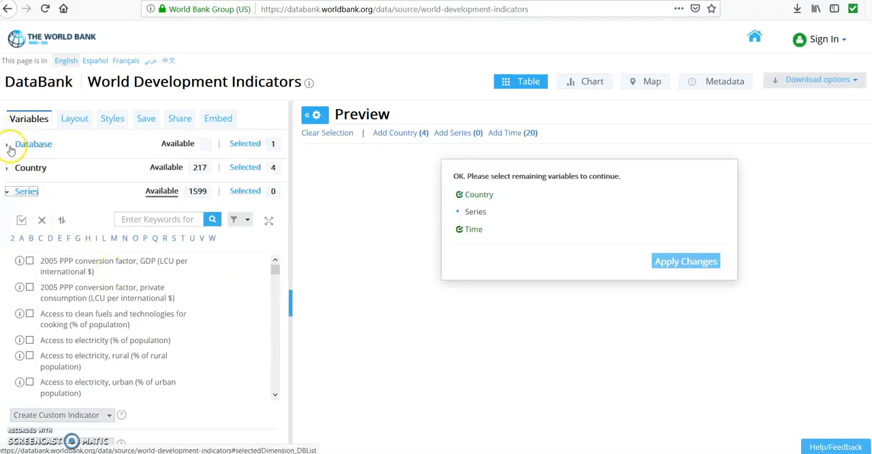
pyautogui.click(9, 144)
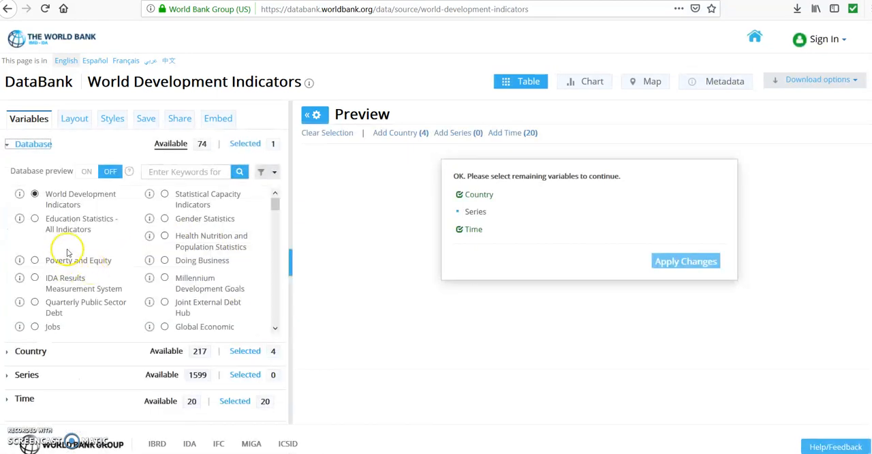
pyautogui.moveTo(61, 193)
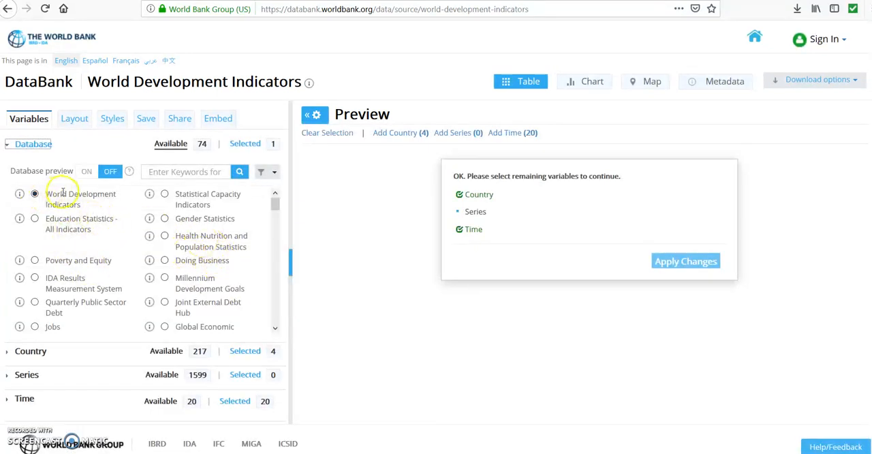
pyautogui.moveTo(107, 194)
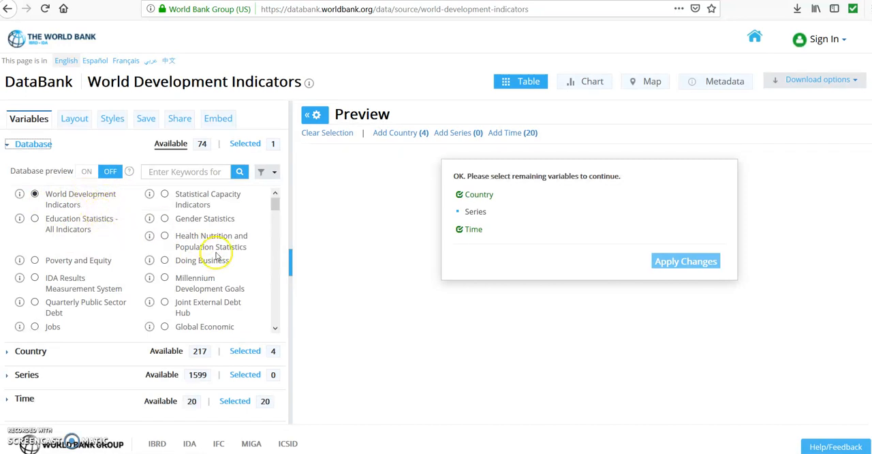
pyautogui.moveTo(98, 228)
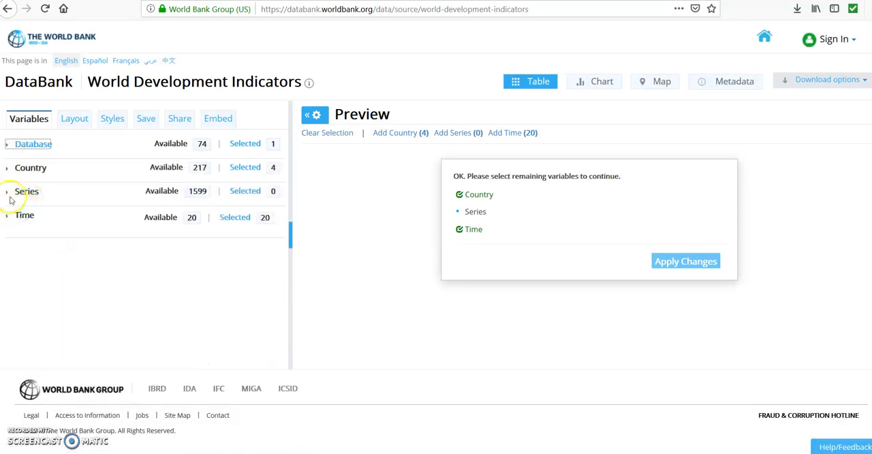
# Step: Expand the Series list and enter 'gdp' as the keyword search
pyautogui.click(27, 191)
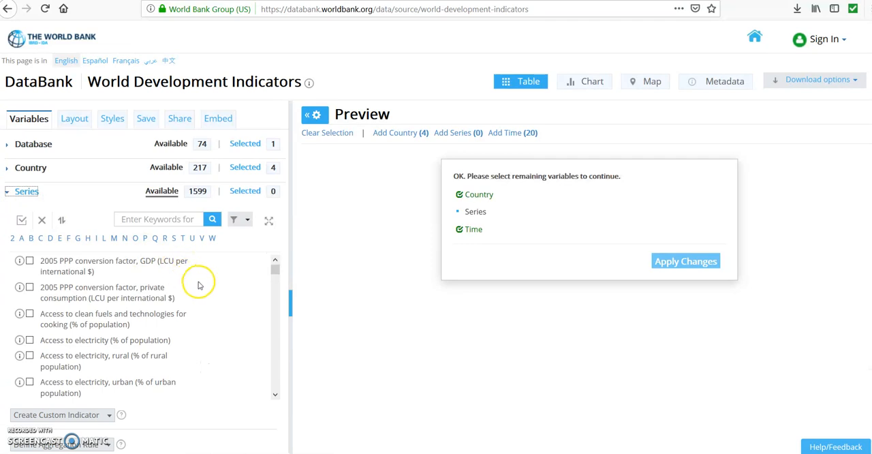
pyautogui.moveTo(295, 304)
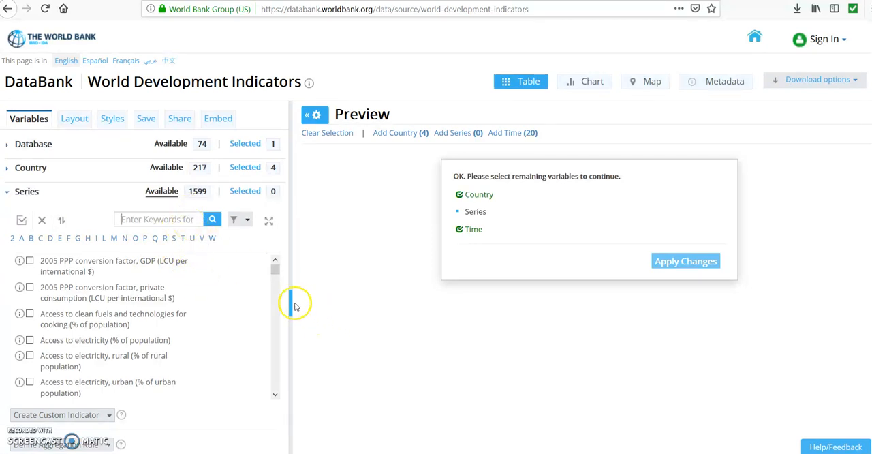
pyautogui.moveTo(221, 271)
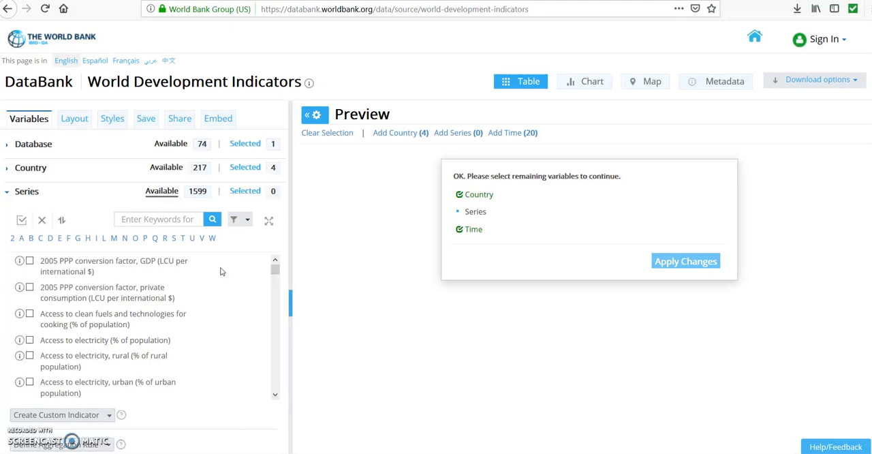
pyautogui.write('g')
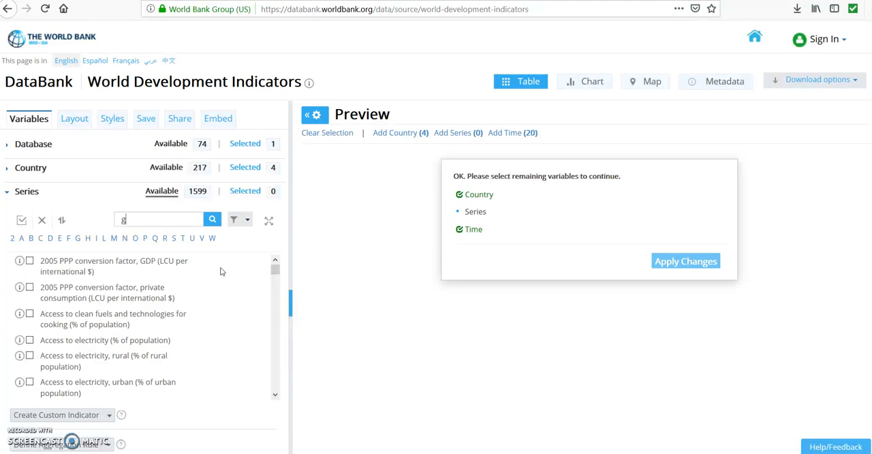
pyautogui.write('gdp')
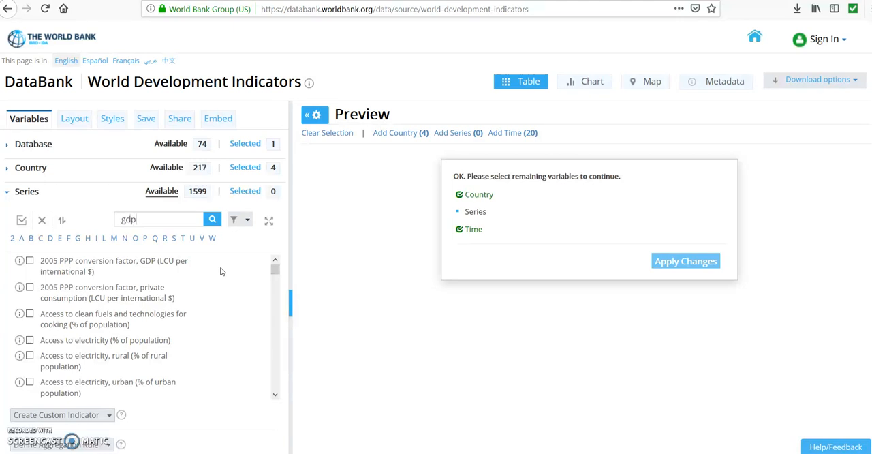
# Step: Filter series by gdp and tick GDP growth and GDP per capita growth (annual %)
pyautogui.click(212, 218)
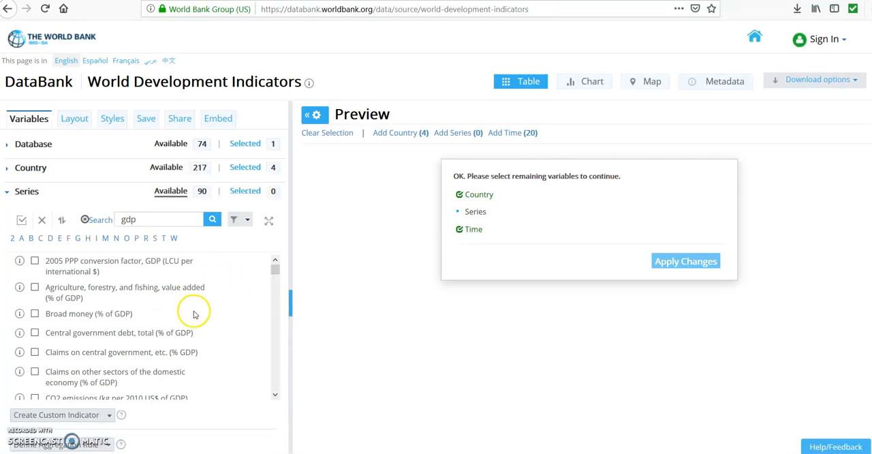
pyautogui.moveTo(213, 331)
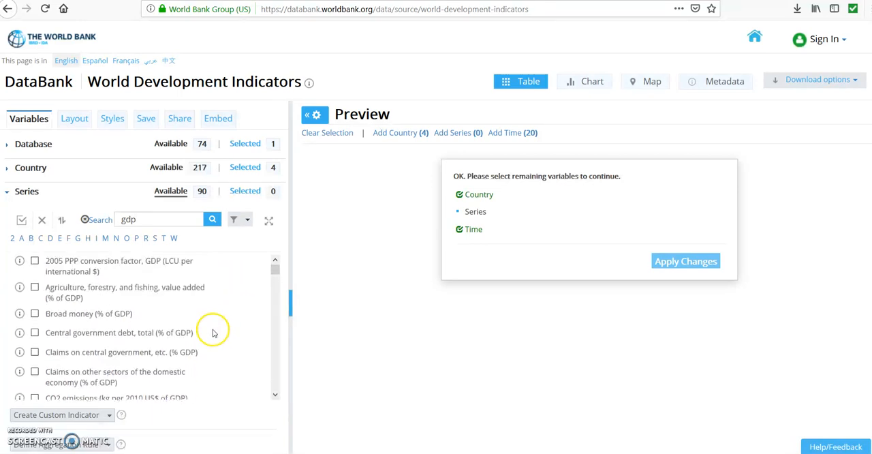
pyautogui.scroll(-3)
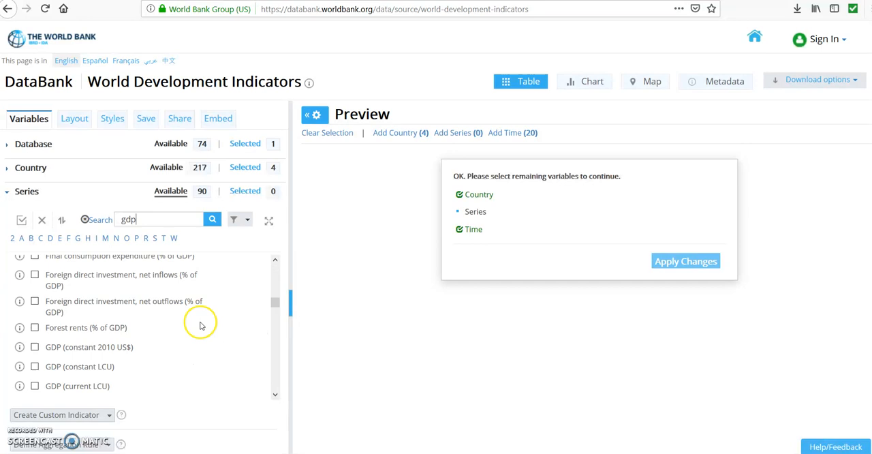
pyautogui.scroll(-3)
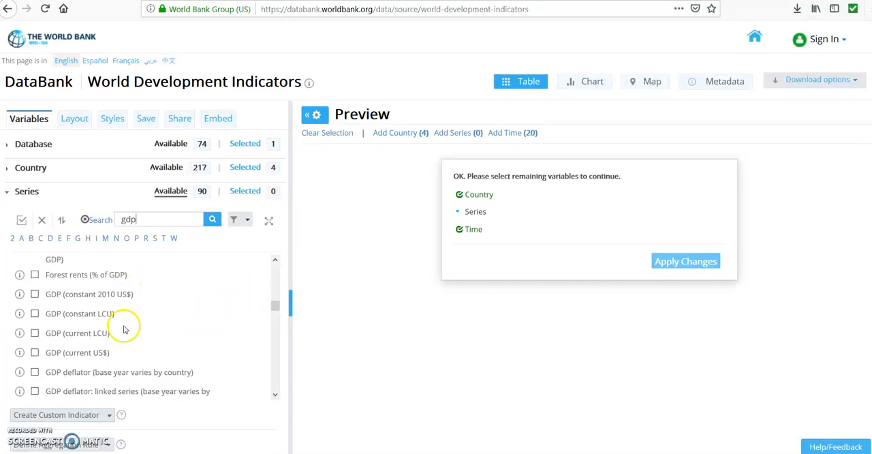
pyautogui.moveTo(79, 328)
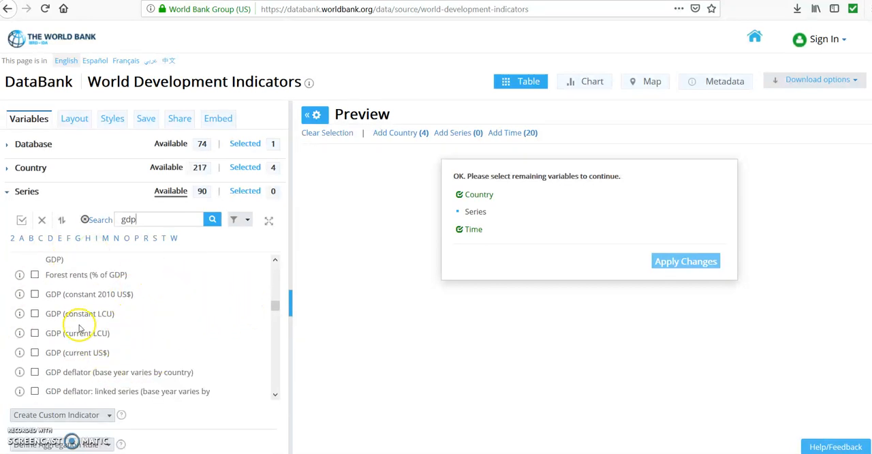
pyautogui.moveTo(152, 295)
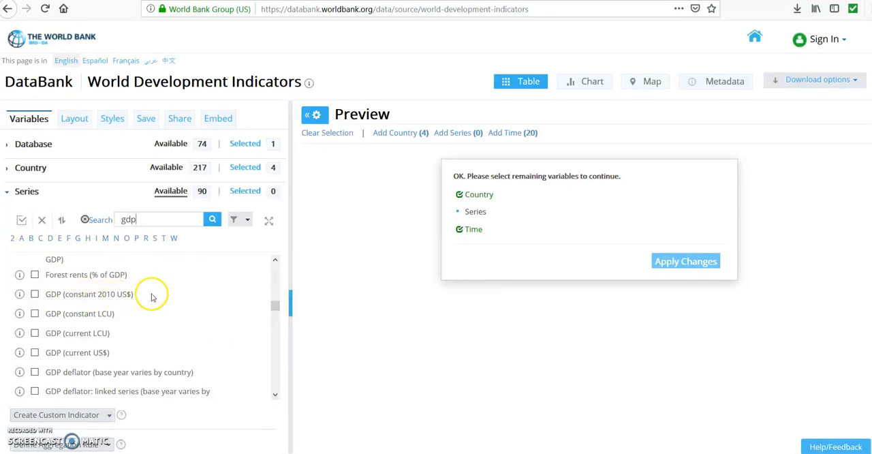
pyautogui.scroll(-3)
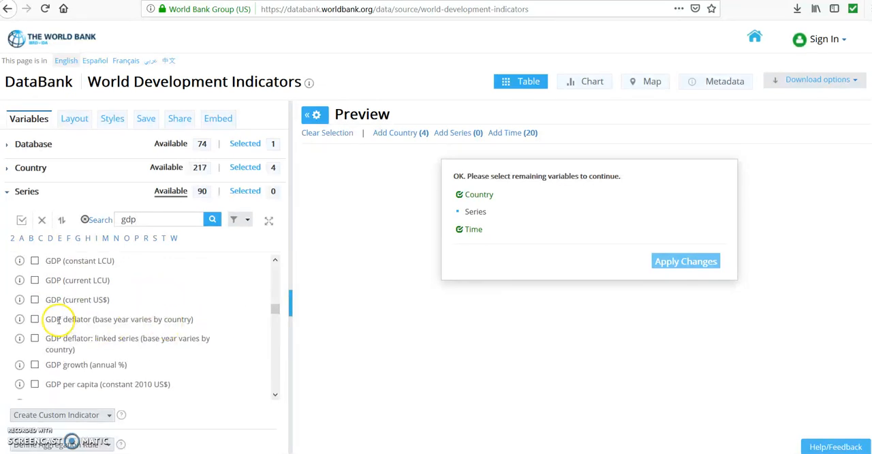
pyautogui.moveTo(71, 311)
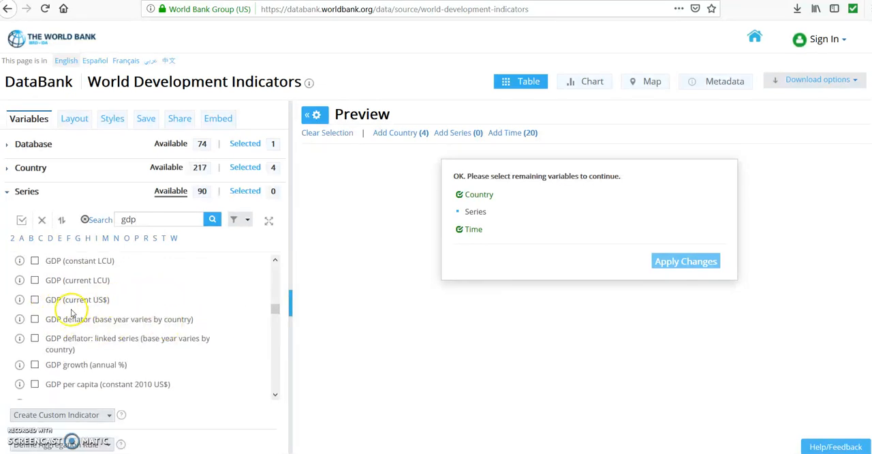
pyautogui.moveTo(135, 300)
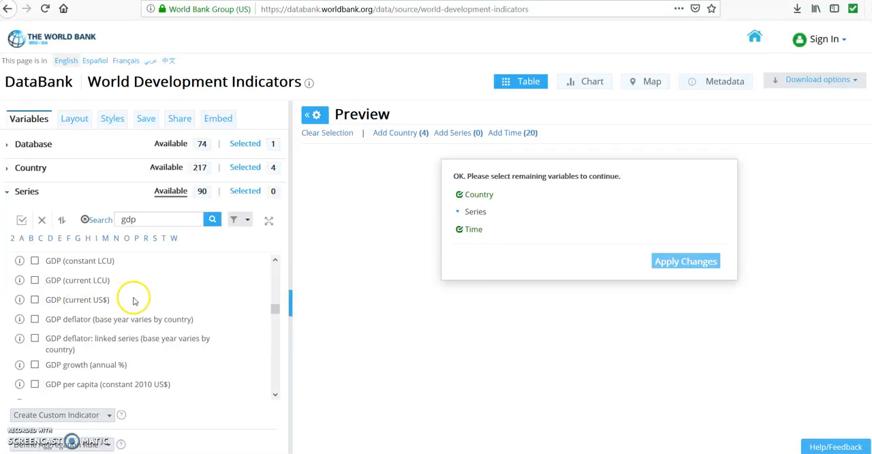
pyautogui.moveTo(98, 351)
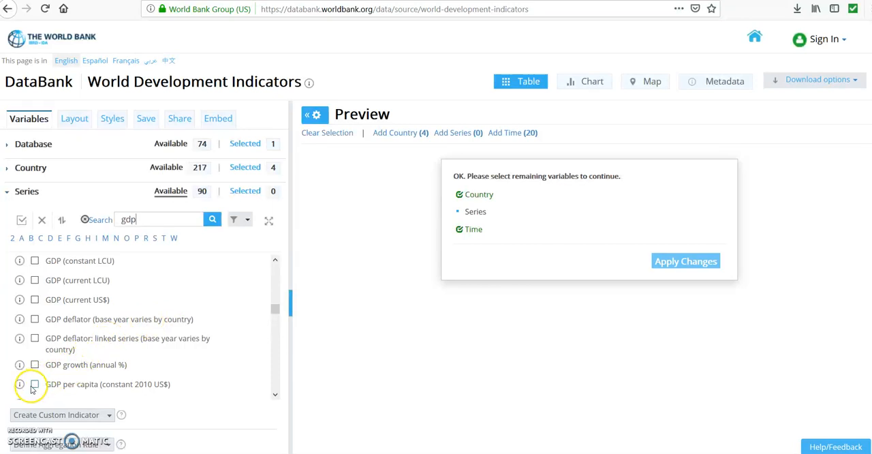
pyautogui.click(34, 364)
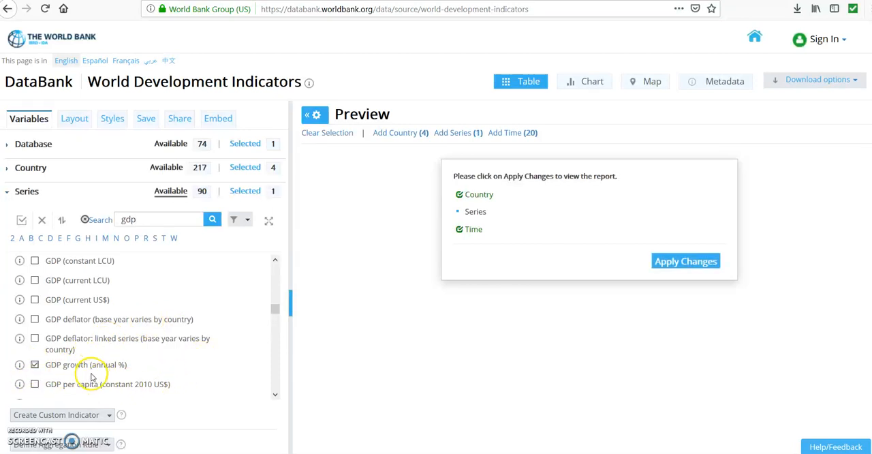
pyautogui.moveTo(198, 353)
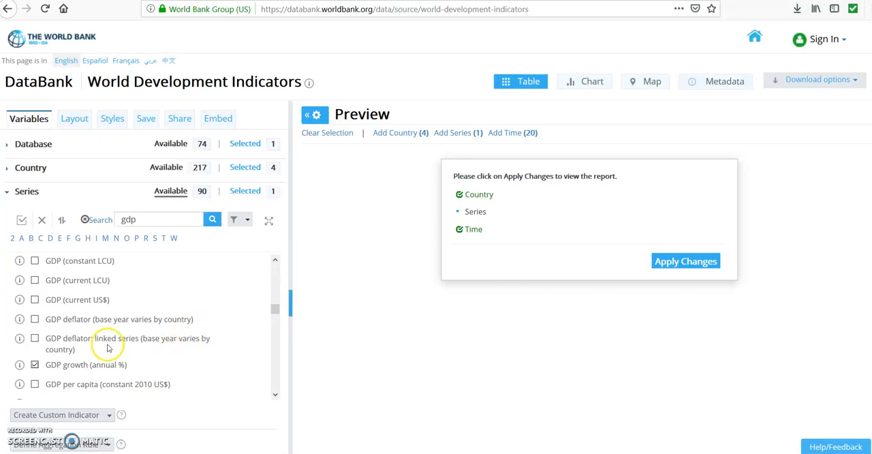
pyautogui.moveTo(255, 348)
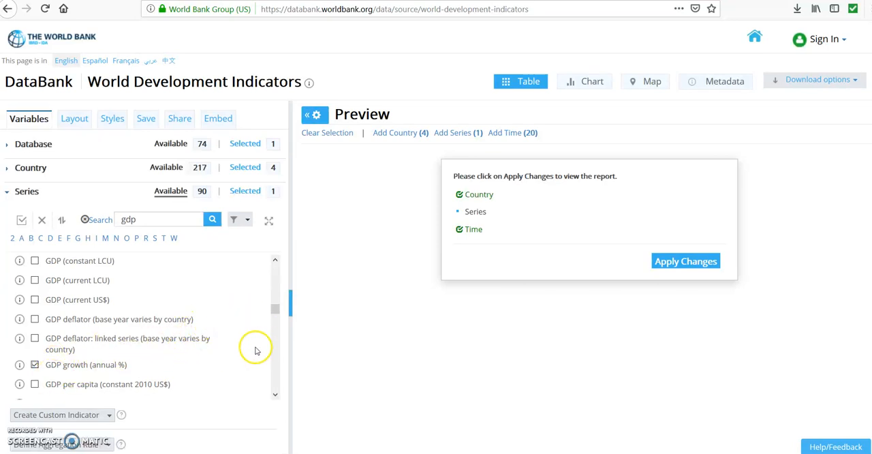
pyautogui.scroll(-3)
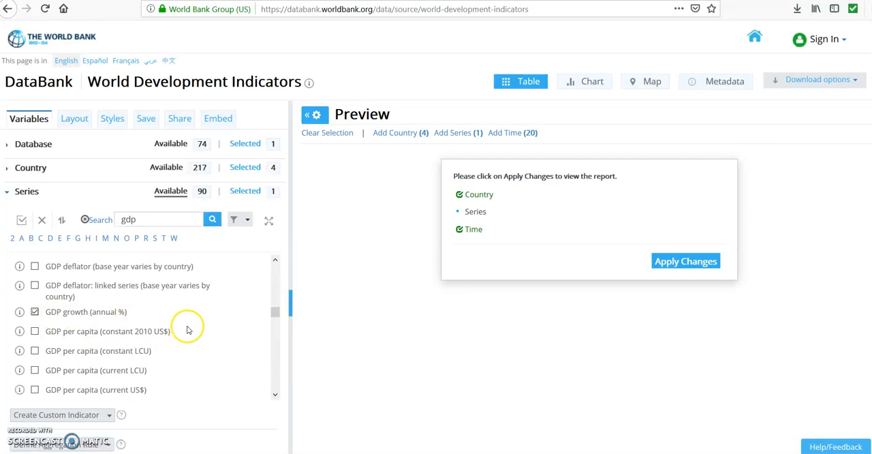
pyautogui.scroll(-3)
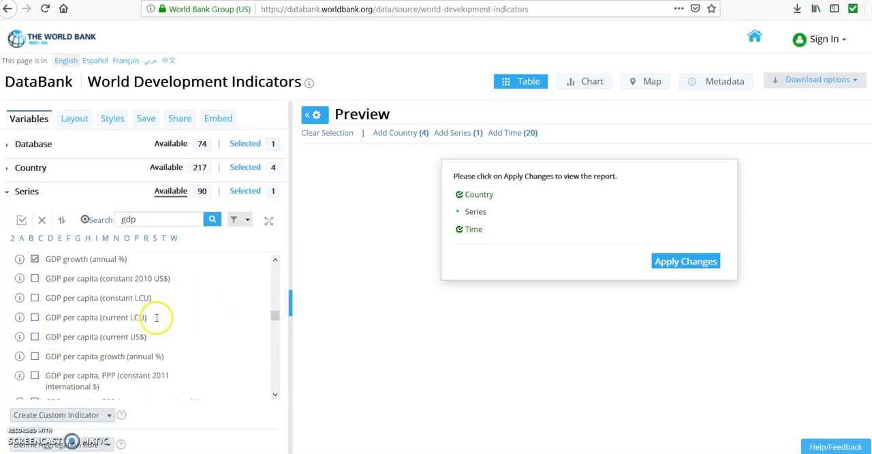
pyautogui.moveTo(201, 319)
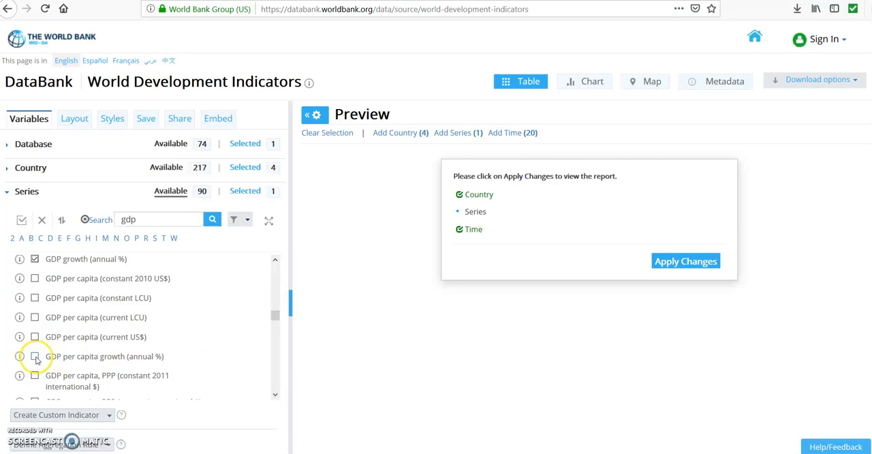
pyautogui.click(35, 356)
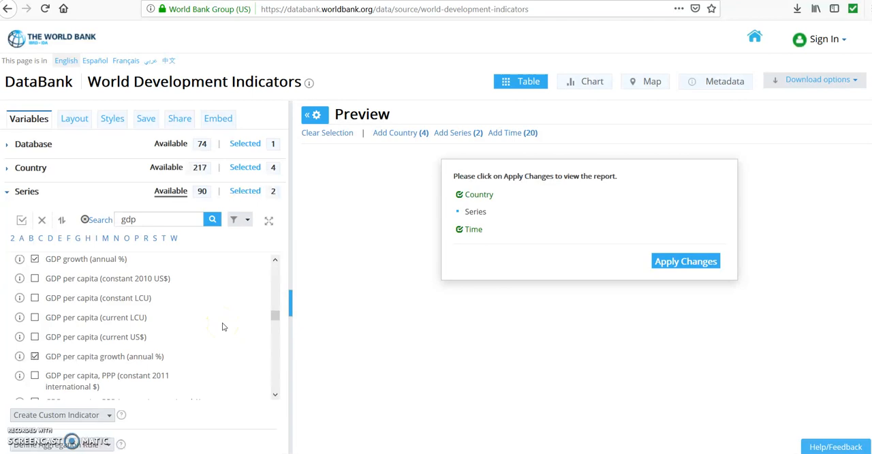
pyautogui.scroll(-3)
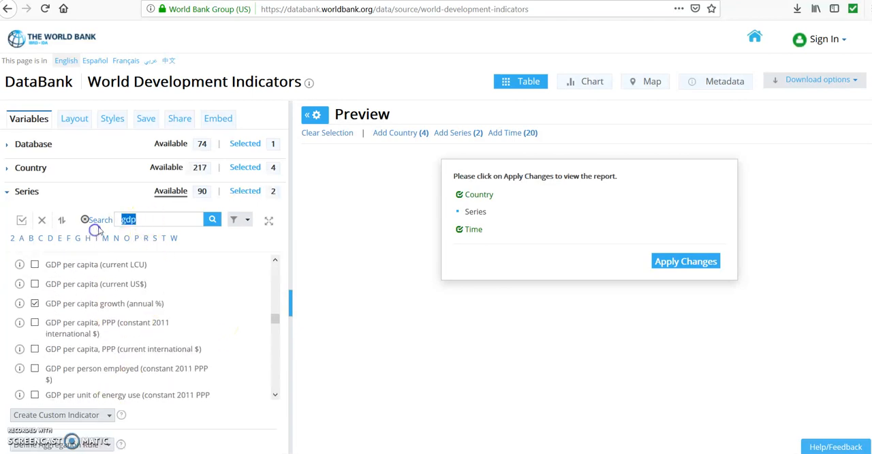
# Step: Search series for 'pop' and tick Population, total and Population growth (annual %)
pyautogui.write('population')
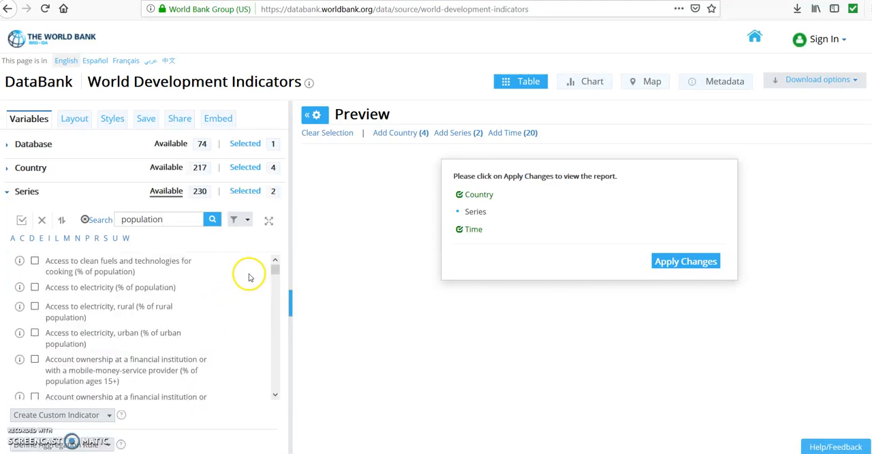
pyautogui.moveTo(240, 295)
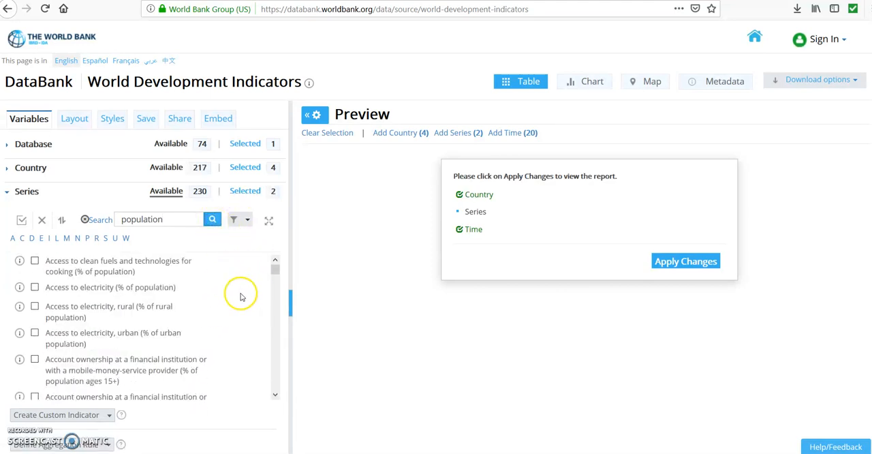
pyautogui.scroll(-3)
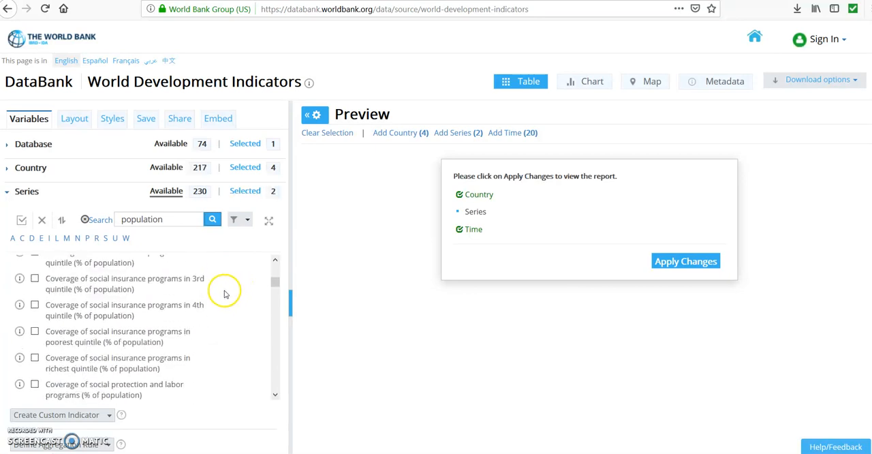
pyautogui.scroll(-3)
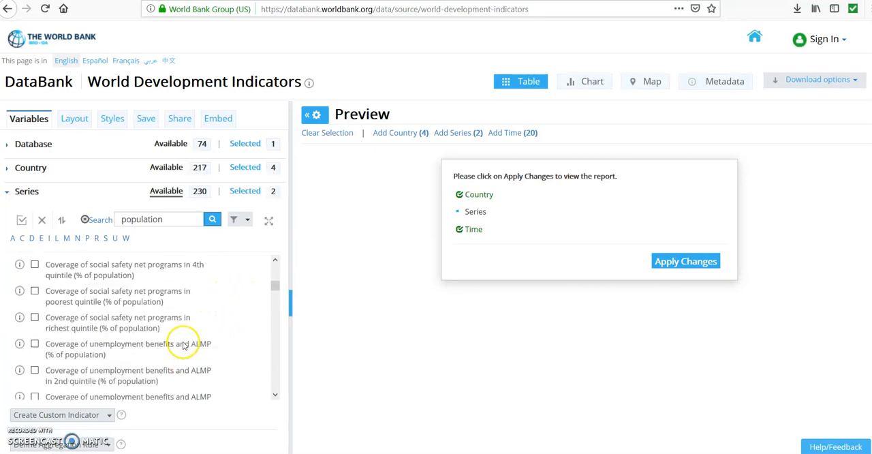
pyautogui.scroll(-3)
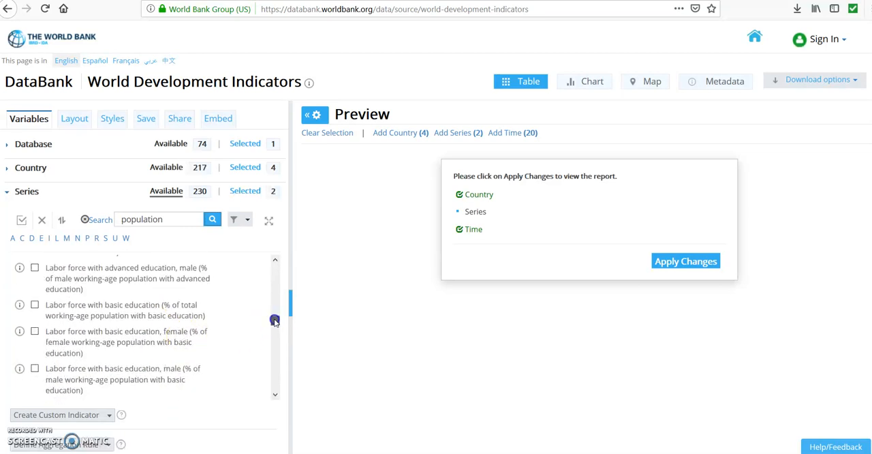
pyautogui.scroll(-3)
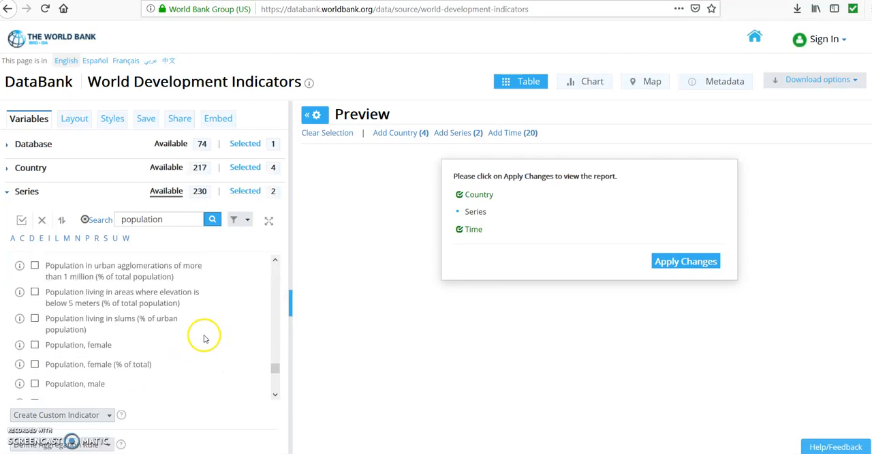
pyautogui.scroll(-3)
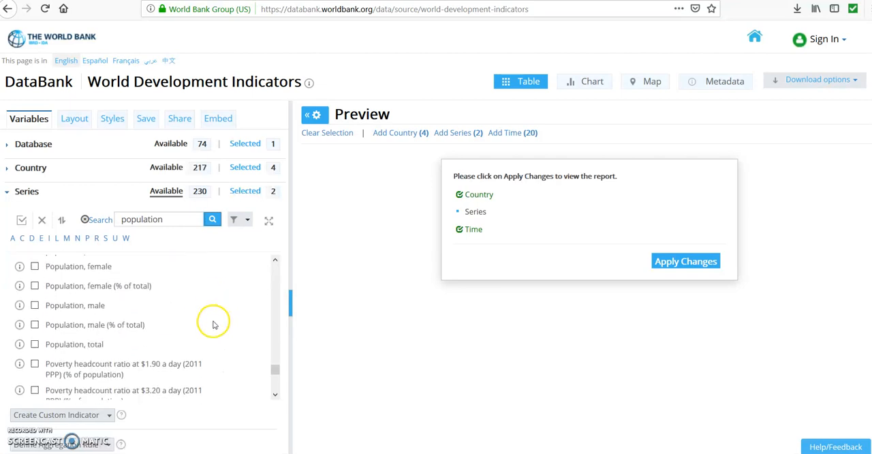
pyautogui.scroll(-3)
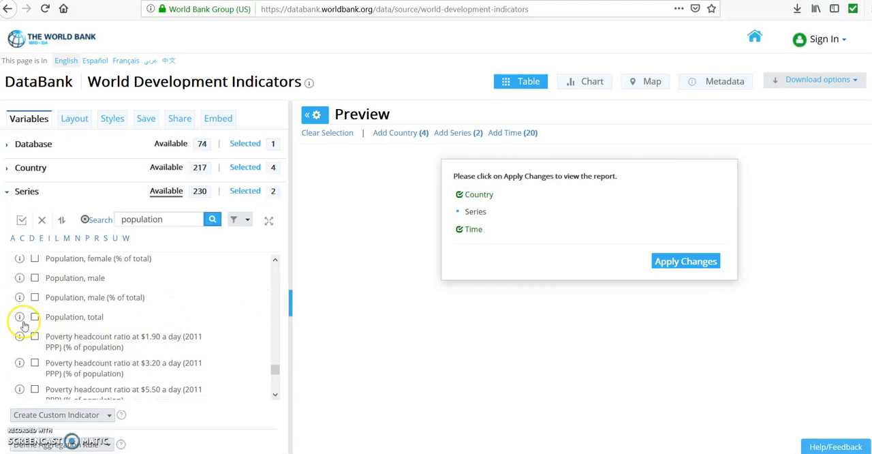
pyautogui.click(35, 317)
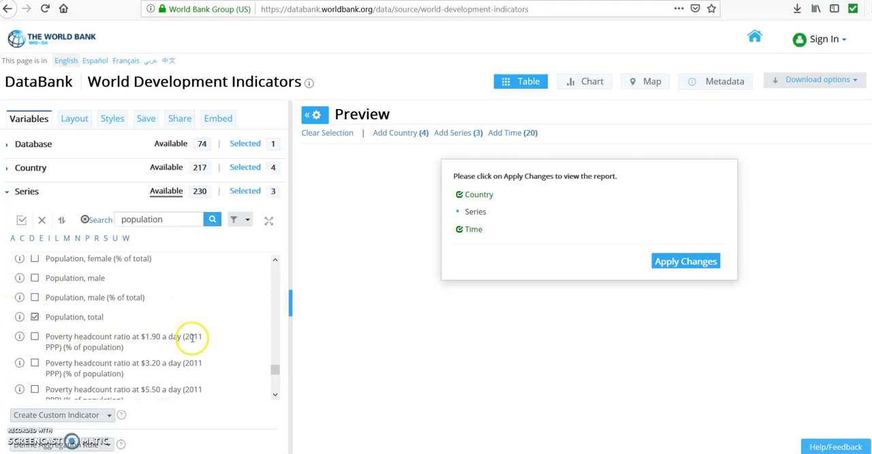
pyautogui.moveTo(217, 315)
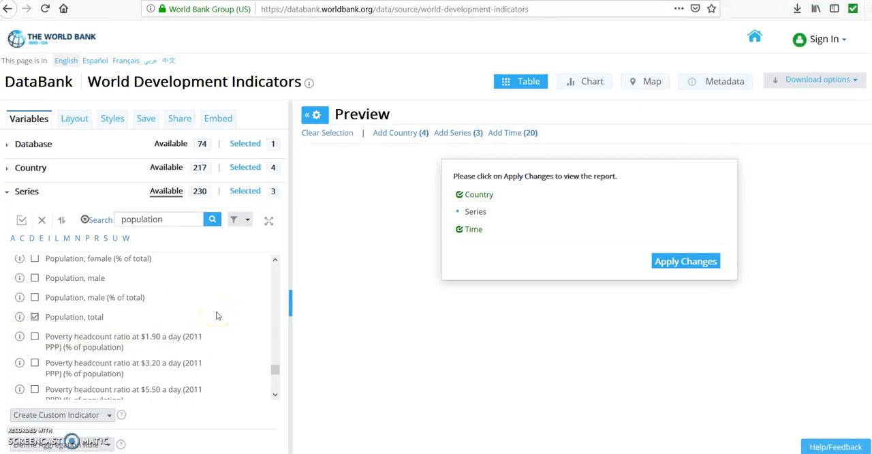
pyautogui.moveTo(216, 315)
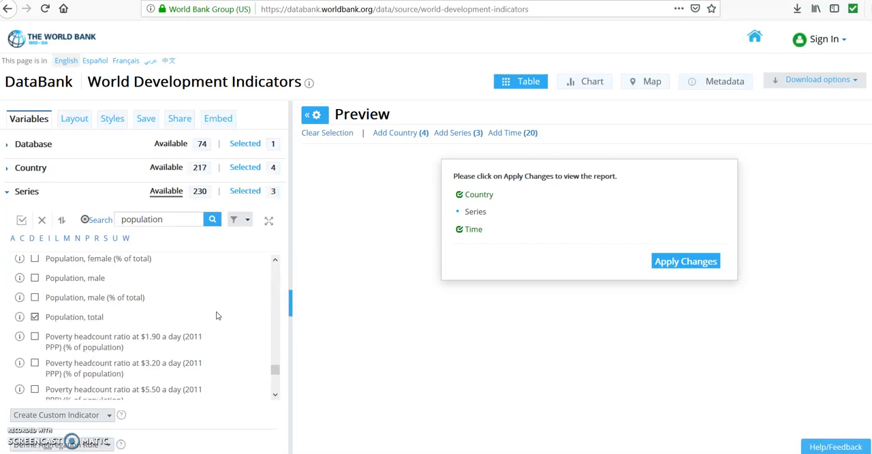
pyautogui.moveTo(186, 314)
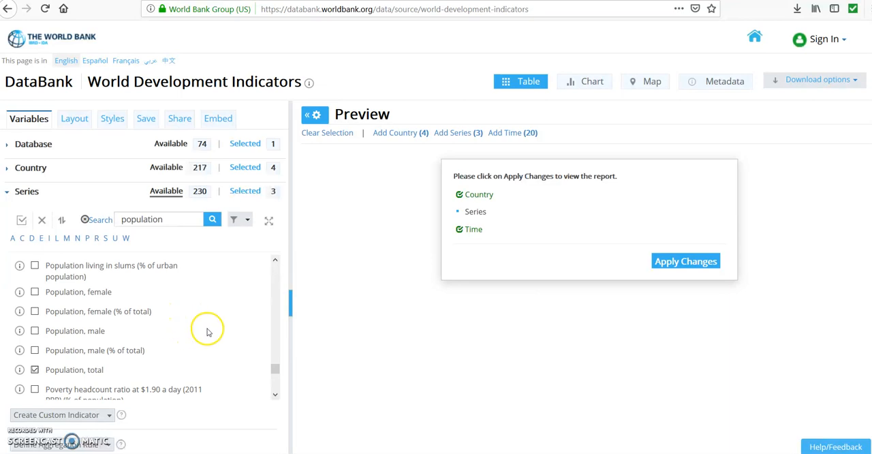
pyautogui.moveTo(211, 335)
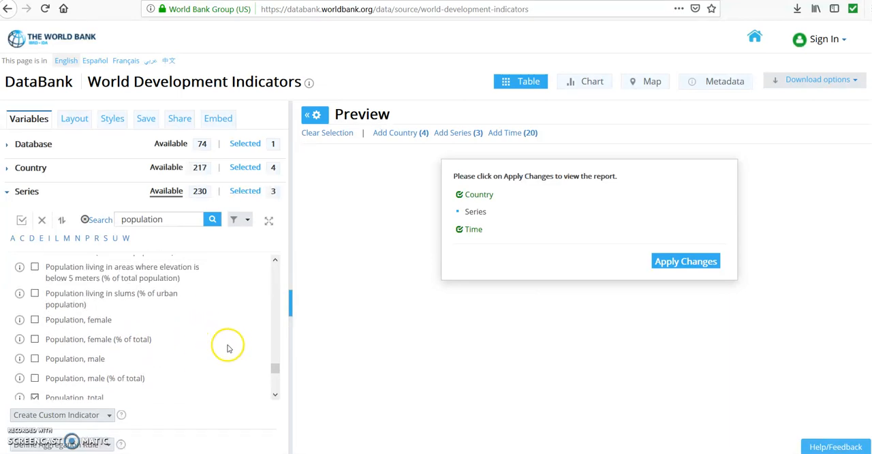
pyautogui.scroll(-3)
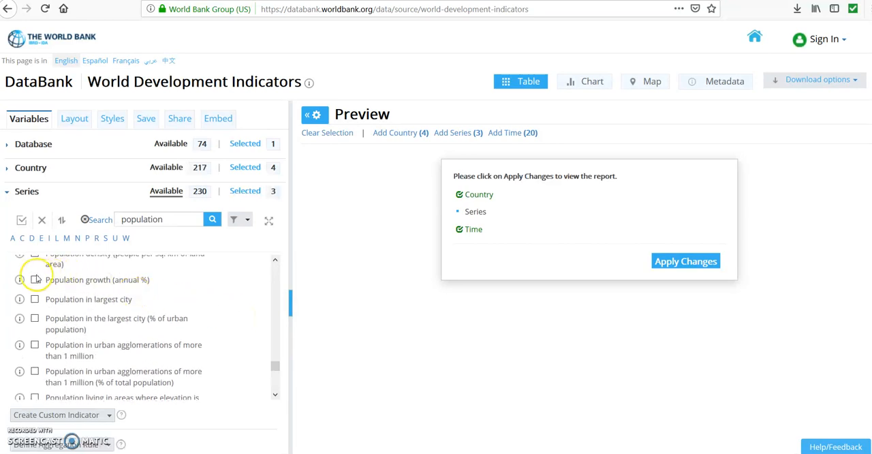
pyautogui.click(35, 279)
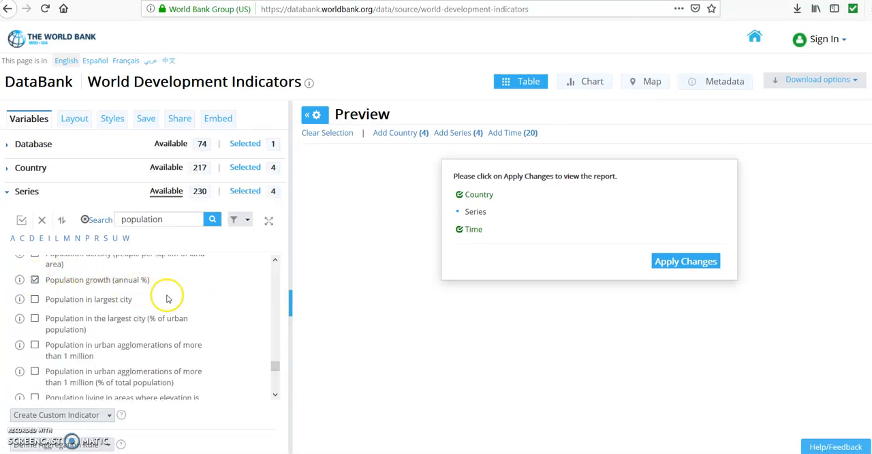
pyautogui.moveTo(158, 307)
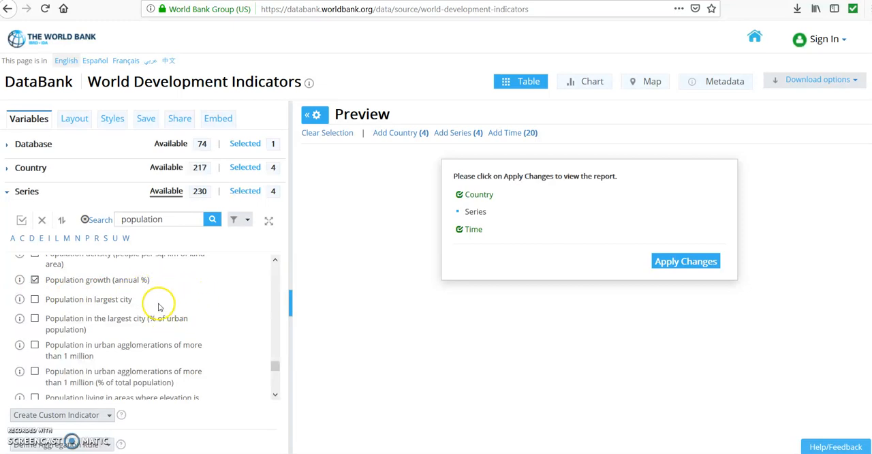
pyautogui.scroll(-3)
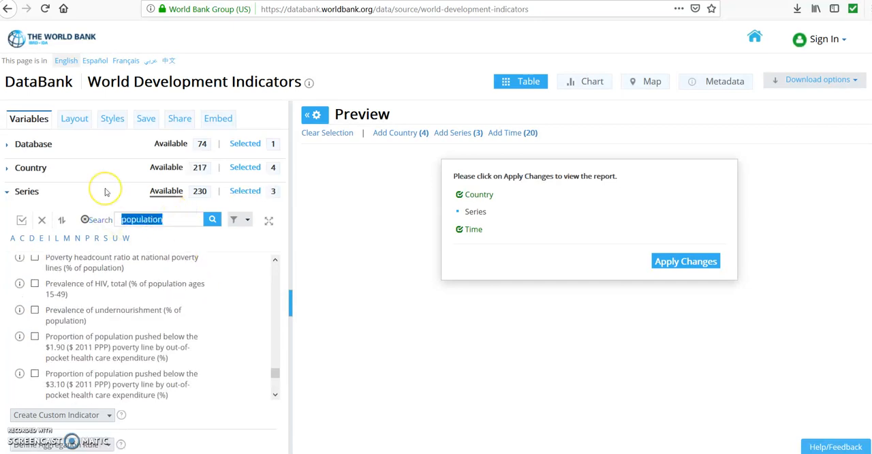
# Step: Search the series for 'inflation', tick Inflation, consumer prices (annual %), and select the search term
pyautogui.write('inf')
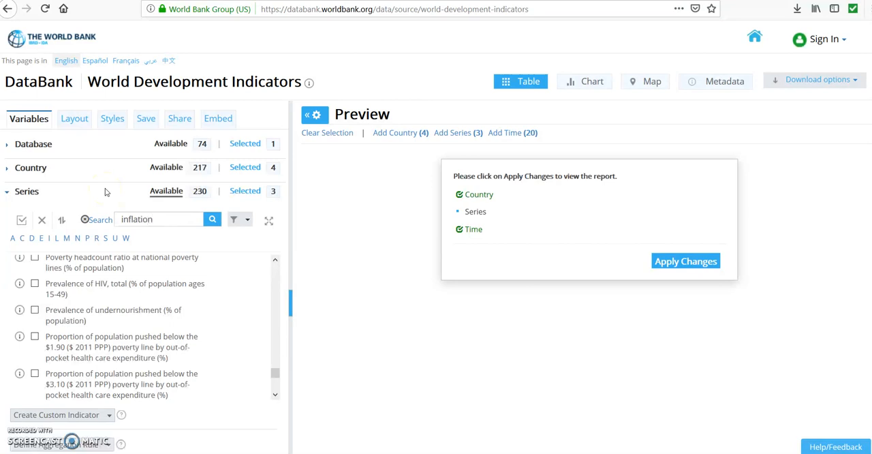
pyautogui.click(212, 219)
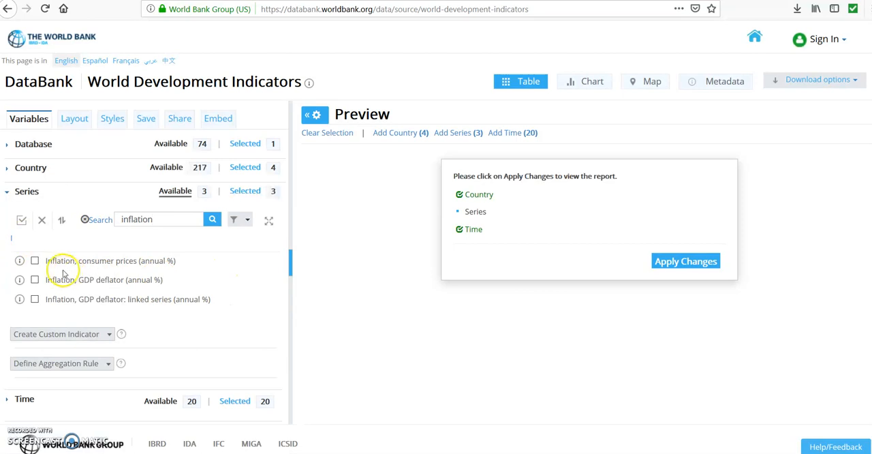
pyautogui.click(35, 260)
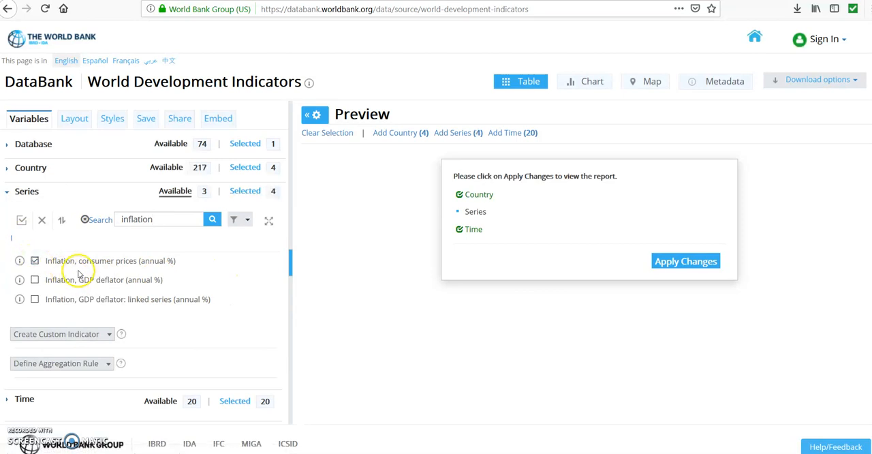
pyautogui.moveTo(194, 252)
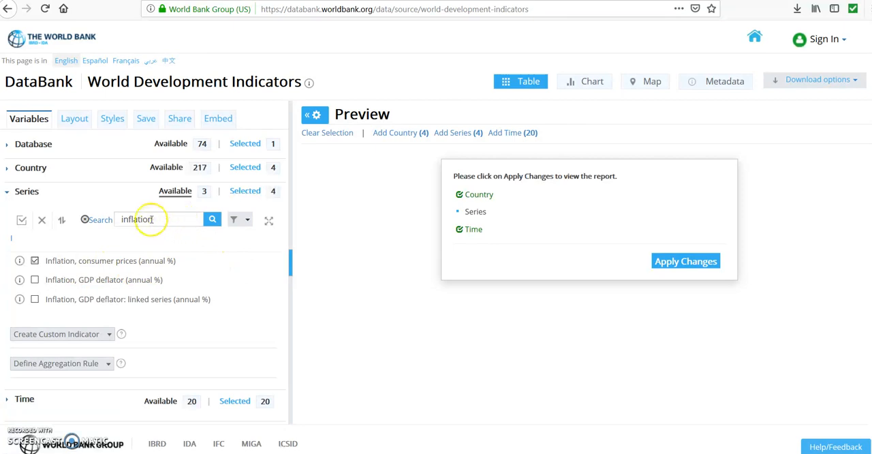
pyautogui.doubleClick(136, 219)
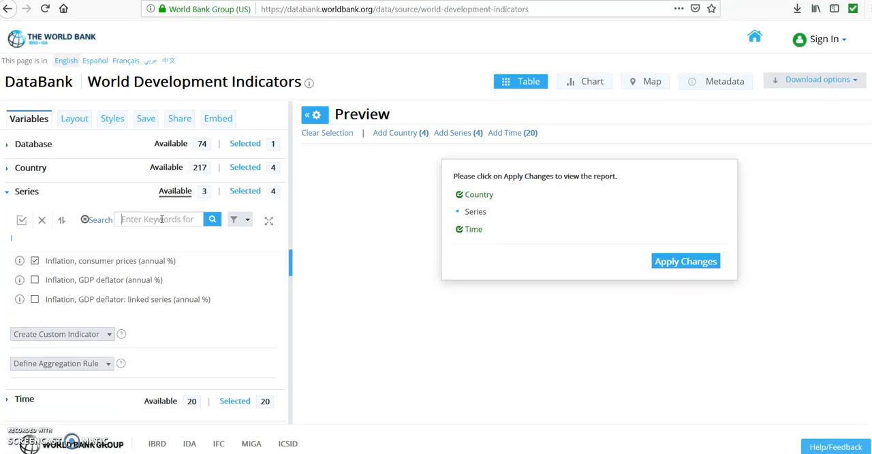
# Step: Search 'unemployment', scroll the results and tick Unemployment, total (% of labor force, modeled ILO estimate)
pyautogui.write('unemployment')
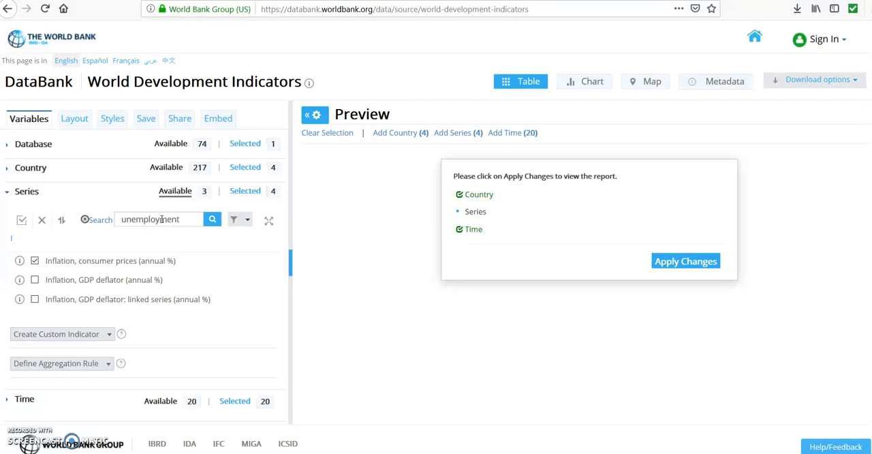
pyautogui.click(212, 218)
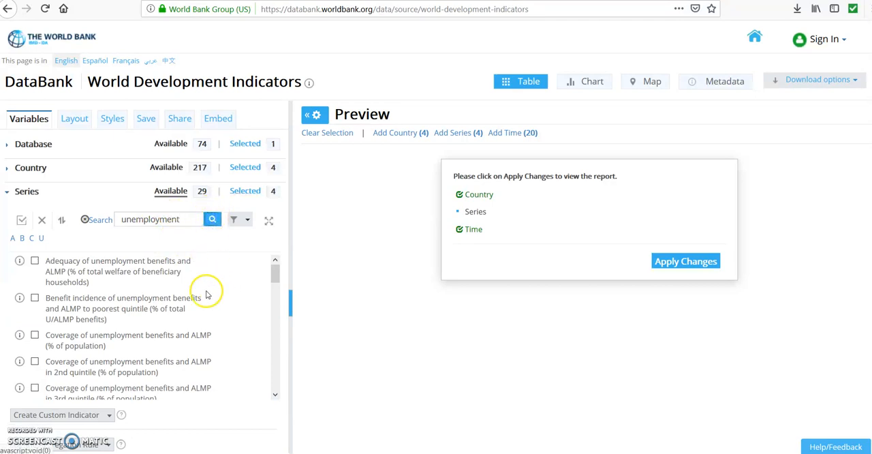
pyautogui.moveTo(213, 271)
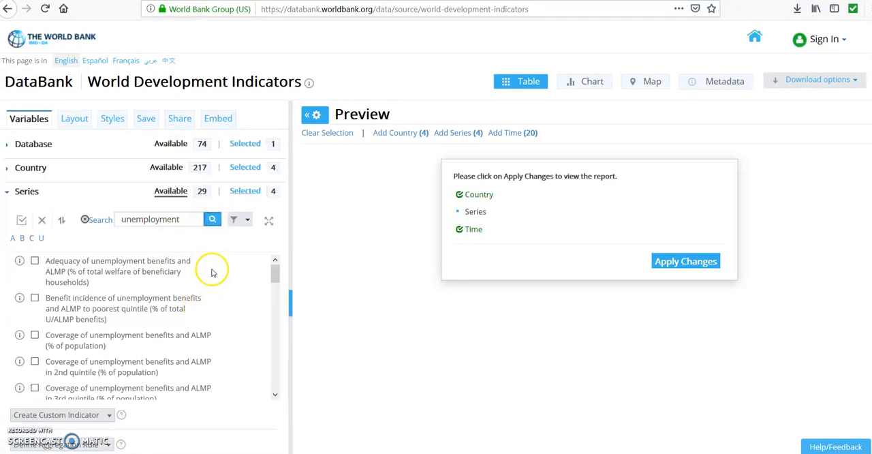
pyautogui.scroll(-3)
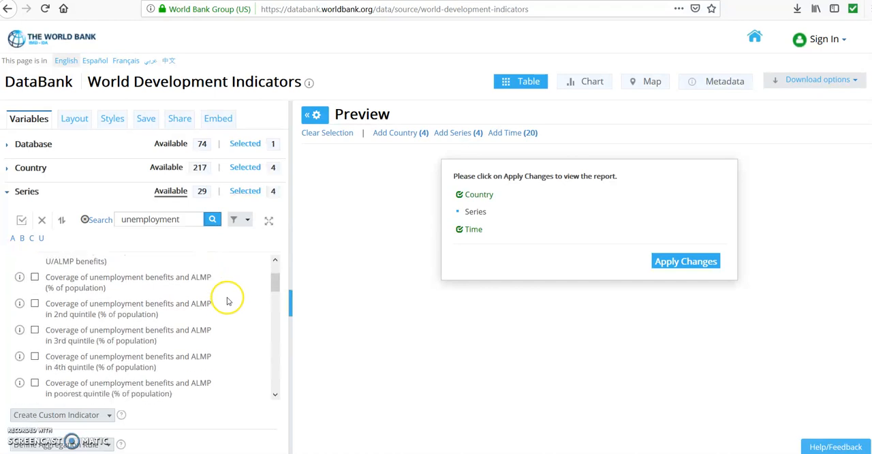
pyautogui.scroll(-3)
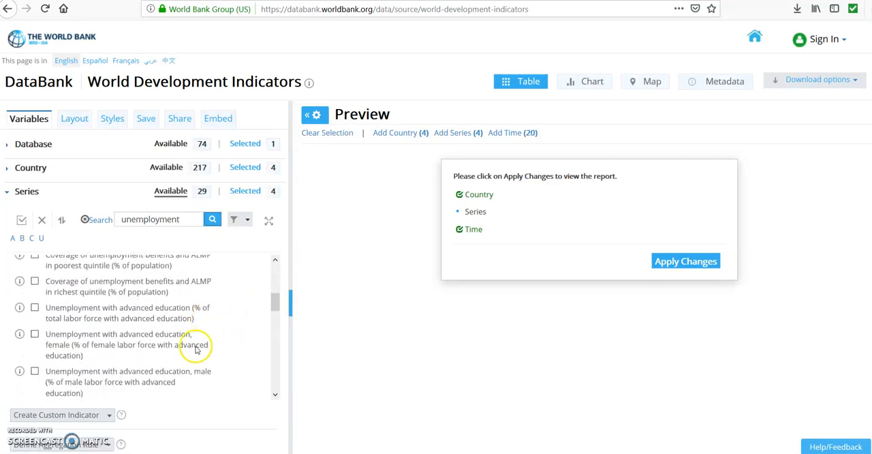
pyautogui.scroll(-3)
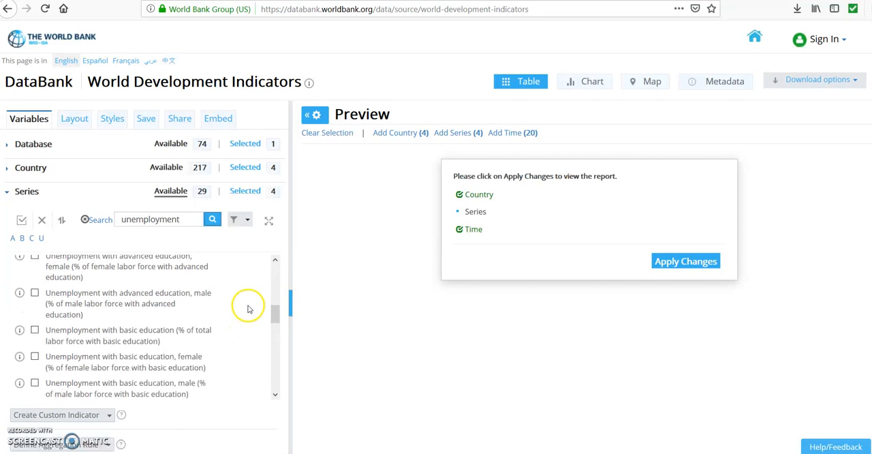
pyautogui.scroll(-3)
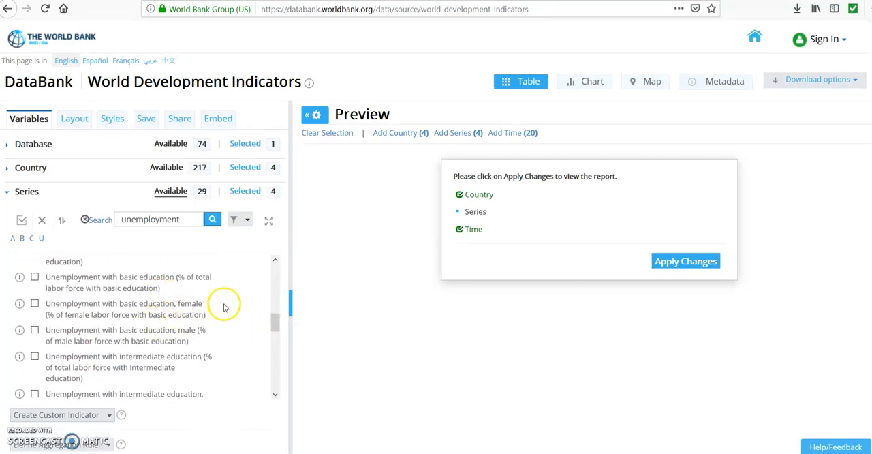
pyautogui.moveTo(211, 304)
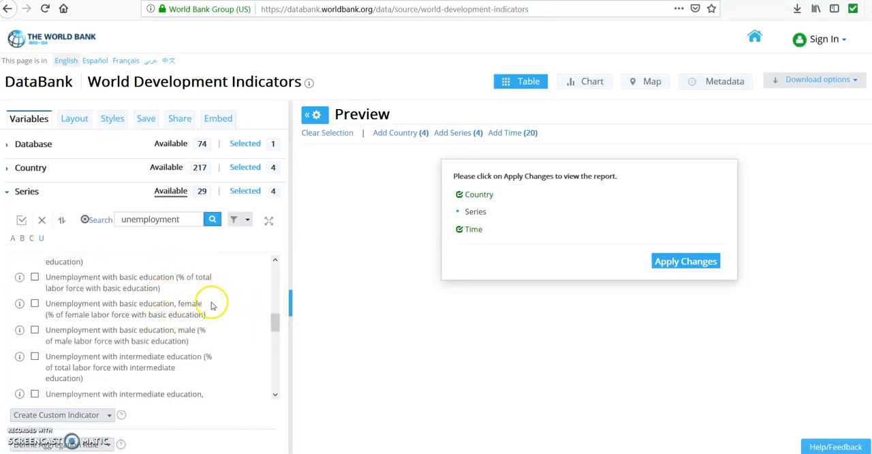
pyautogui.scroll(-3)
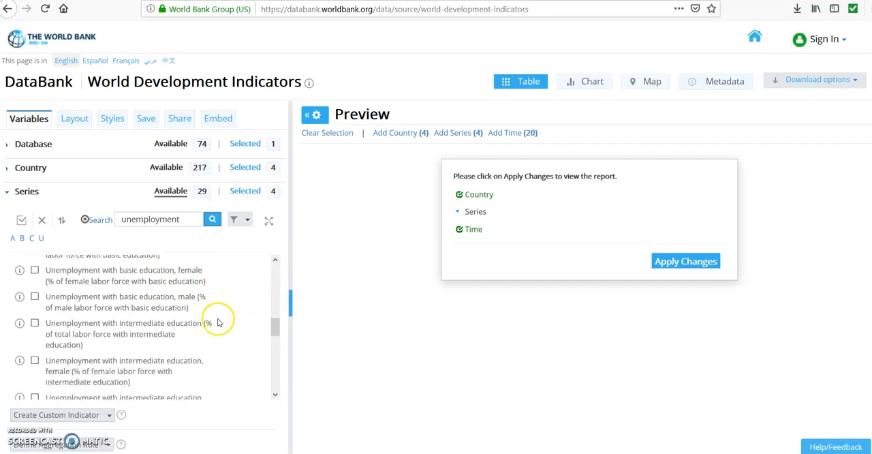
pyautogui.scroll(-3)
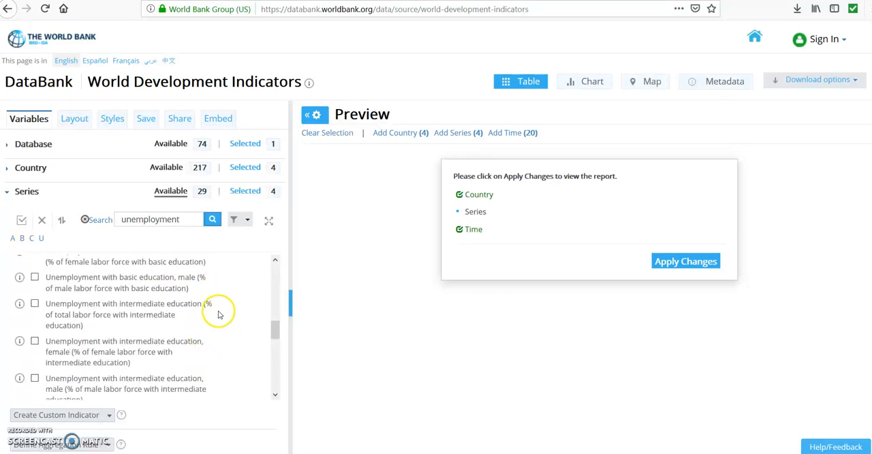
pyautogui.scroll(-3)
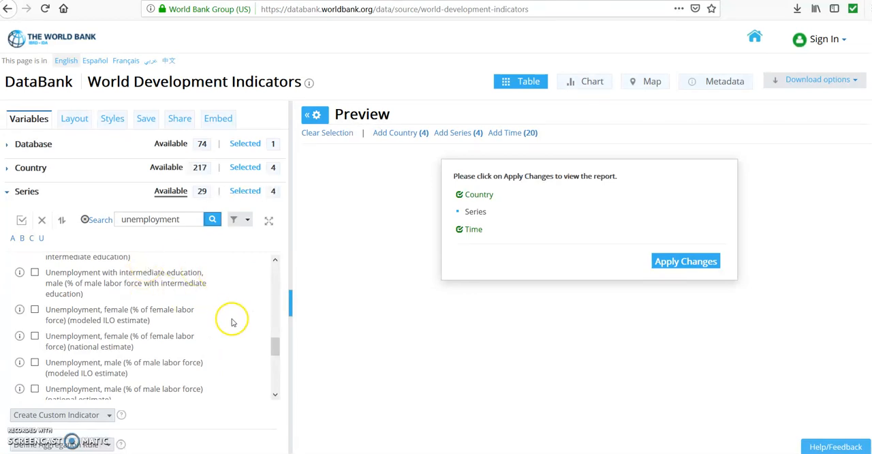
pyautogui.moveTo(234, 308)
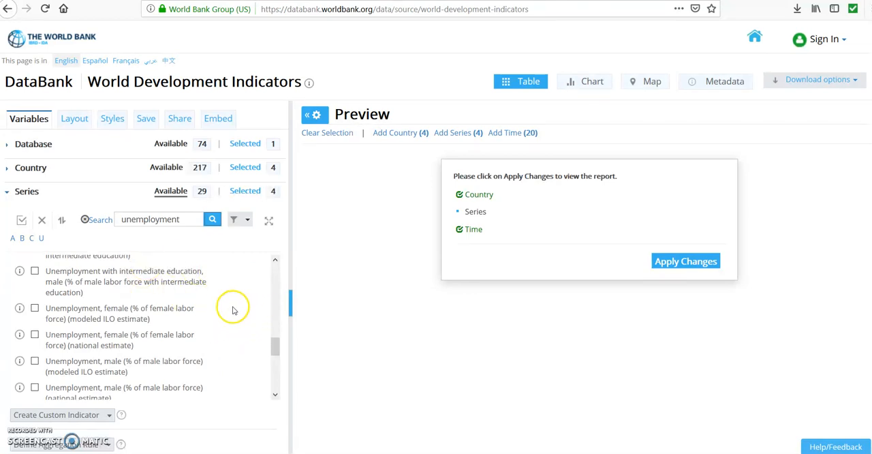
pyautogui.moveTo(239, 312)
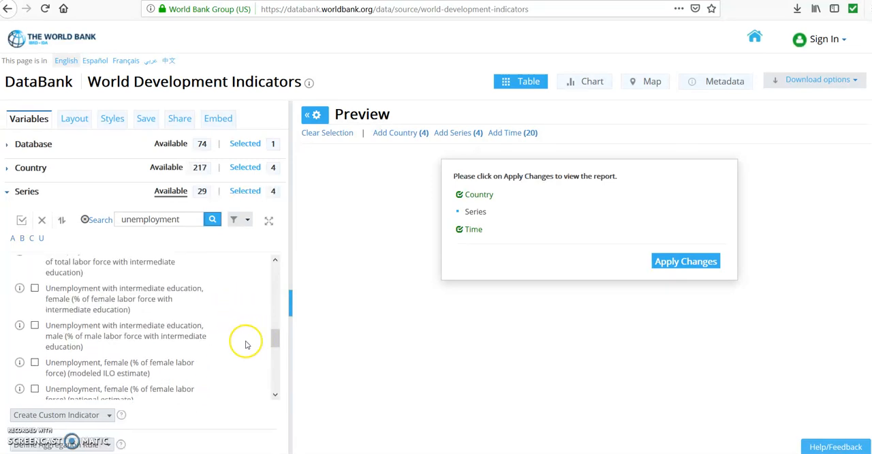
pyautogui.moveTo(223, 333)
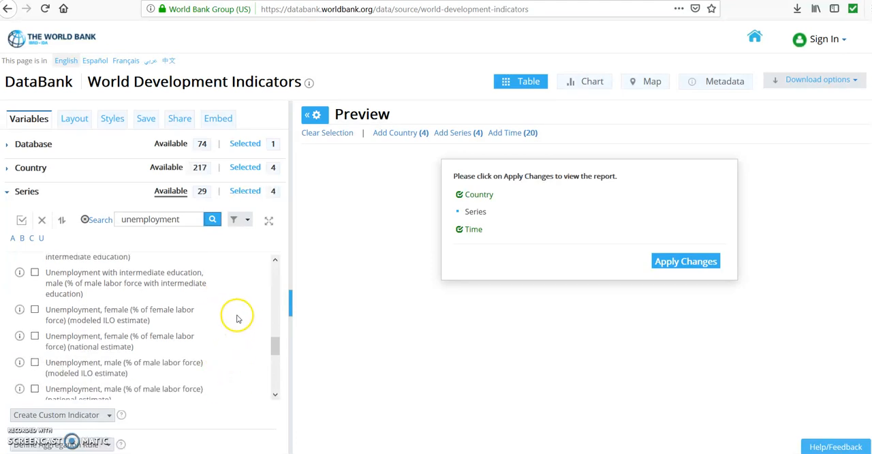
pyautogui.scroll(-3)
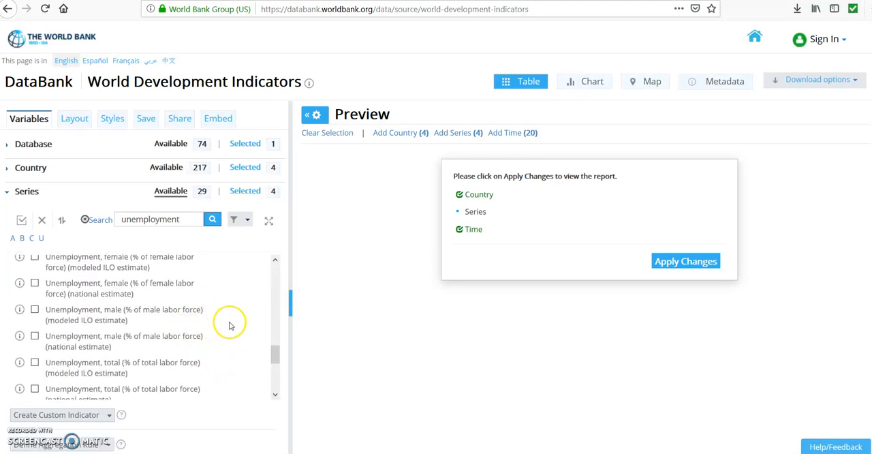
pyautogui.scroll(-3)
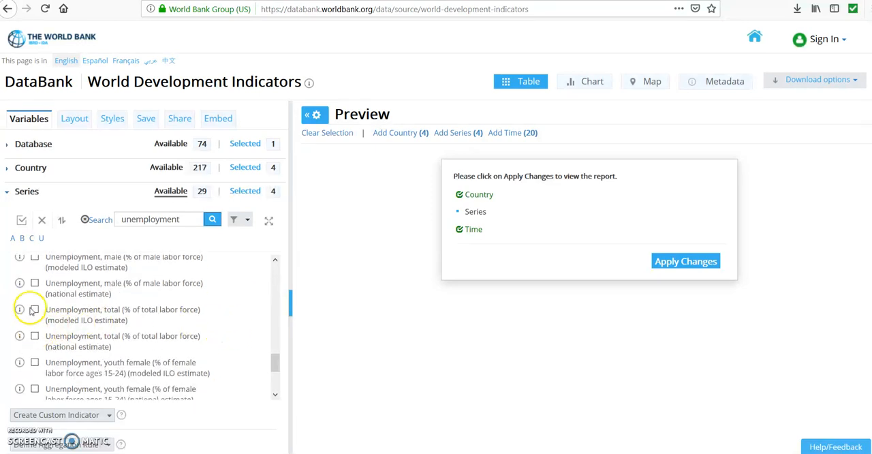
pyautogui.scroll(-3)
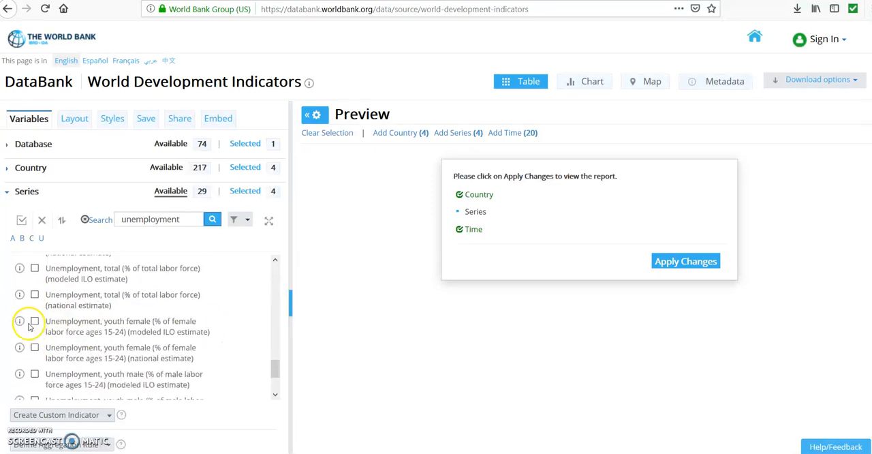
pyautogui.scroll(-3)
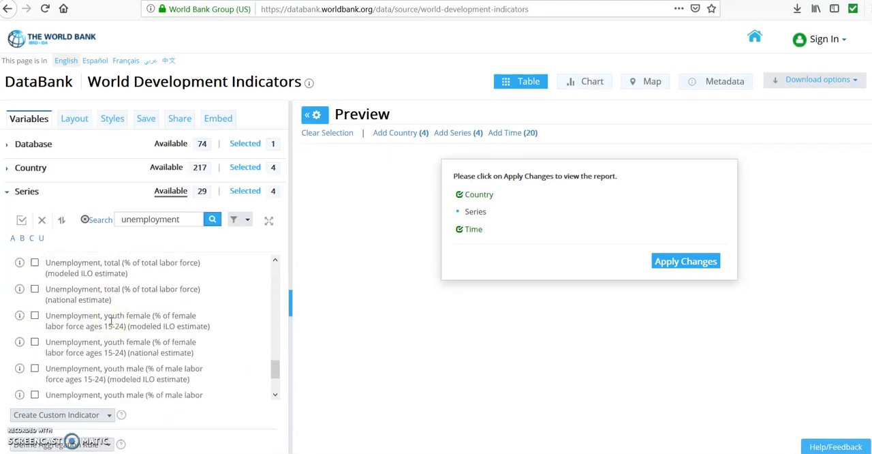
pyautogui.scroll(-3)
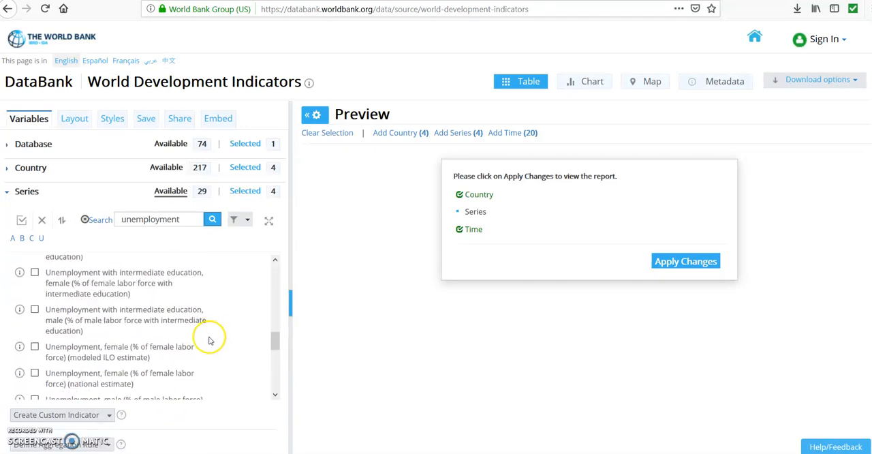
pyautogui.scroll(-3)
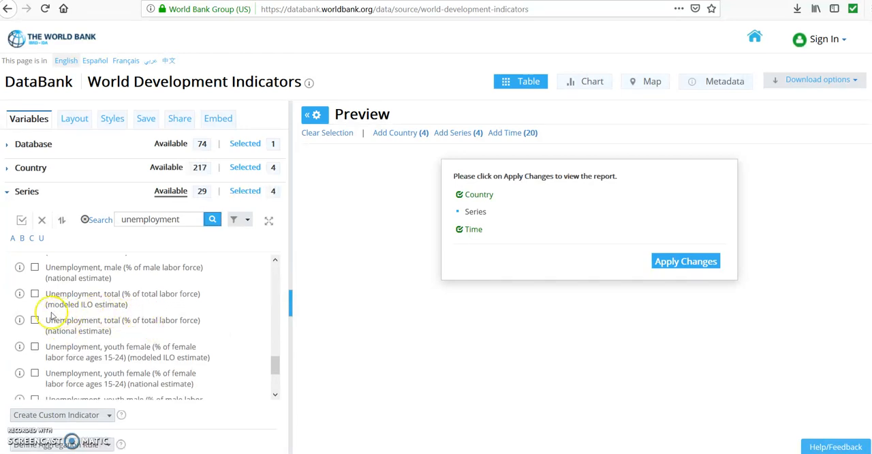
pyautogui.click(35, 293)
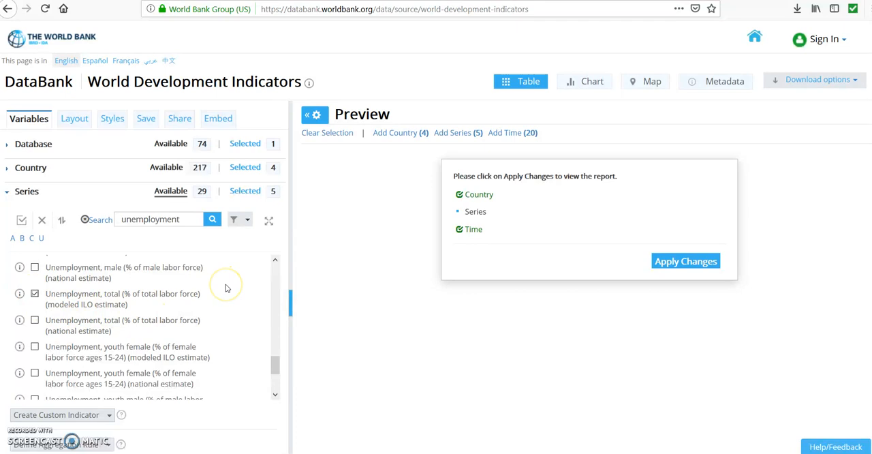
pyautogui.moveTo(227, 287)
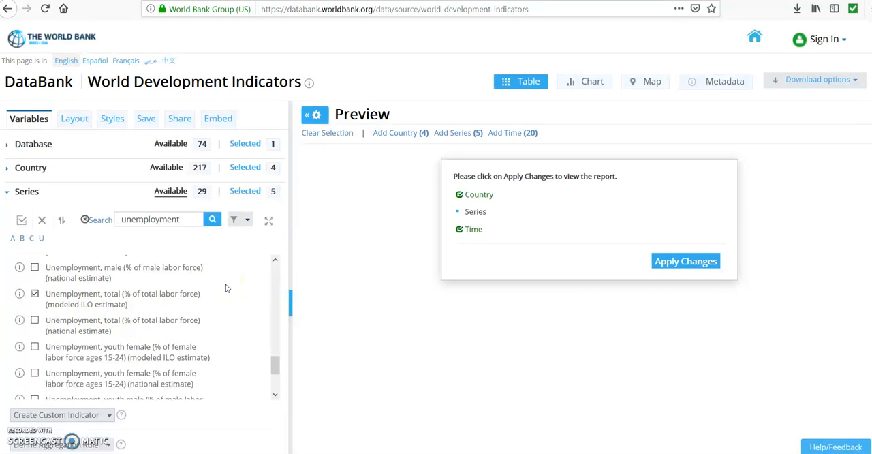
pyautogui.moveTo(231, 298)
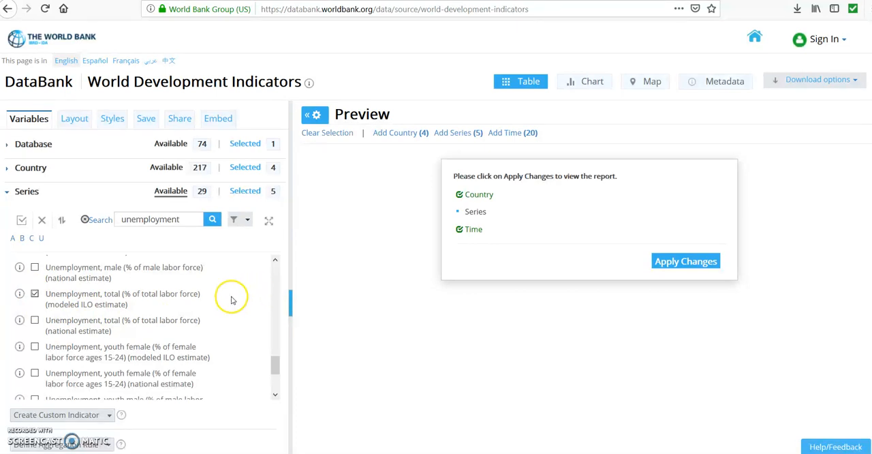
pyautogui.moveTo(210, 303)
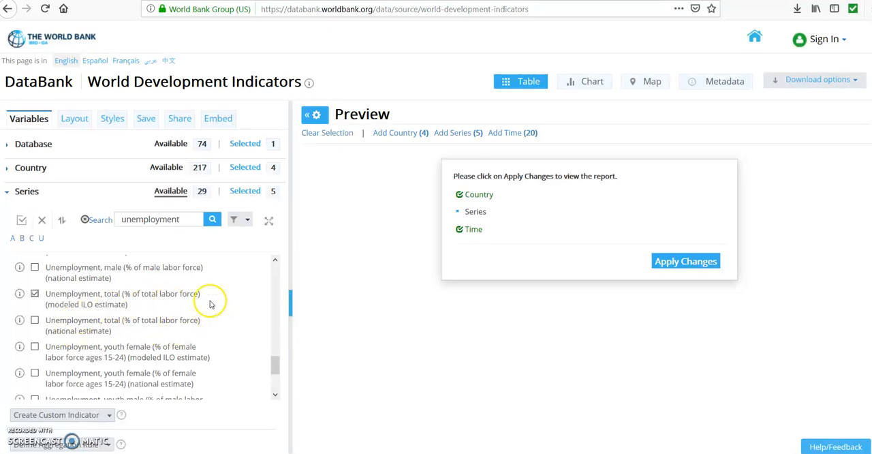
pyautogui.scroll(-3)
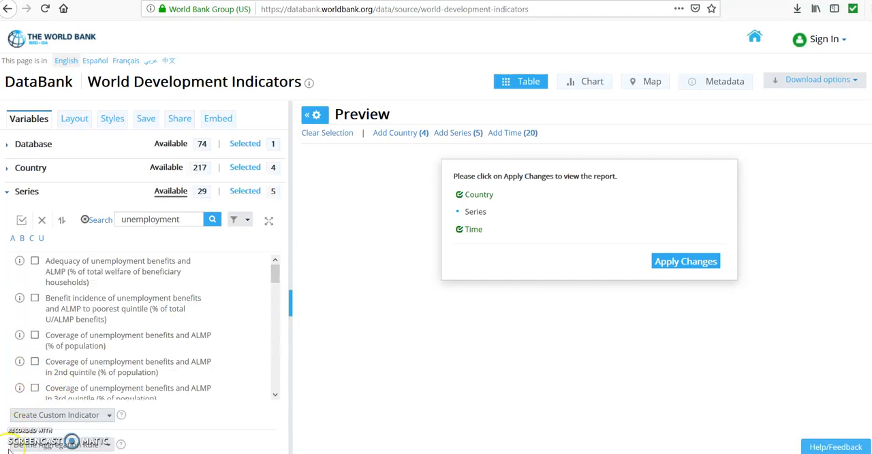
pyautogui.moveTo(209, 298)
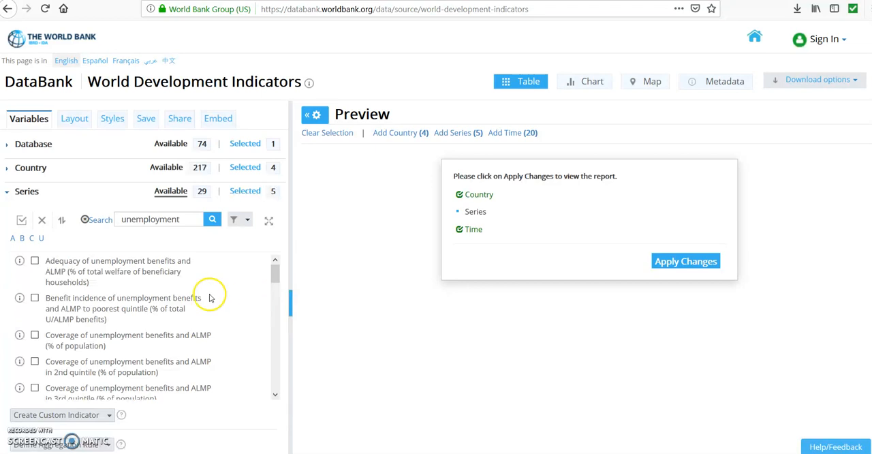
pyautogui.moveTo(191, 271)
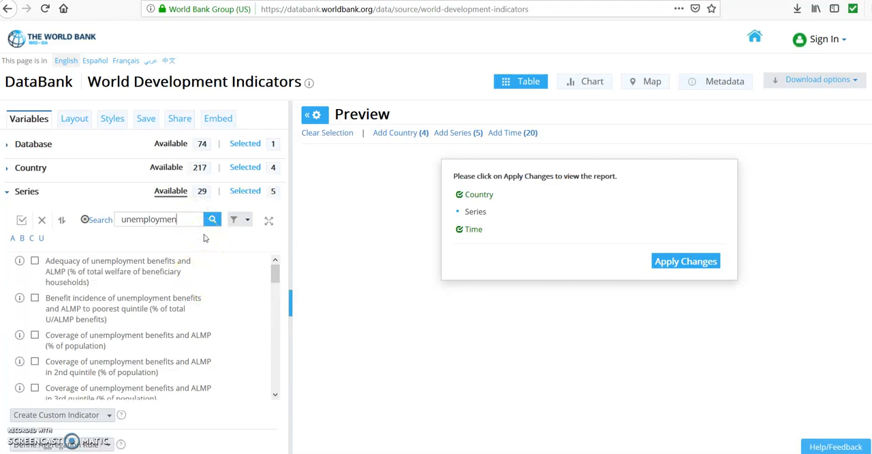
# Step: Search the series for 'trade' and tick Trade (% of GDP) in the results
pyautogui.write('trade')
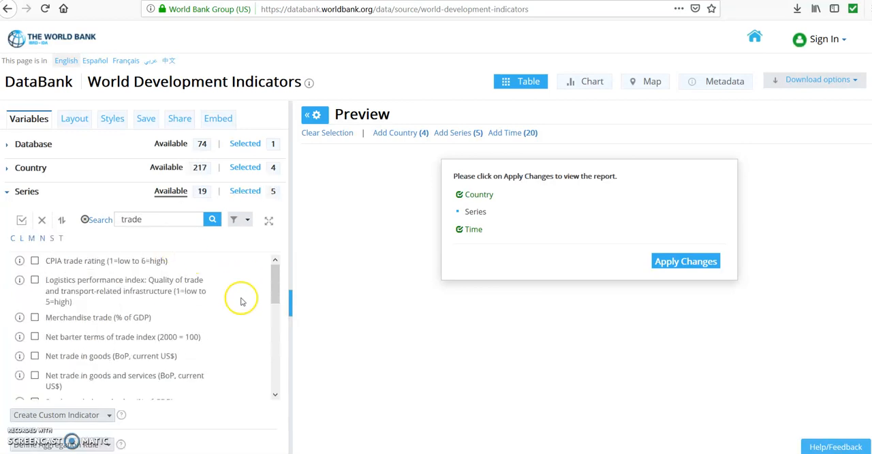
pyautogui.moveTo(257, 353)
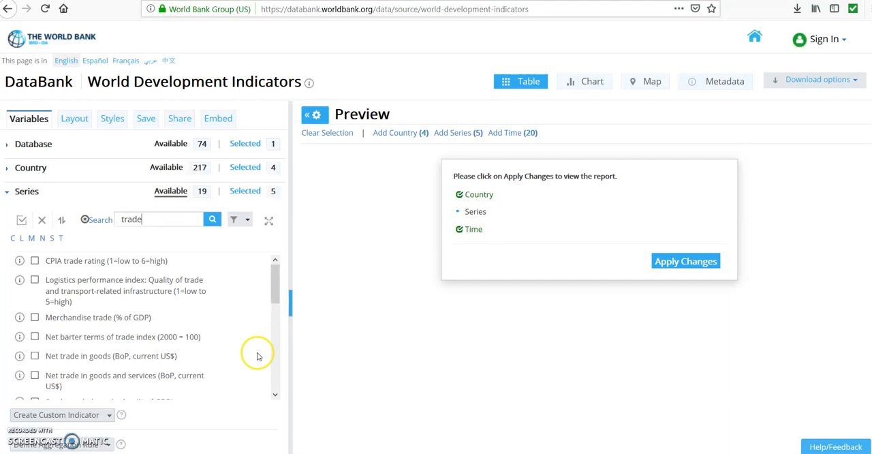
pyautogui.moveTo(248, 342)
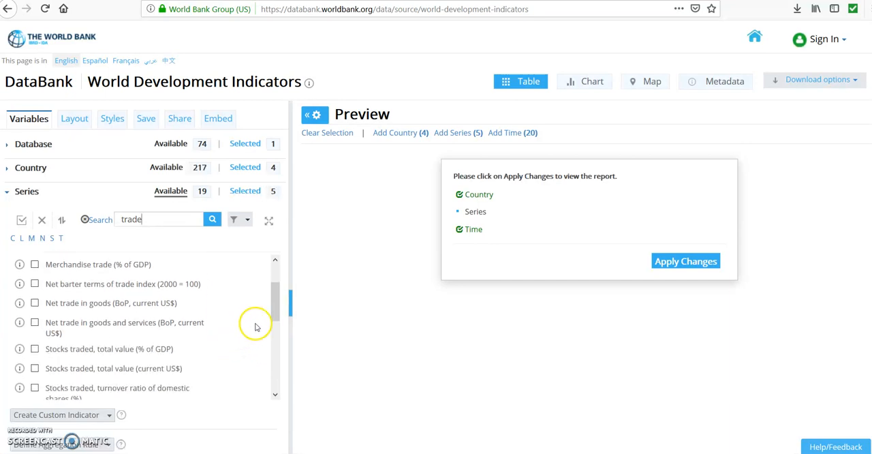
pyautogui.moveTo(235, 338)
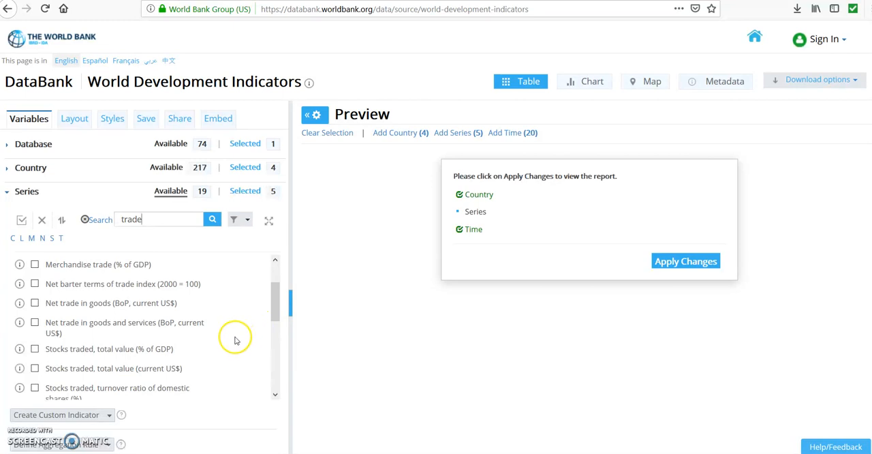
pyautogui.scroll(-3)
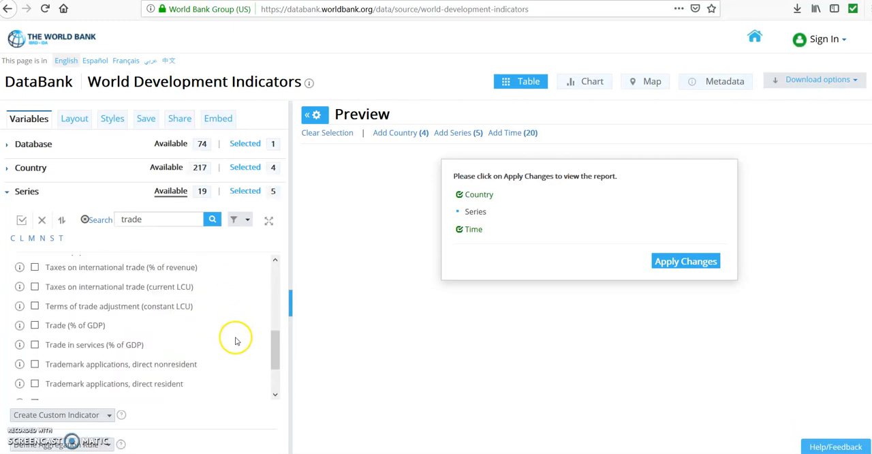
pyautogui.scroll(-3)
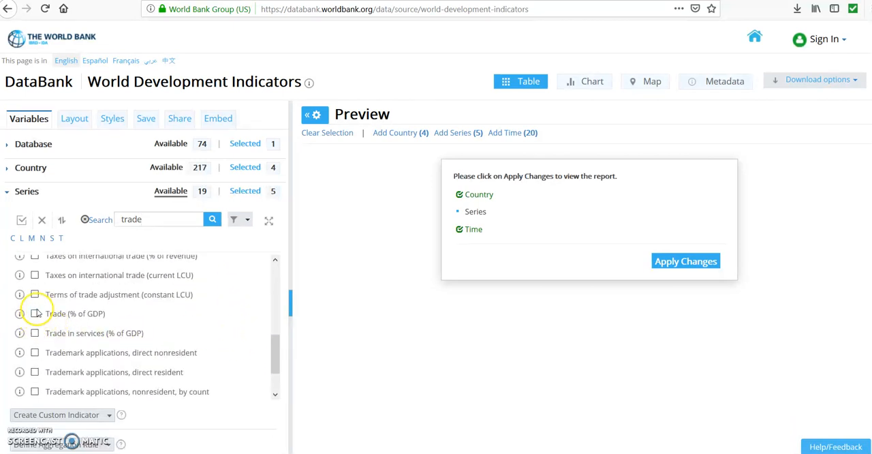
pyautogui.click(35, 313)
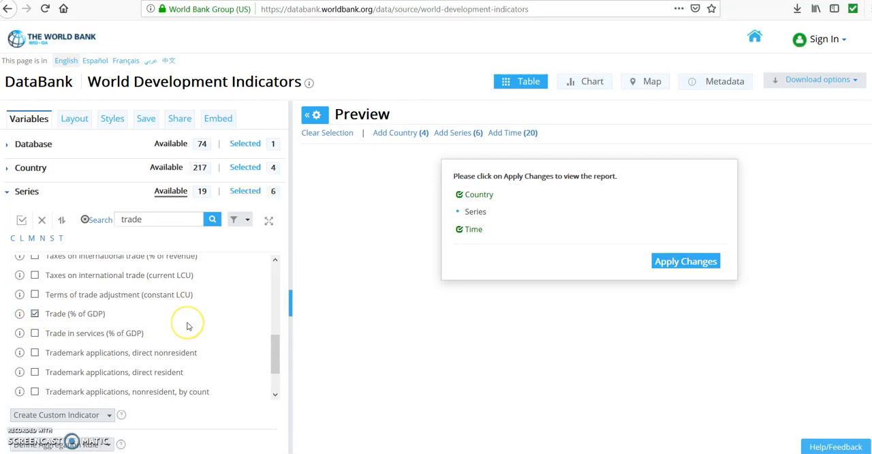
pyautogui.moveTo(40, 261)
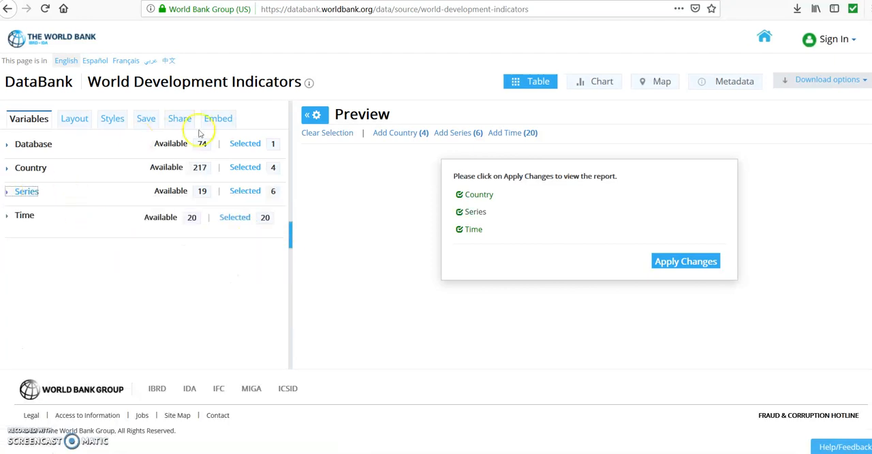
# Step: Apply changes, scroll the MENA preview table sideways and check the country dropdown
pyautogui.click(685, 261)
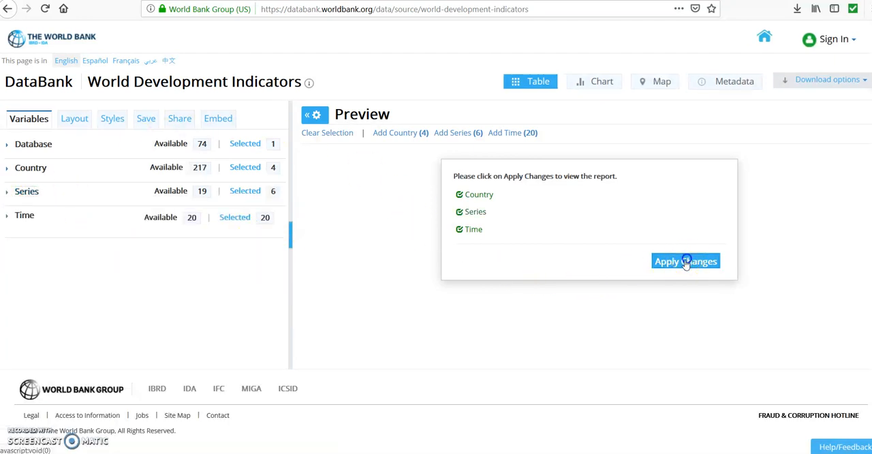
pyautogui.click(685, 261)
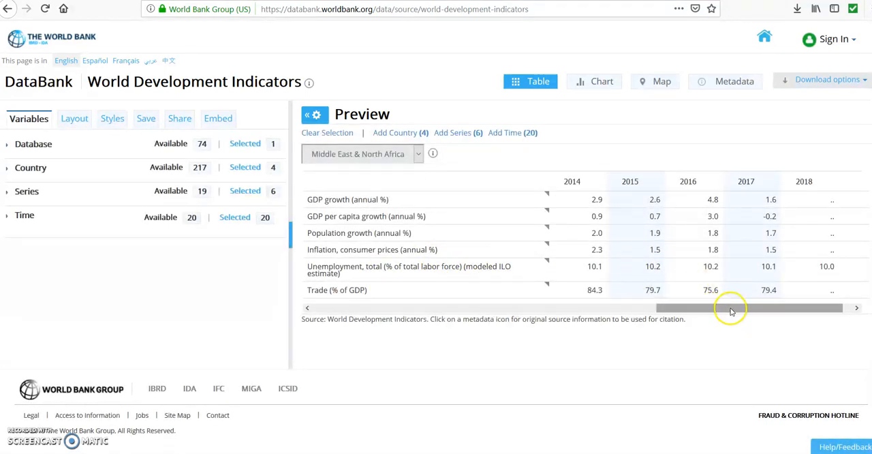
pyautogui.moveTo(749, 307); pyautogui.dragTo(389, 307)
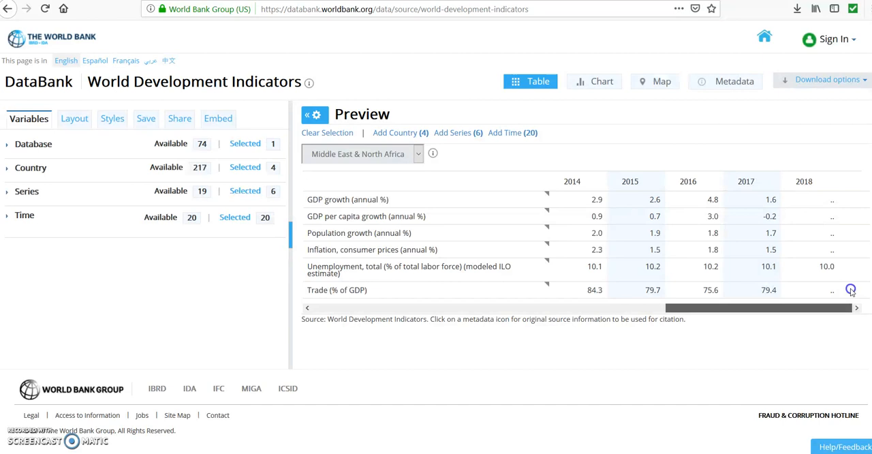
pyautogui.moveTo(789, 333)
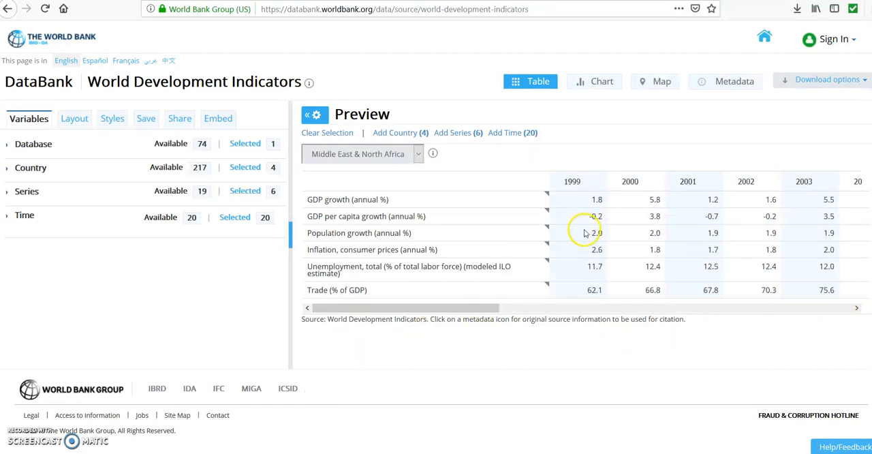
pyautogui.click(419, 153)
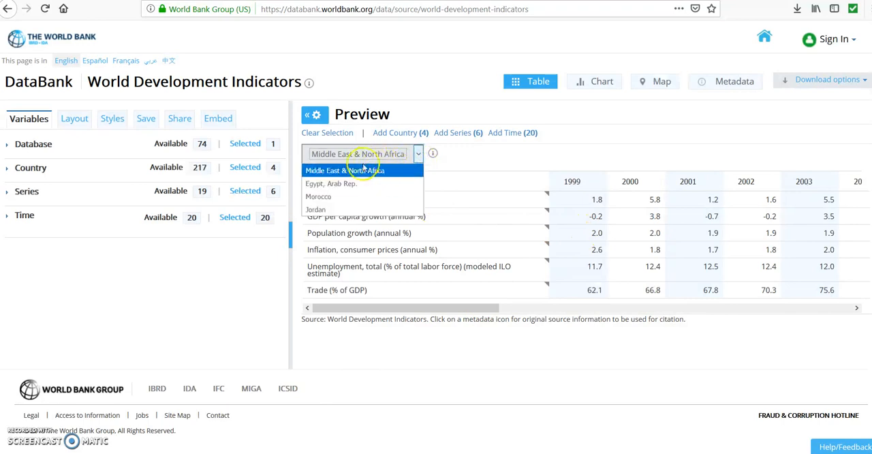
pyautogui.moveTo(381, 173)
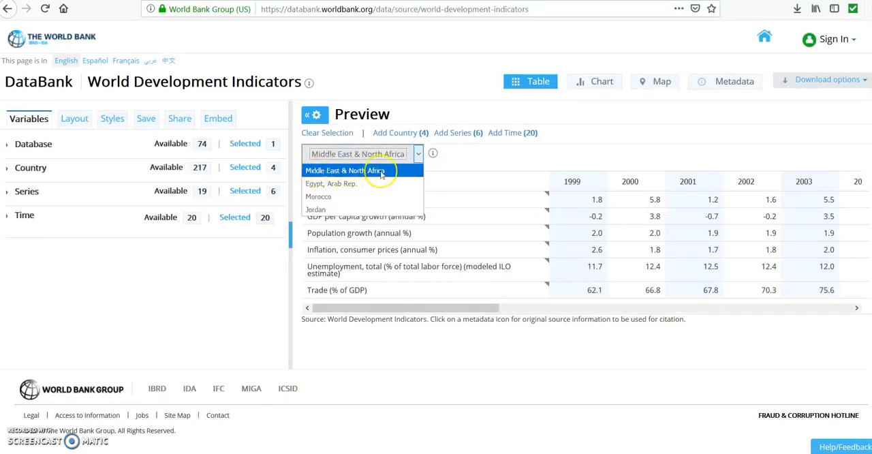
pyautogui.moveTo(357, 189)
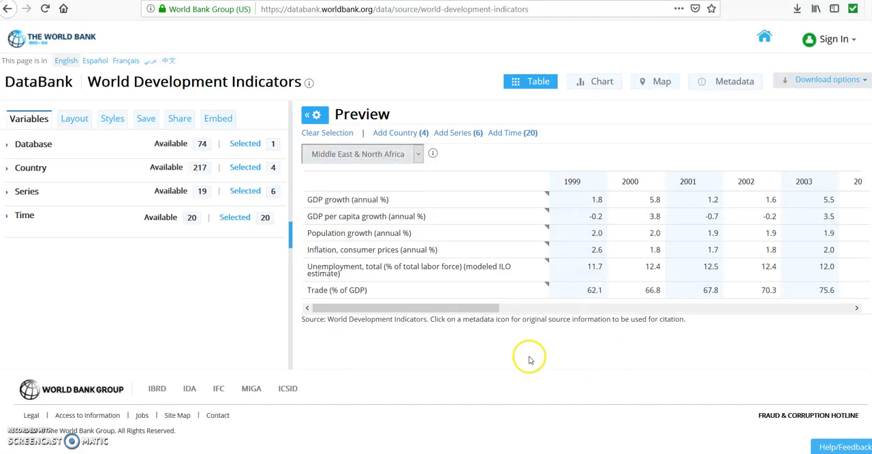
pyautogui.moveTo(402, 307); pyautogui.dragTo(507, 307)
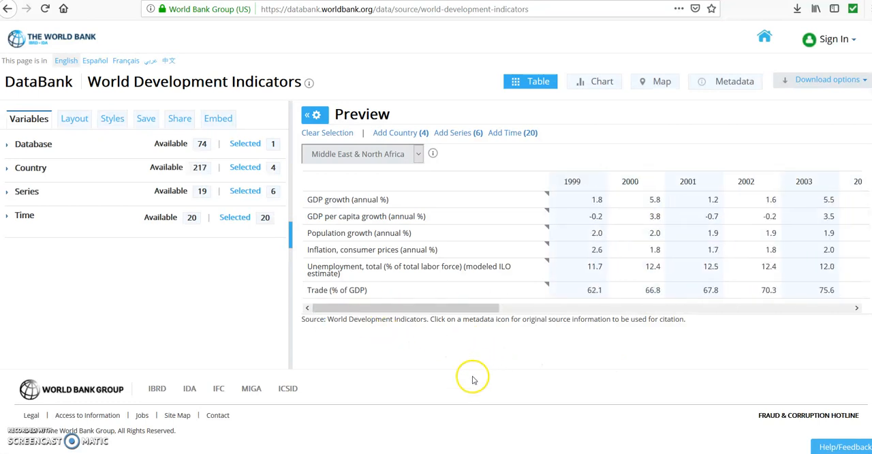
pyautogui.moveTo(479, 312)
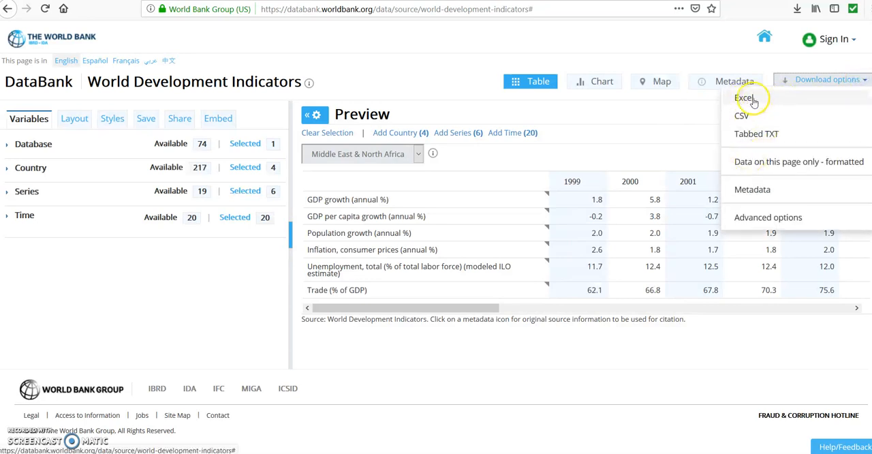
# Step: Download the report as Excel and open Data_Extract_From_World_Development_Indicators.xlsx from downloads
pyautogui.click(744, 97)
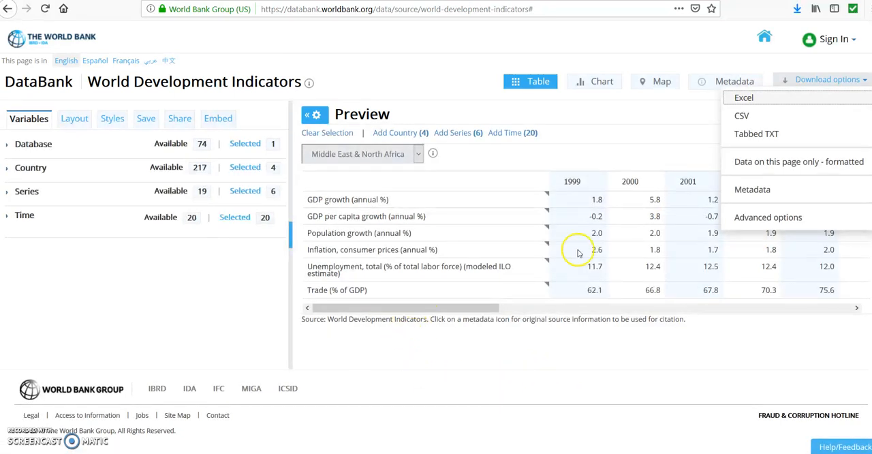
pyautogui.moveTo(374, 403)
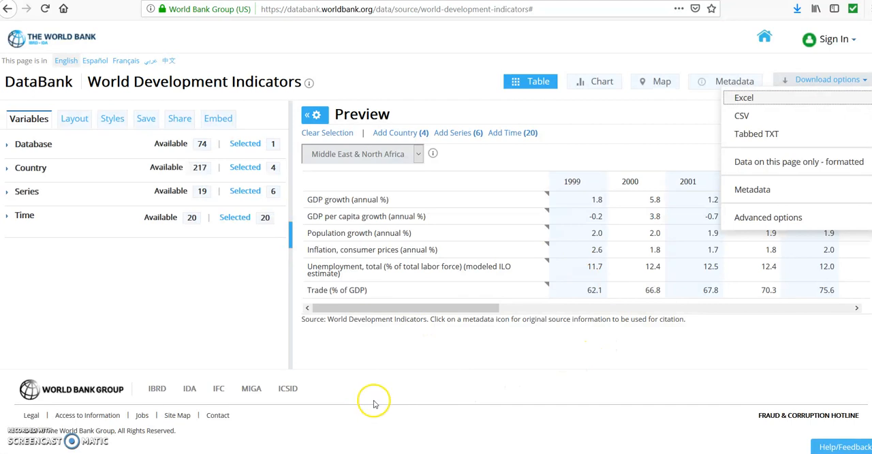
pyautogui.moveTo(589, 371)
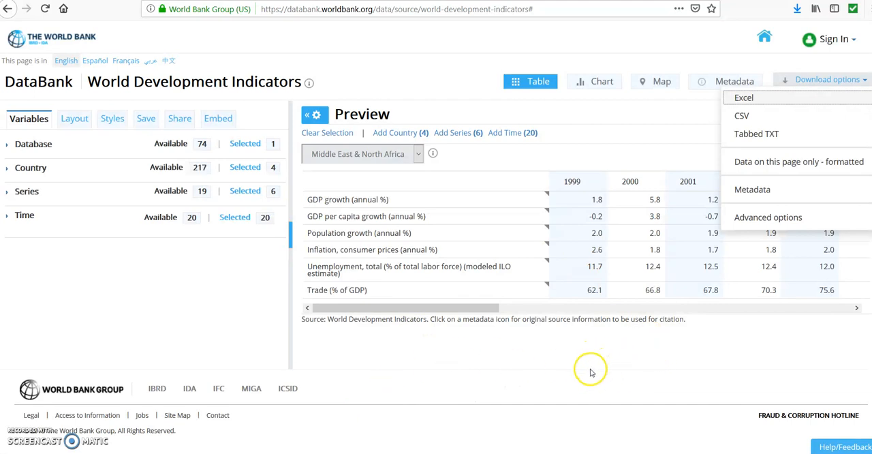
pyautogui.moveTo(510, 347)
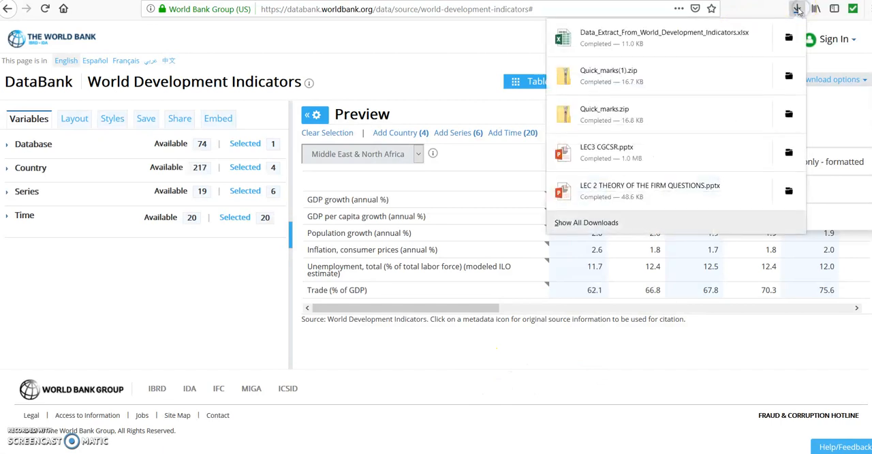
pyautogui.moveTo(593, 44)
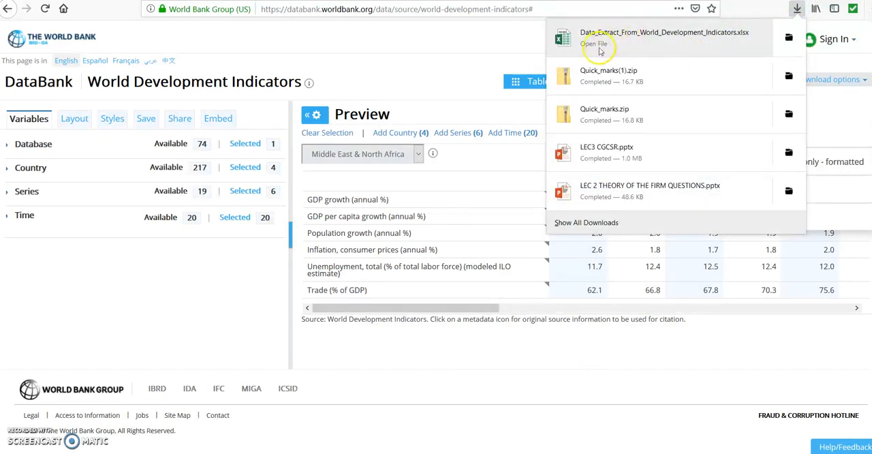
pyautogui.click(827, 79)
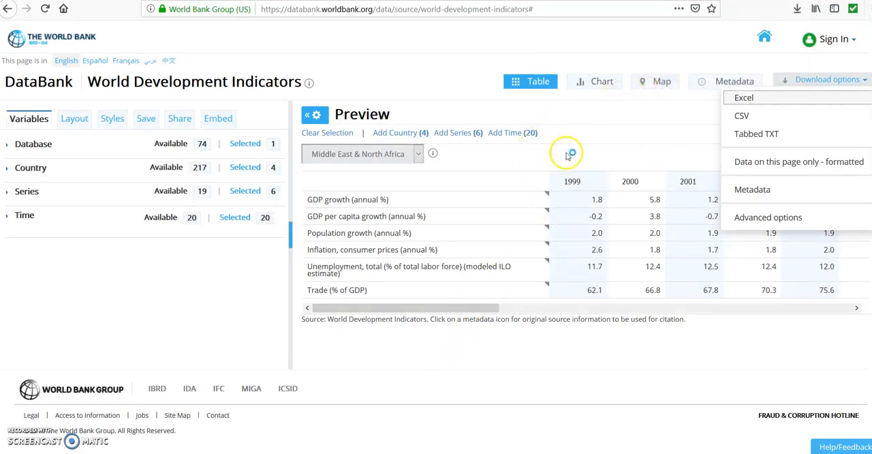
pyautogui.click(743, 98)
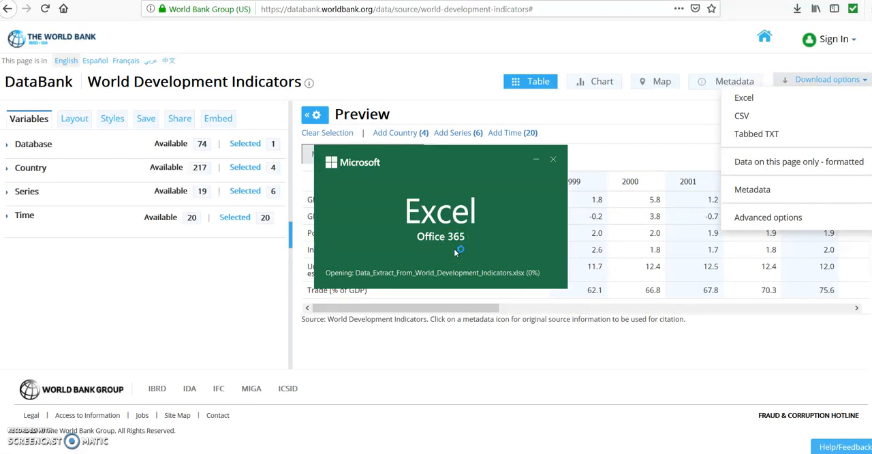
pyautogui.moveTo(443, 254)
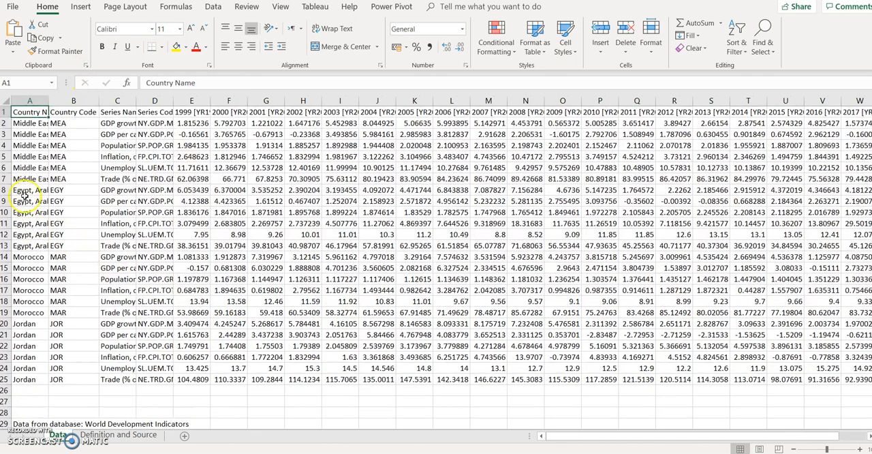
pyautogui.click(74, 122)
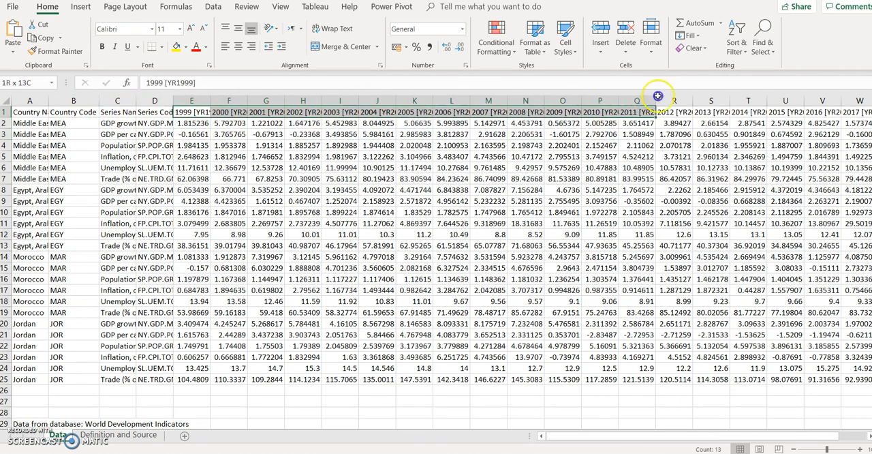
pyautogui.hscroll(3)
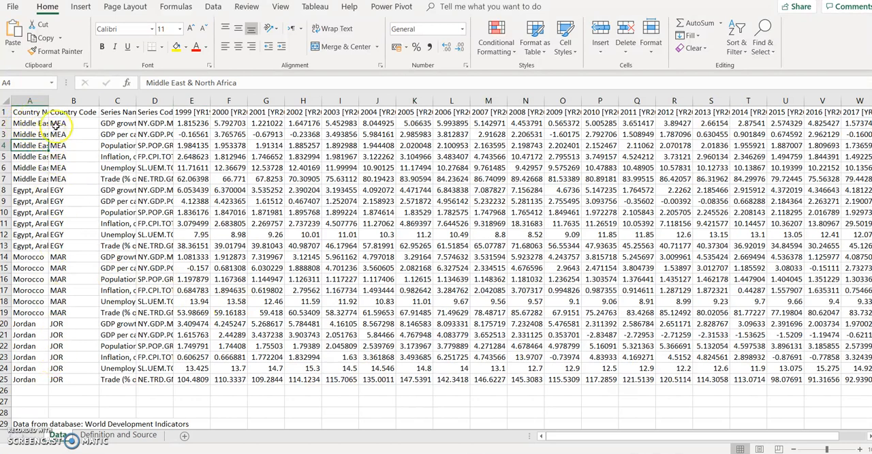
pyautogui.moveTo(78, 144)
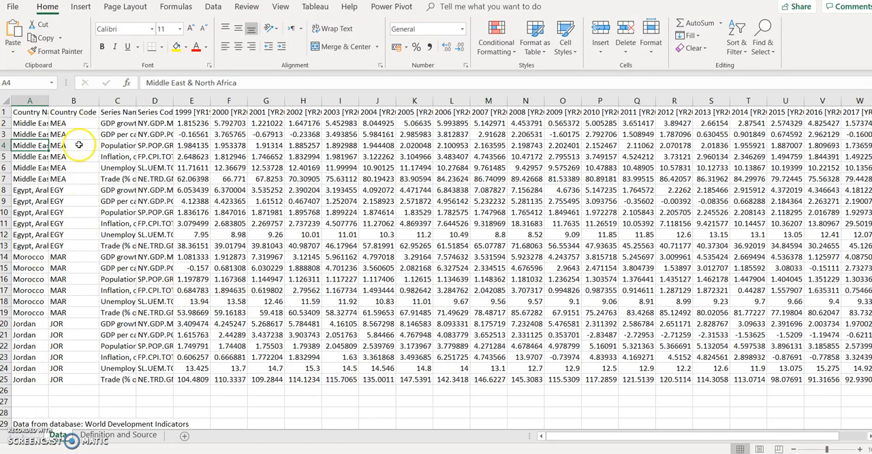
pyautogui.moveTo(67, 122)
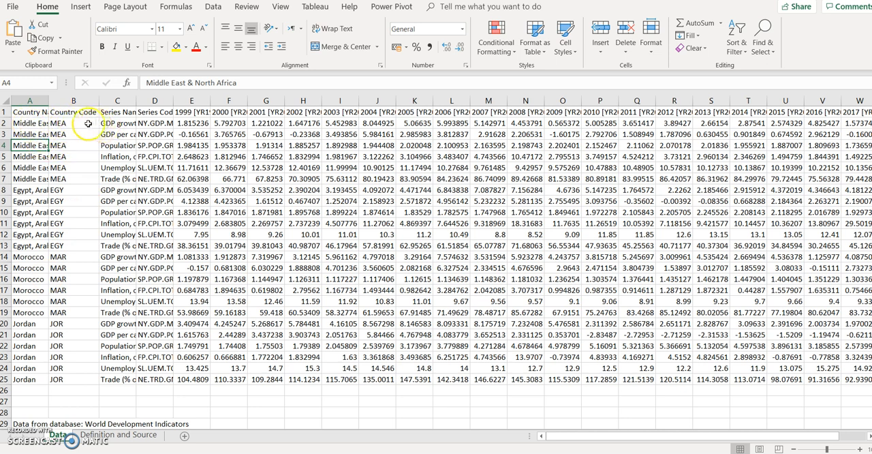
pyautogui.moveTo(74, 123); pyautogui.dragTo(118, 189)
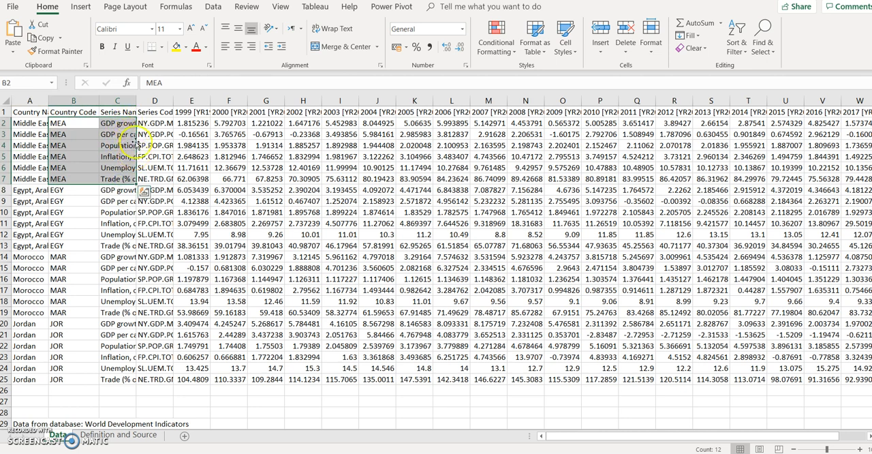
pyautogui.click(117, 145)
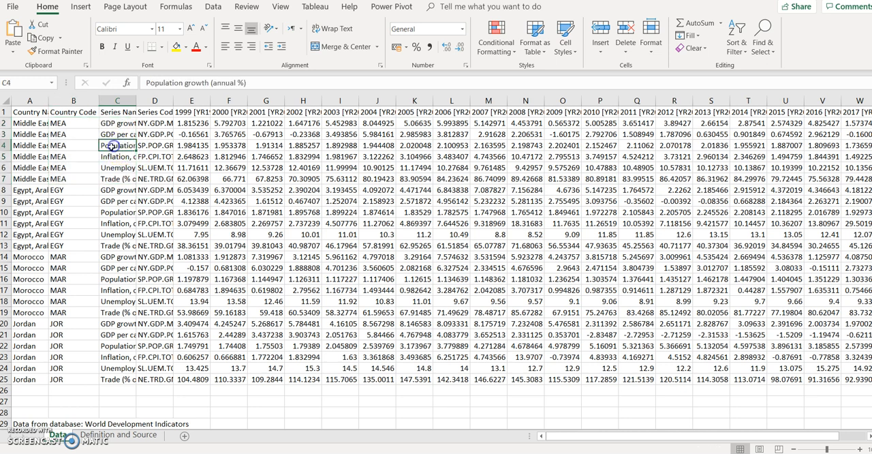
pyautogui.click(117, 169)
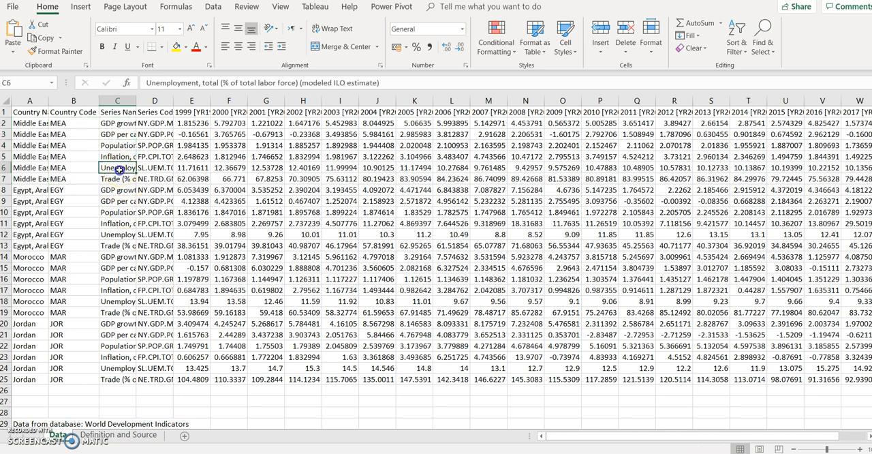
pyautogui.click(117, 180)
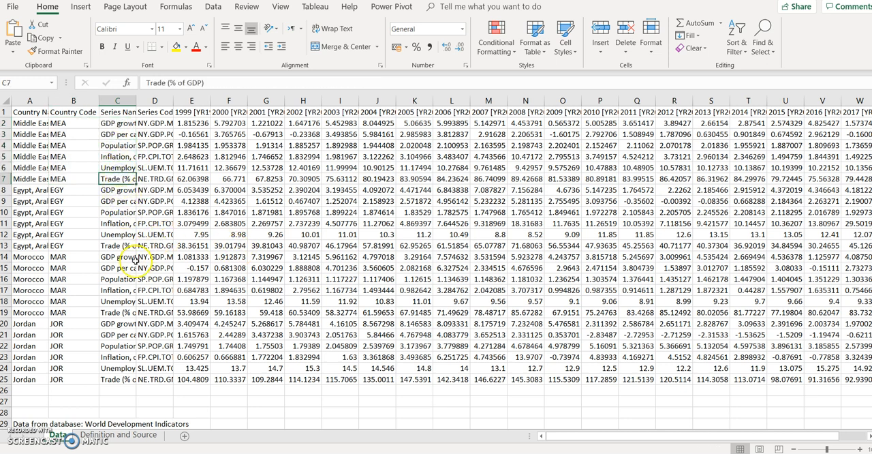
pyautogui.click(74, 189)
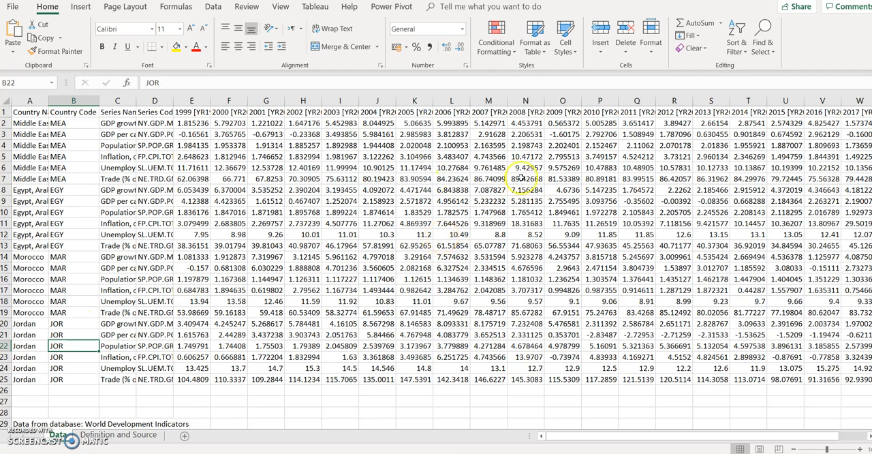
pyautogui.moveTo(783, 81)
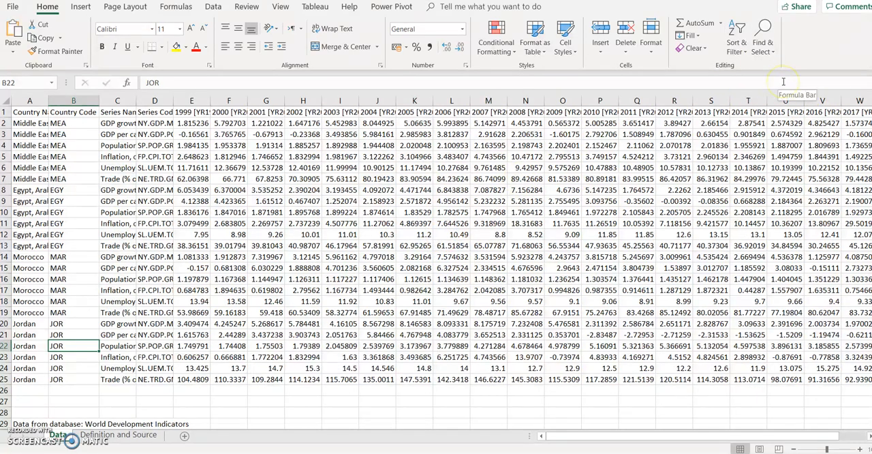